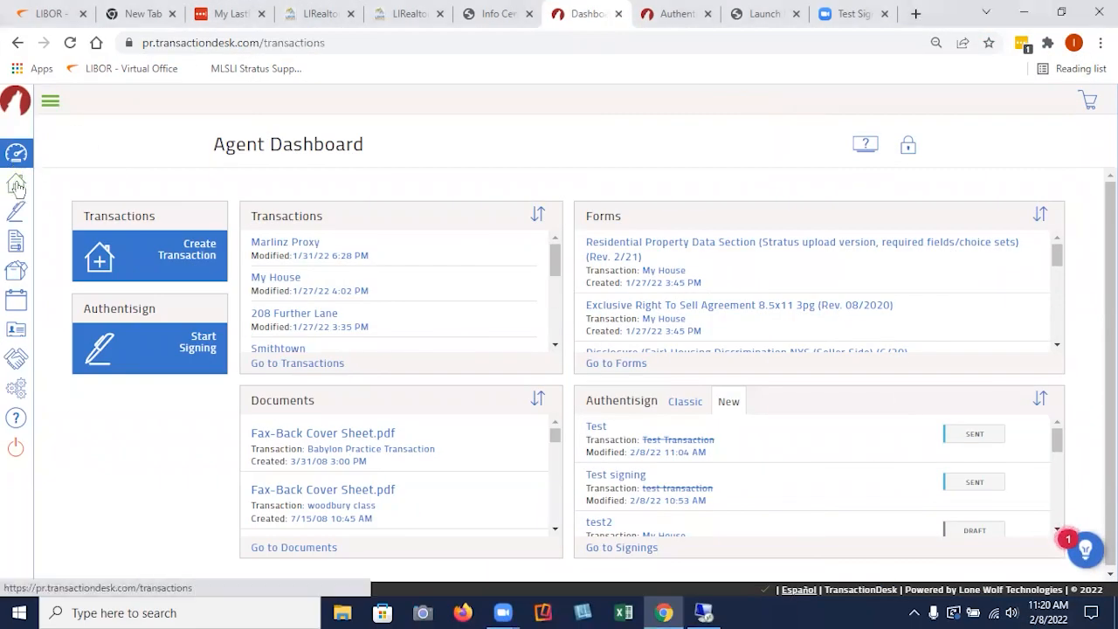
Create a new transaction named 'test' from the Transactions list.
click(297, 363)
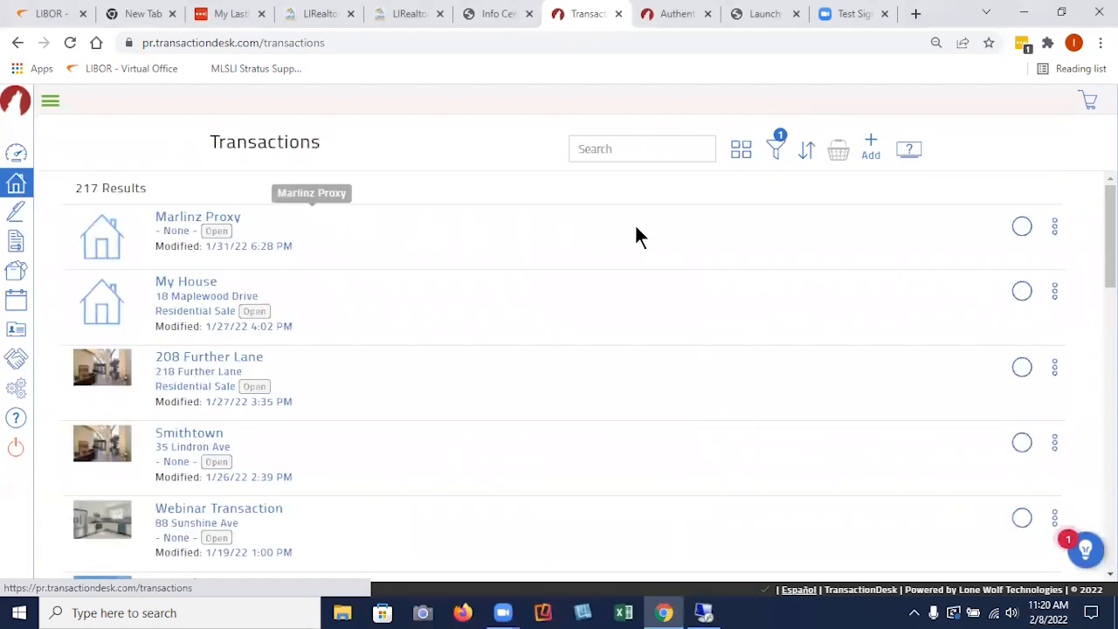
mouse_move(871, 144)
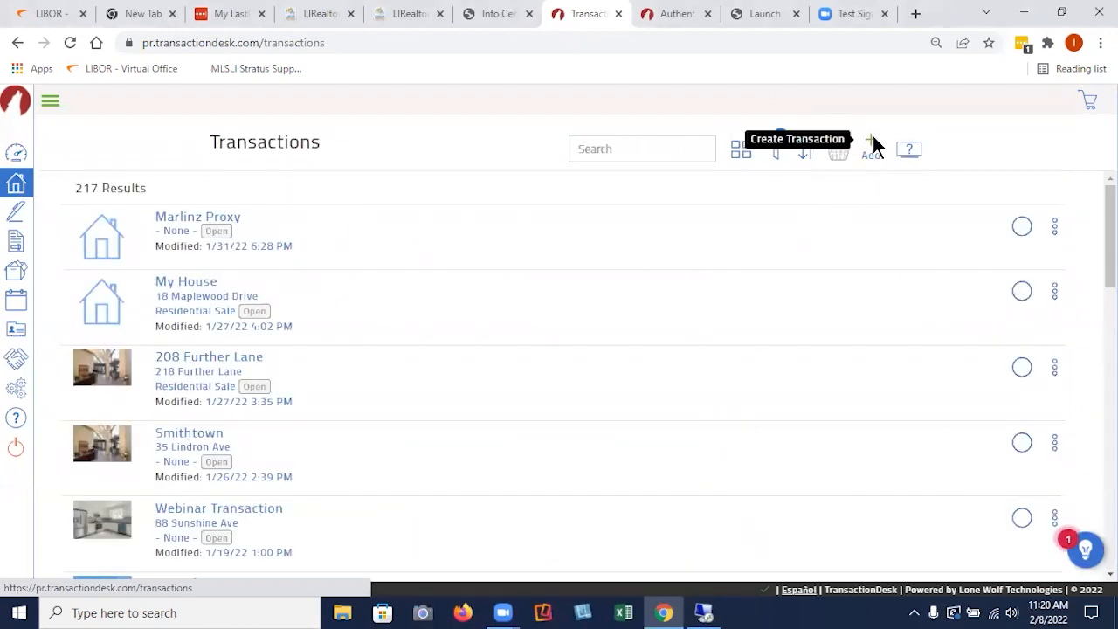
click(871, 144)
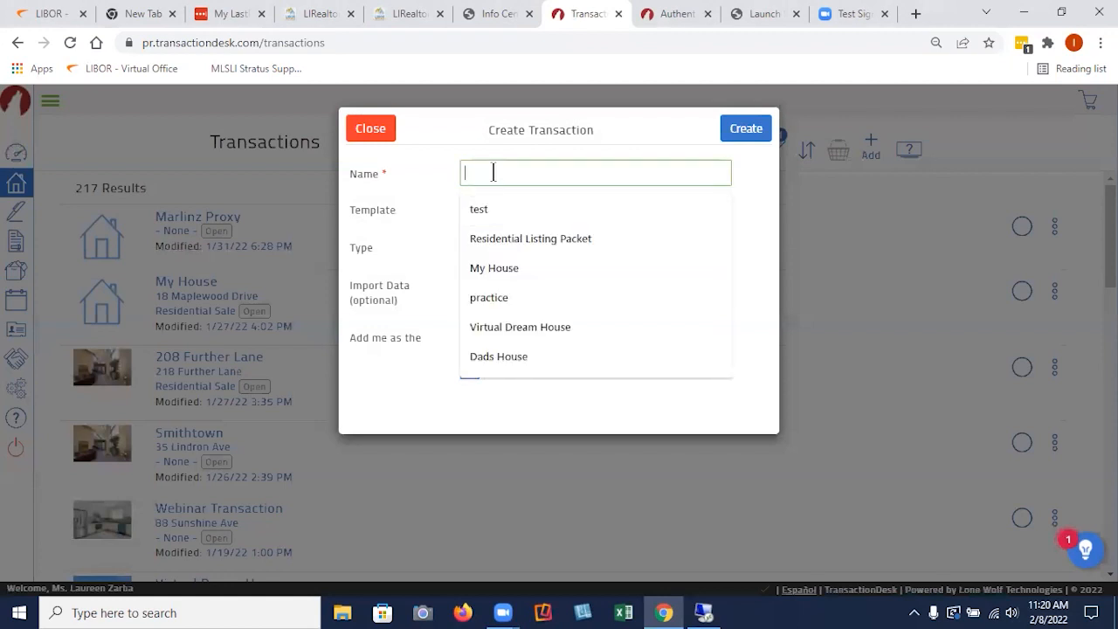
text(test)
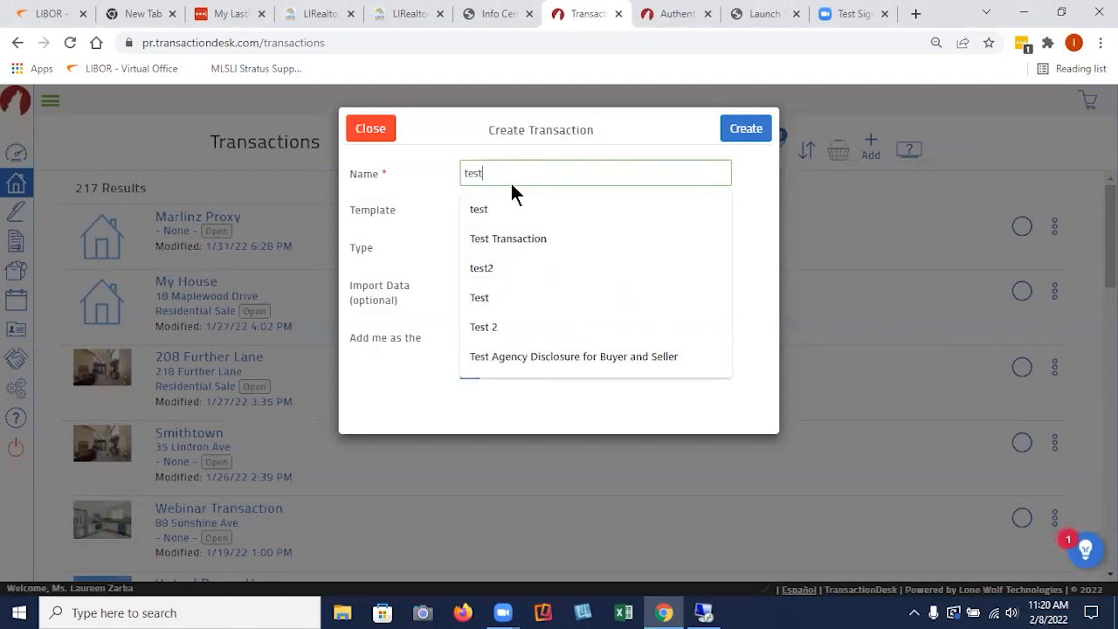
click(745, 128)
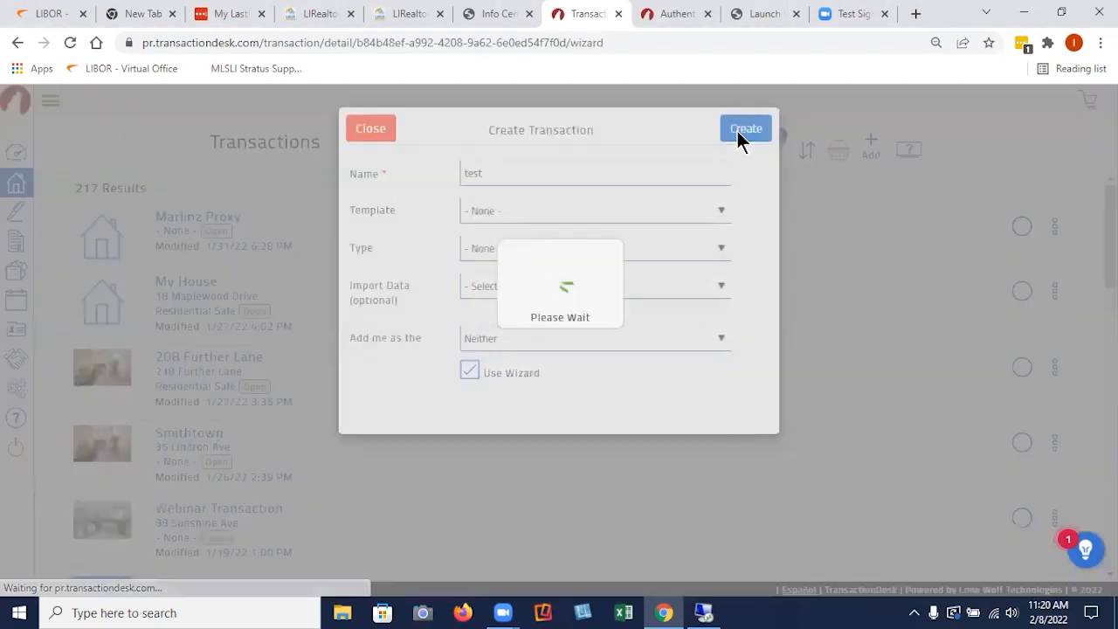
Skip the Details and Transaction Dates steps to reach Contacts, step 3 of 5.
click(745, 128)
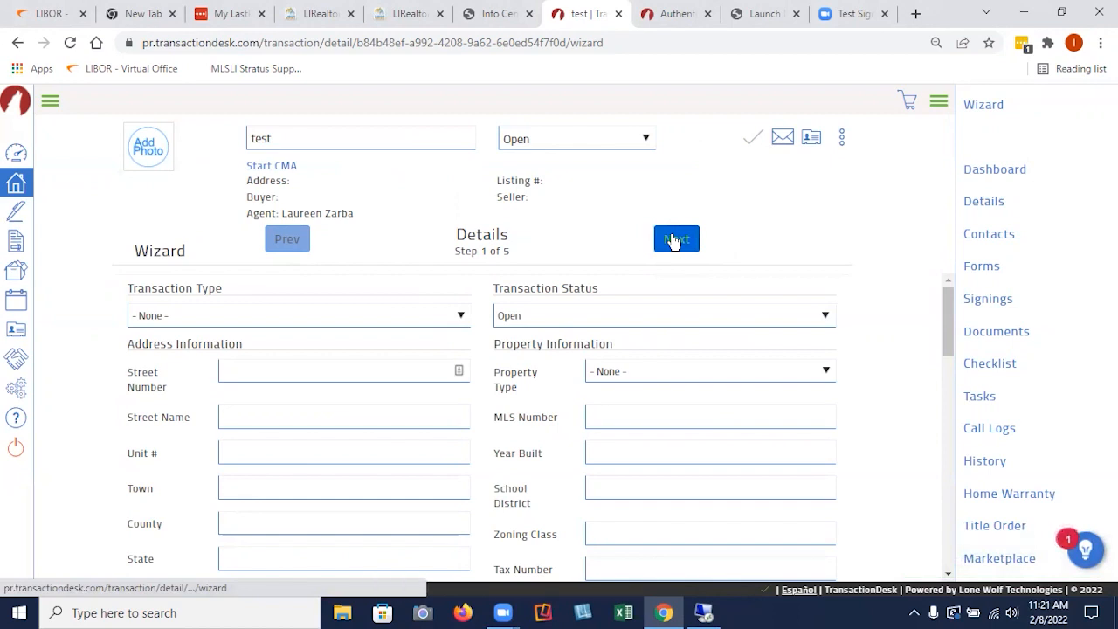
click(677, 239)
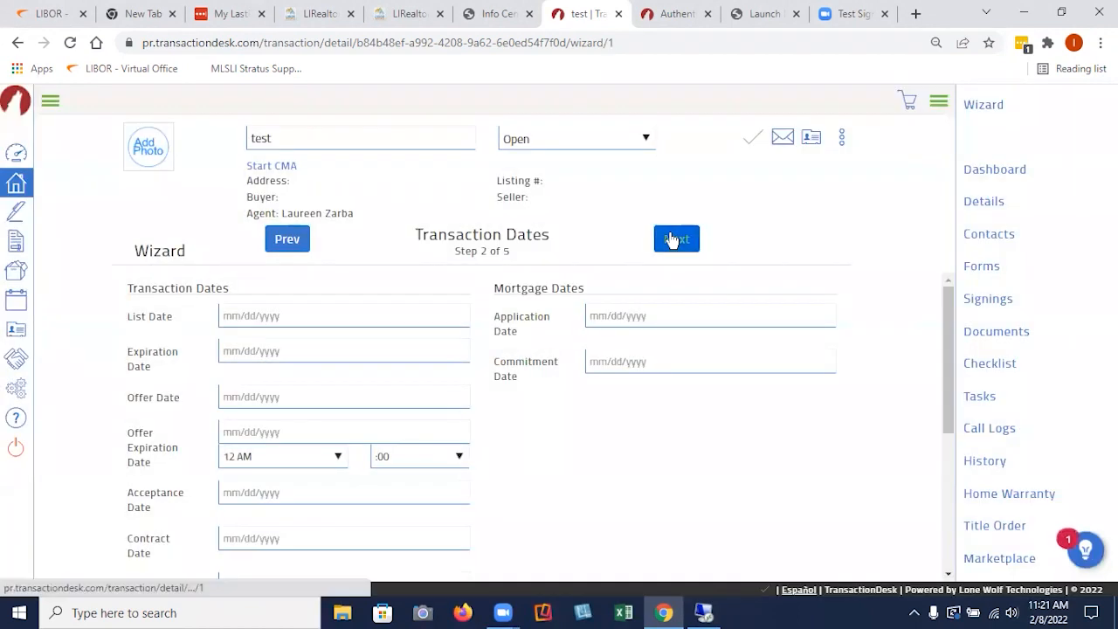
click(676, 238)
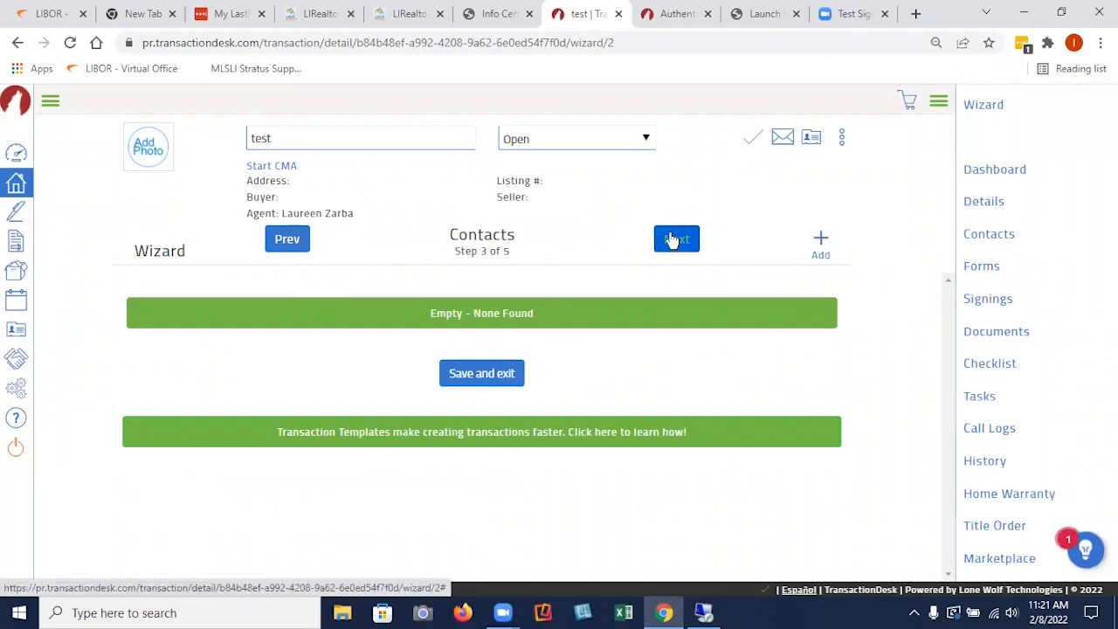
mouse_move(821, 239)
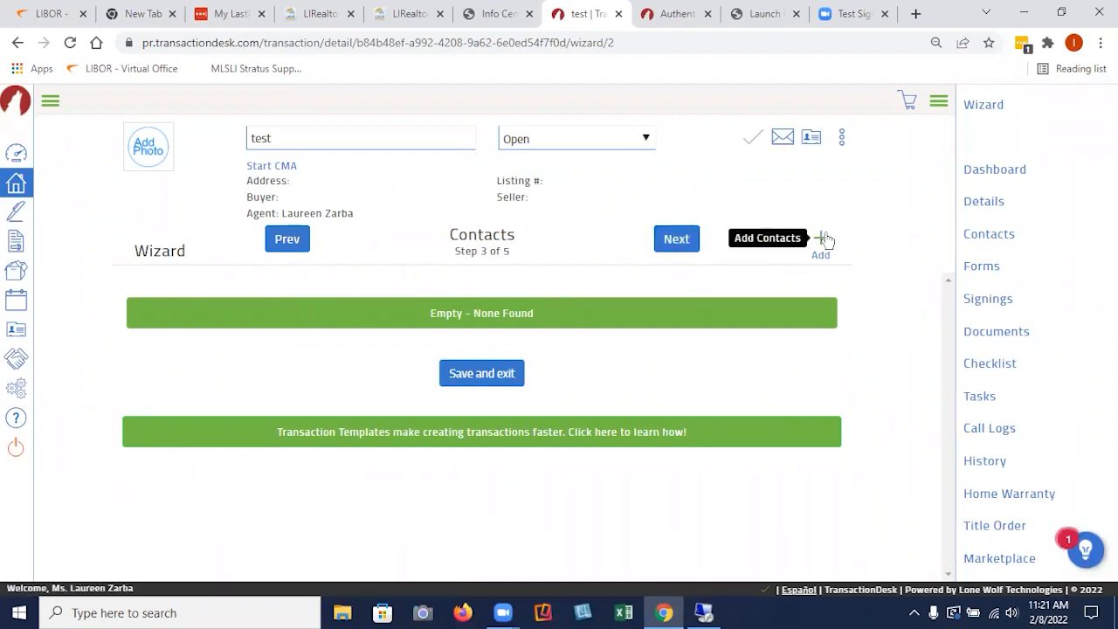
Save a new Seller contact named Joe Client with his email address.
click(820, 240)
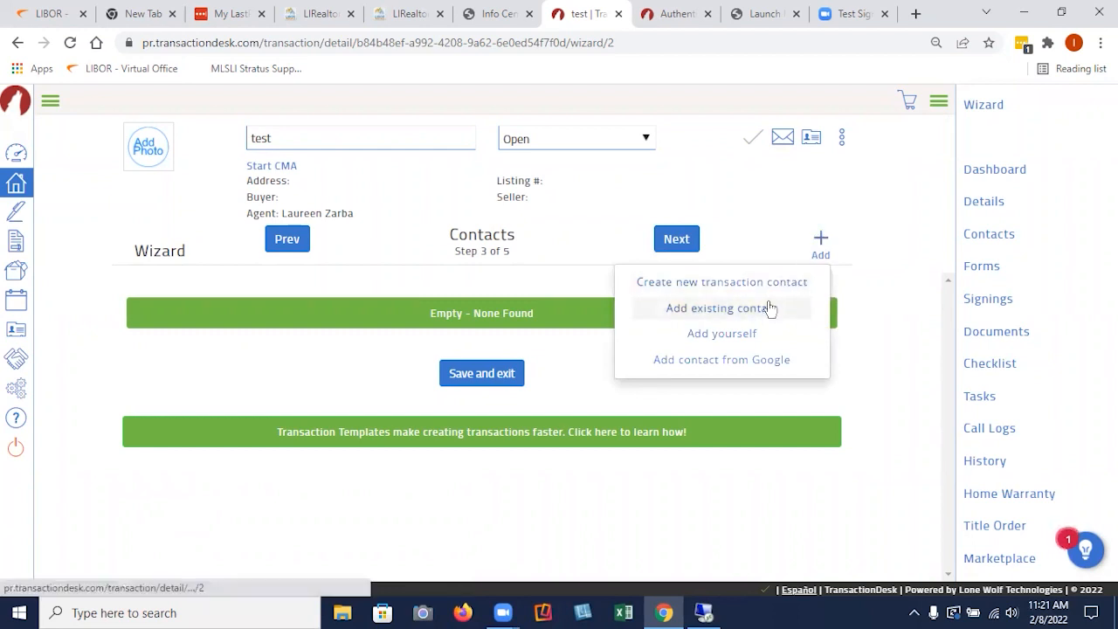
mouse_move(738, 284)
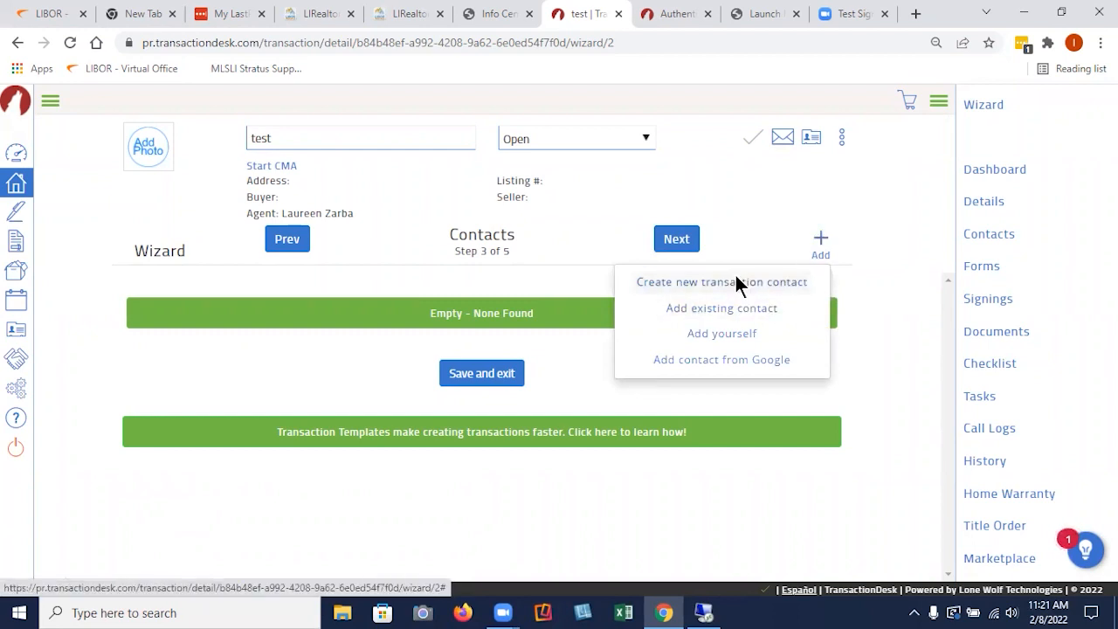
click(721, 282)
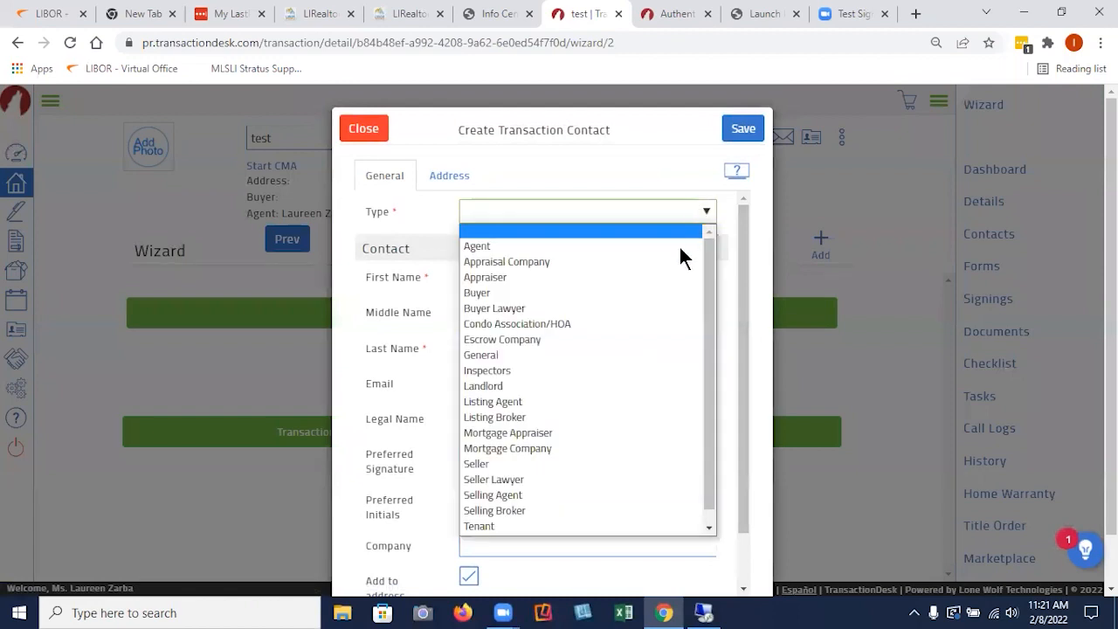
mouse_move(603, 464)
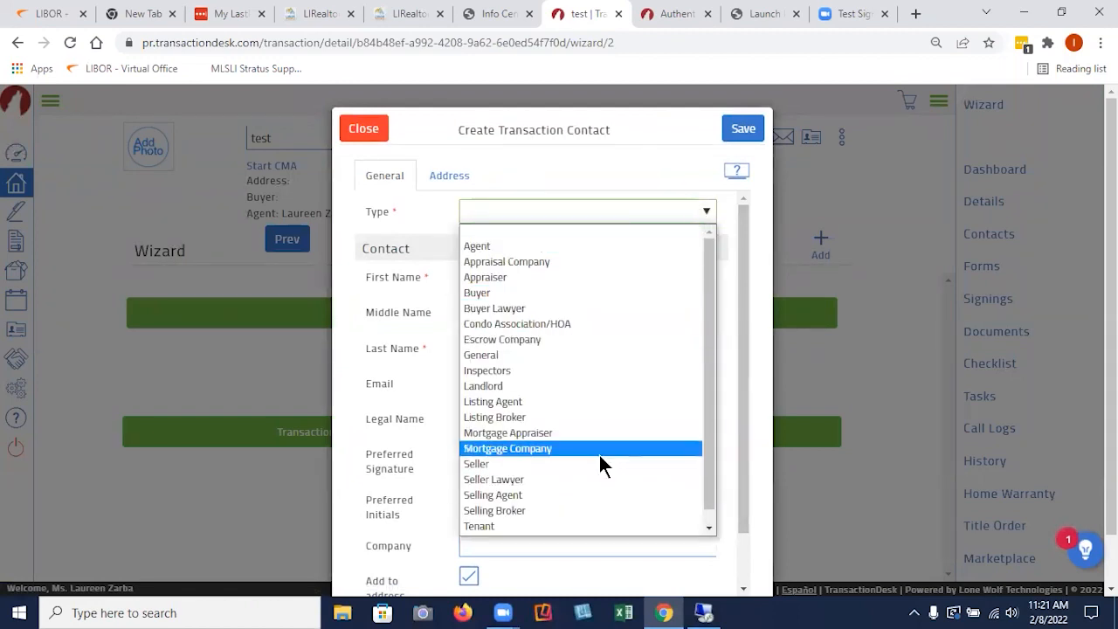
click(476, 463)
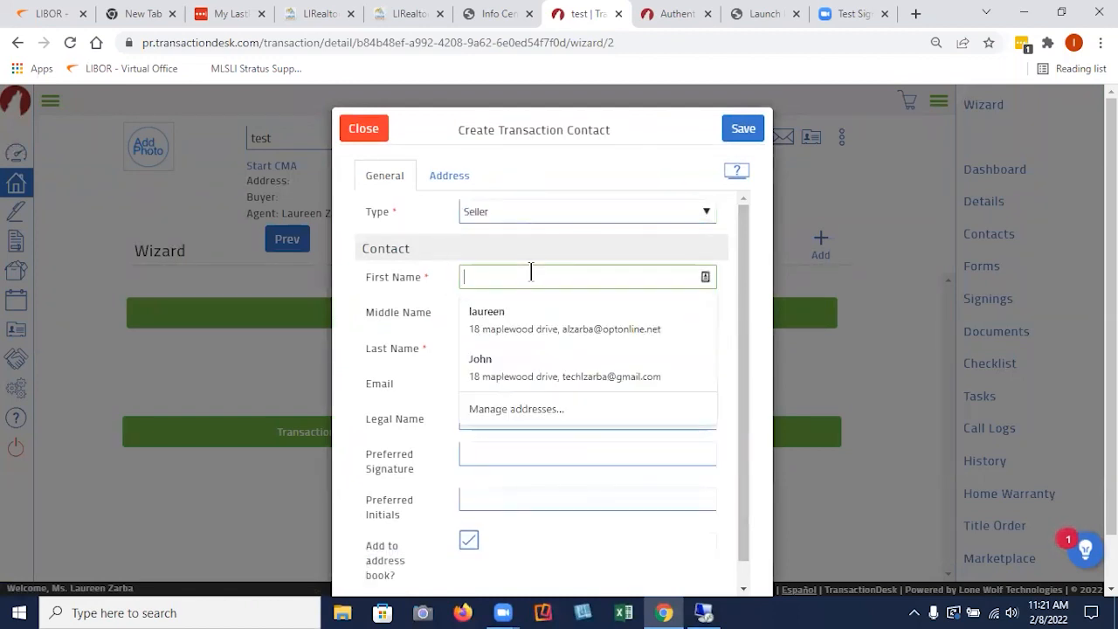
text(Joe)
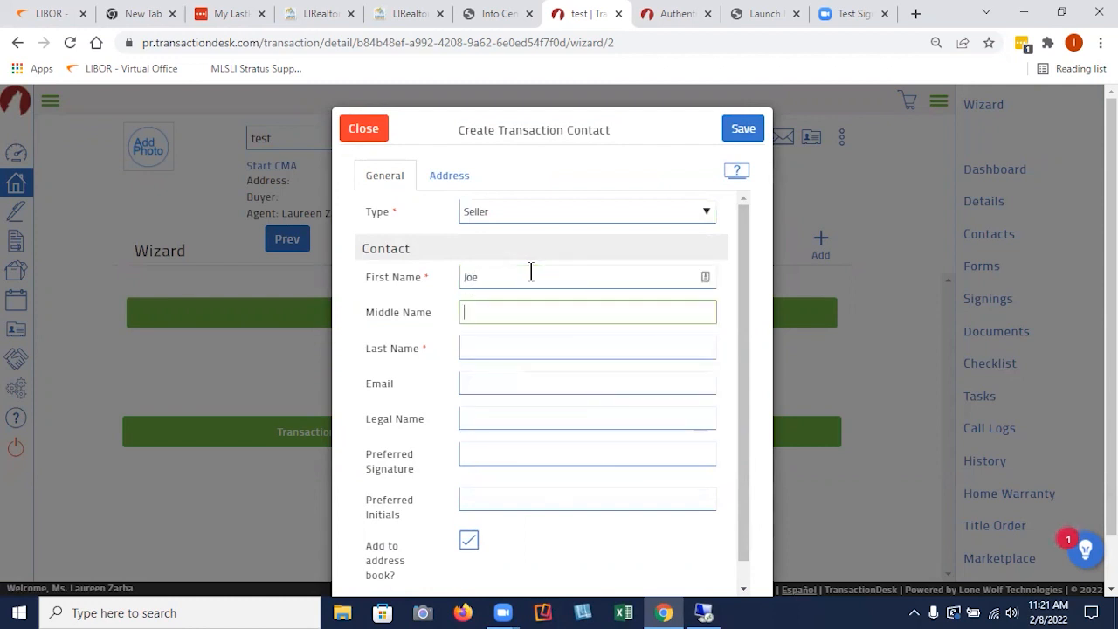
text(Client)
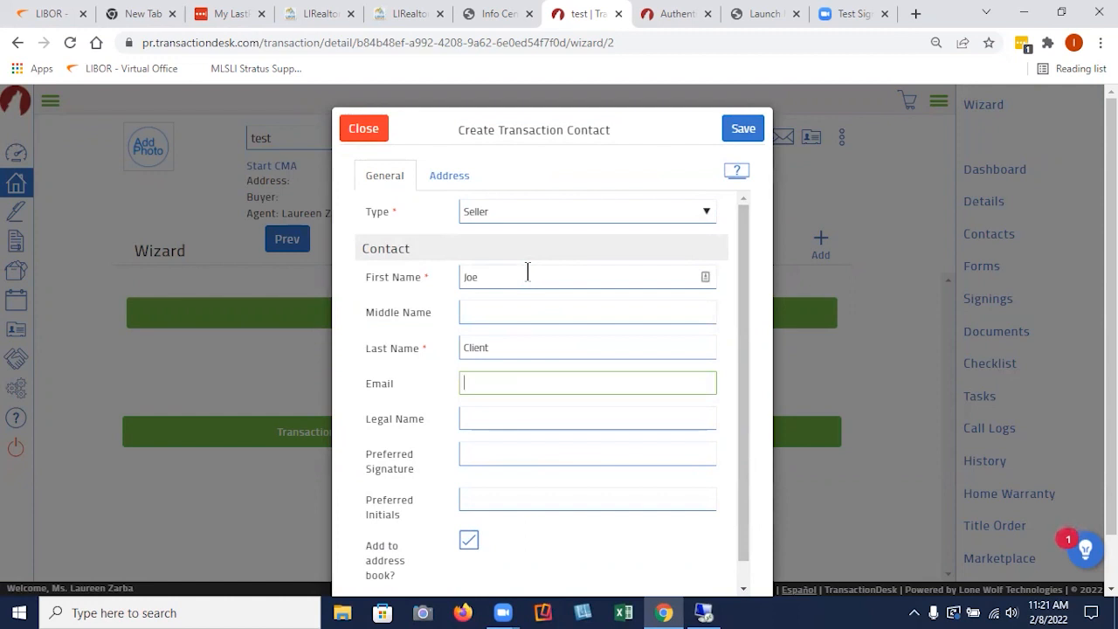
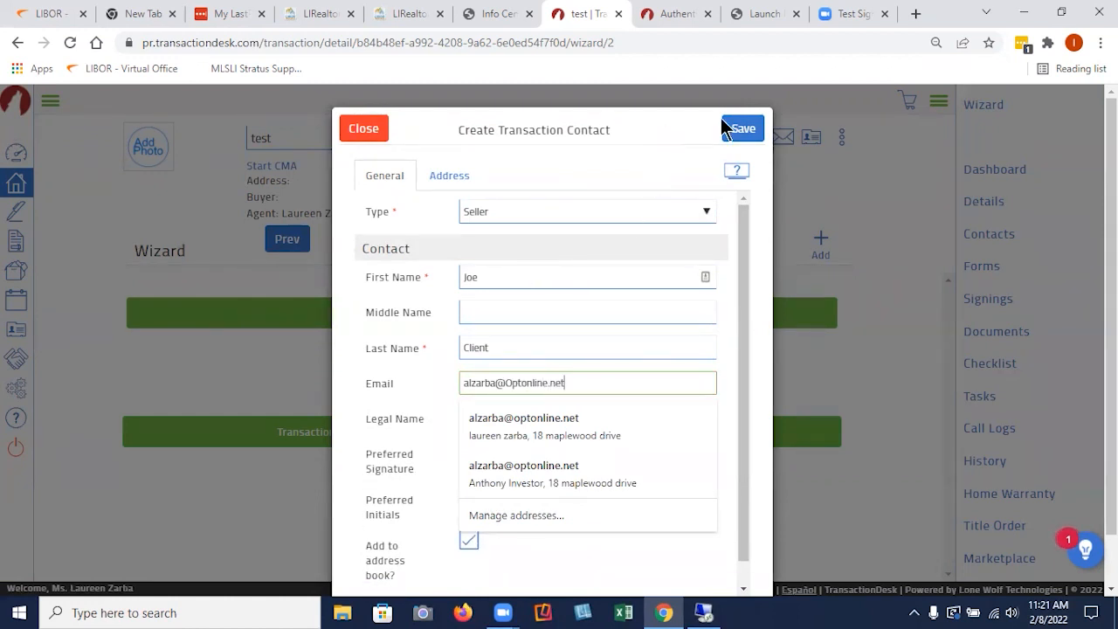
click(741, 128)
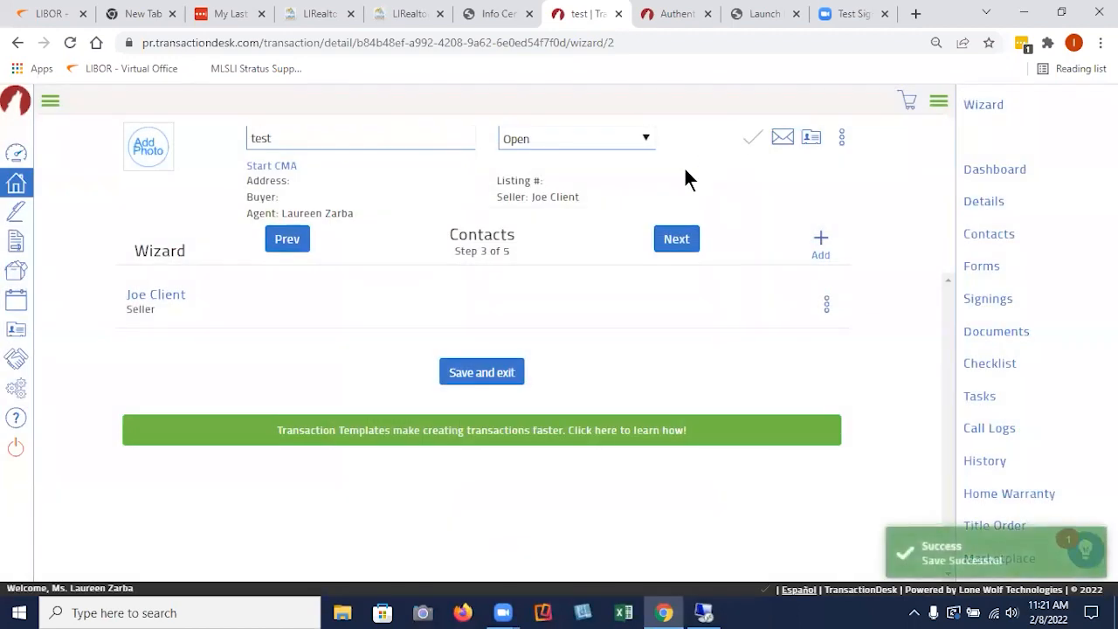
mouse_move(584, 329)
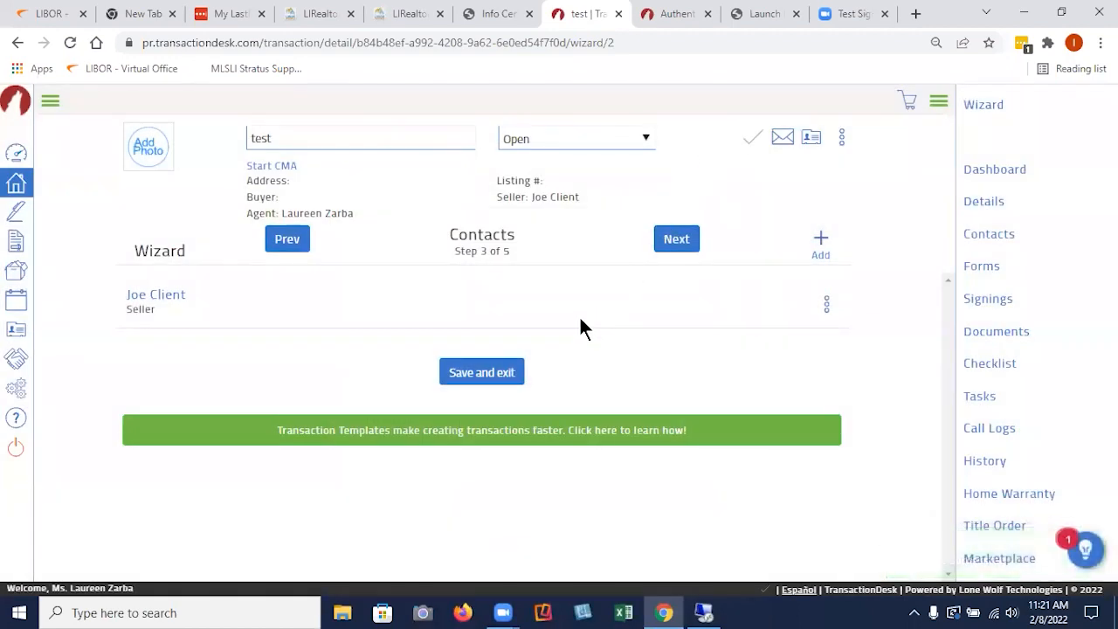
mouse_move(582, 328)
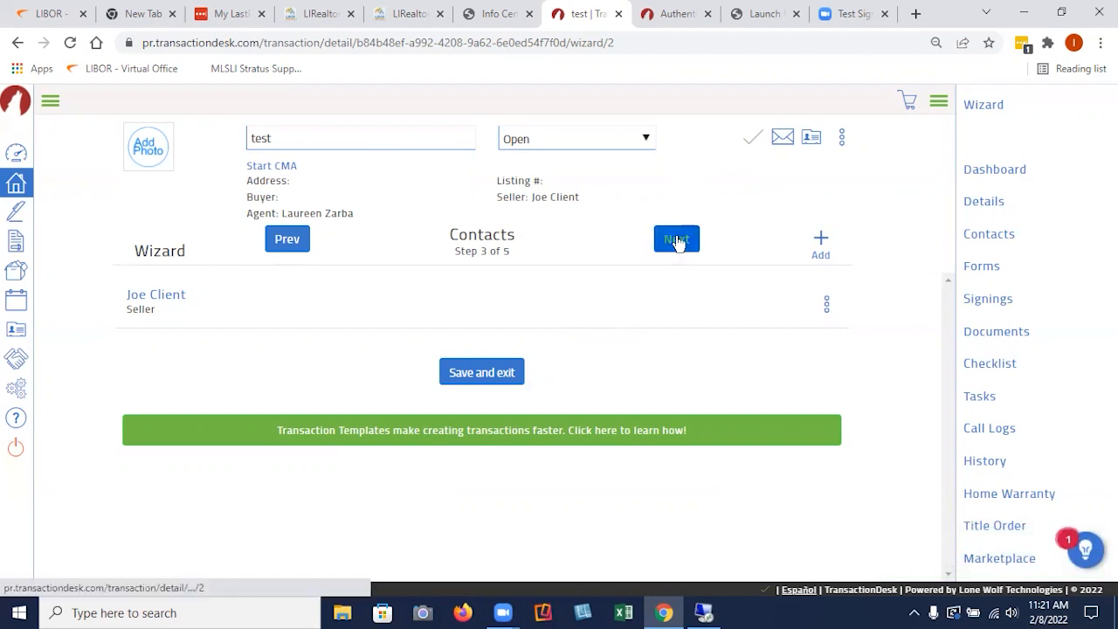
On the Forms step, add OneKey MLS's Agency Disclosure for Buyer and Seller.
click(676, 239)
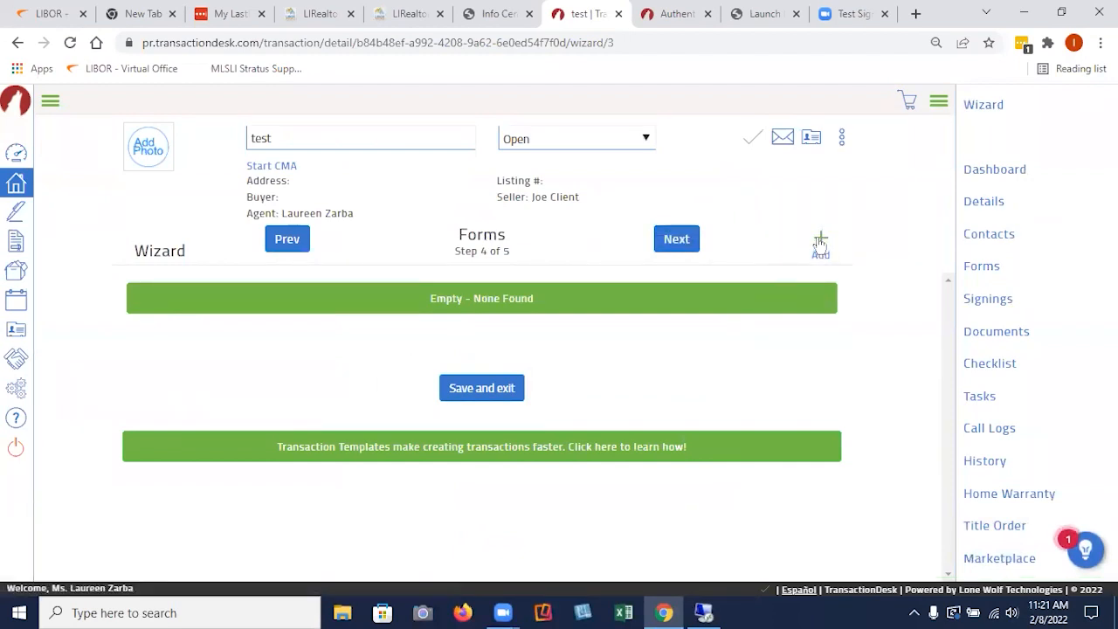
click(820, 240)
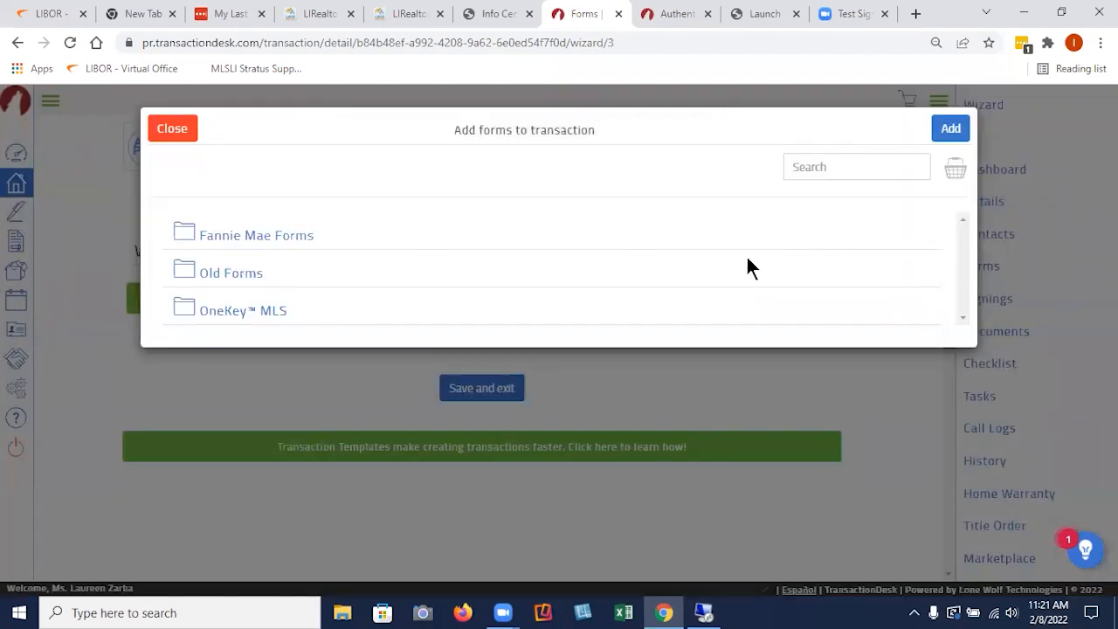
click(243, 310)
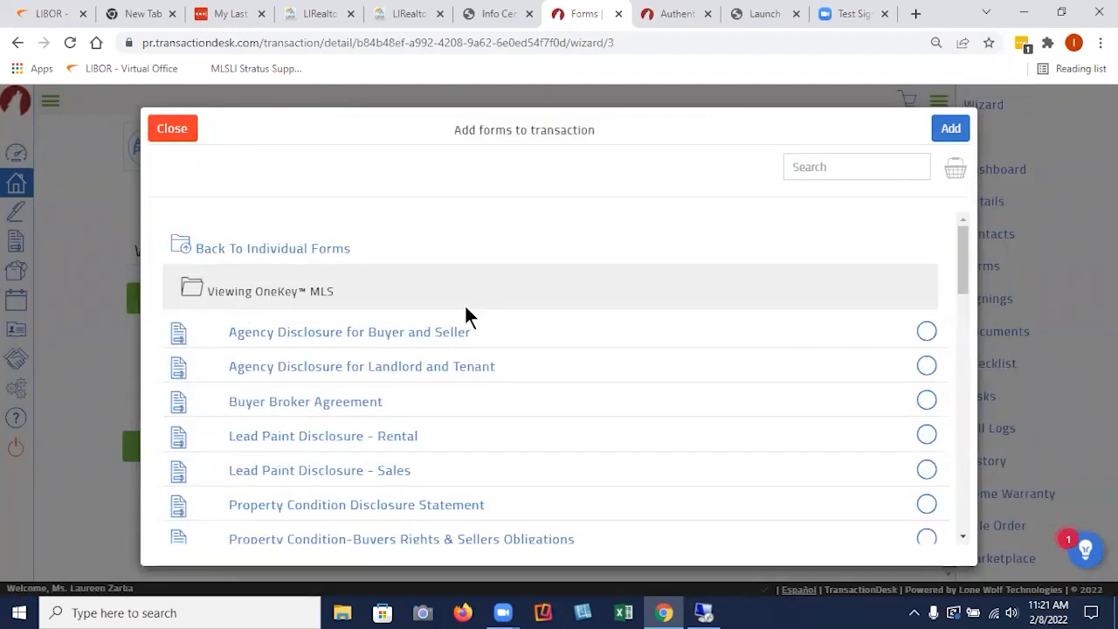
click(926, 331)
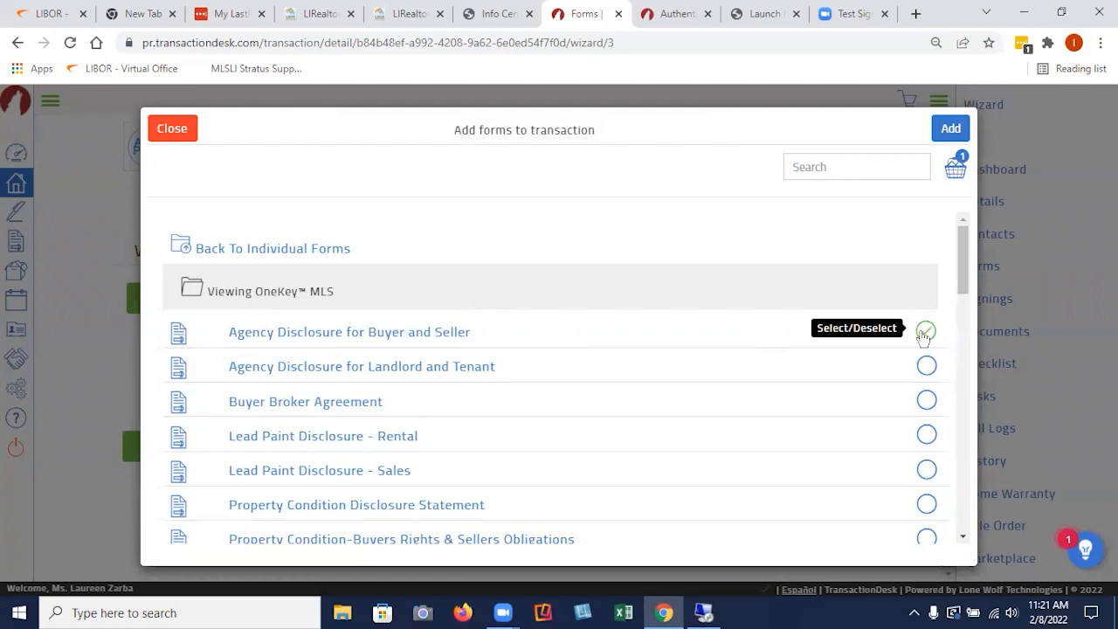
click(926, 330)
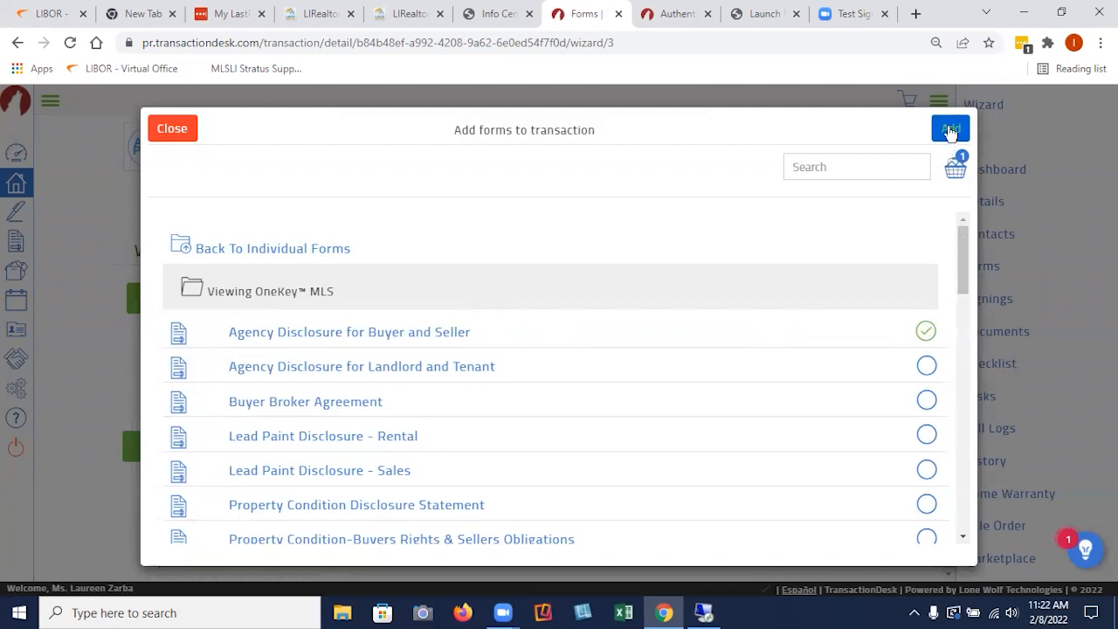
click(950, 128)
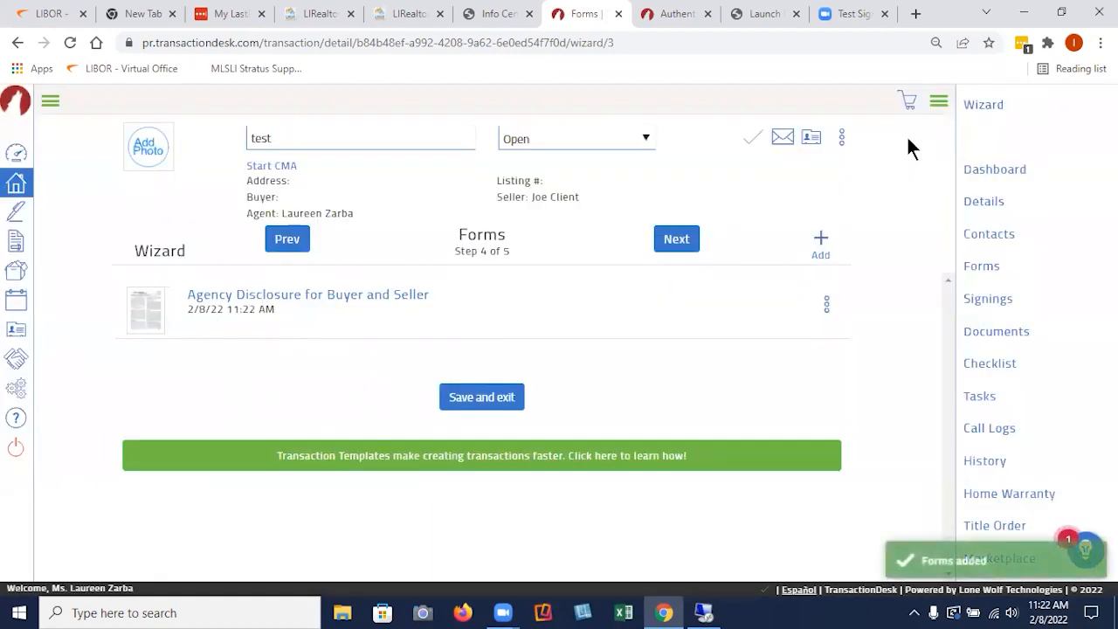
Upload and save the NYSAR COVID-19 DISCLOSURE PDF on the Documents step.
click(676, 239)
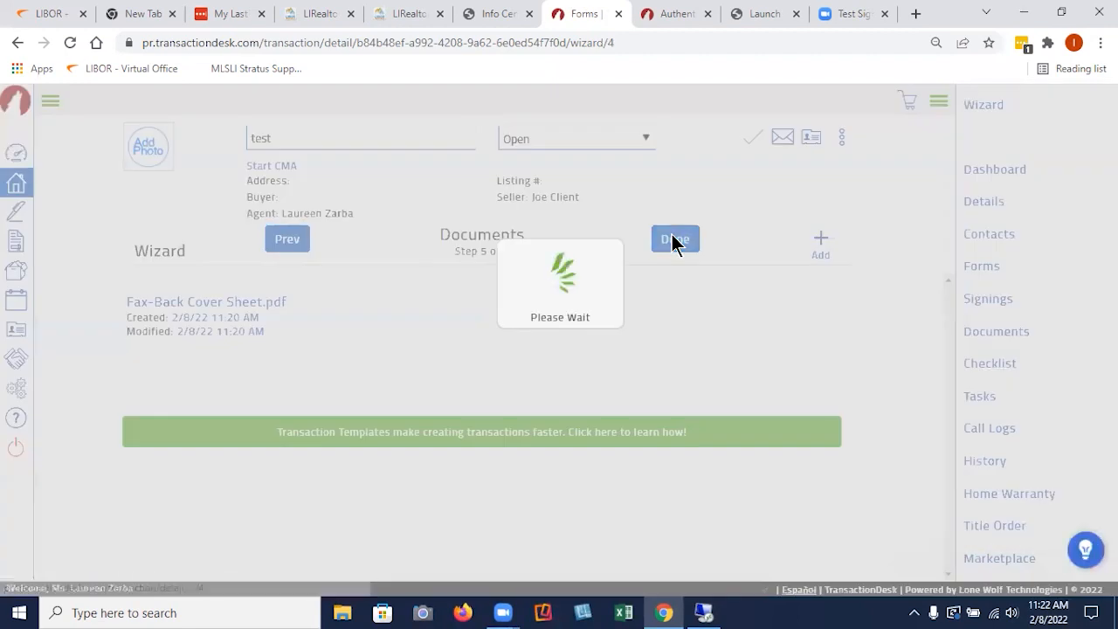
click(675, 238)
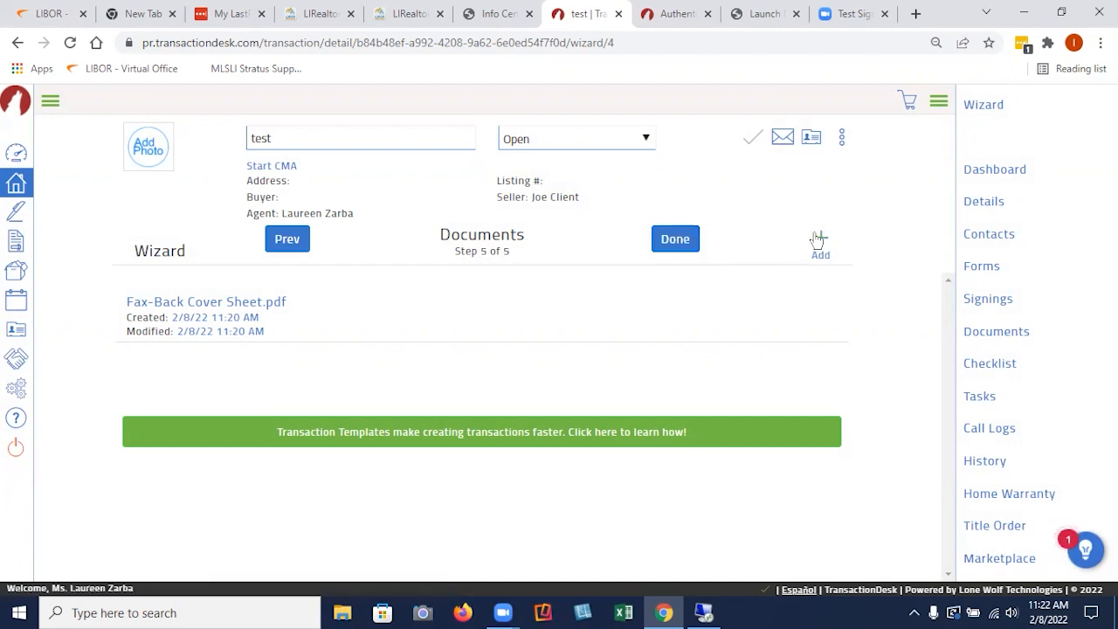
click(819, 240)
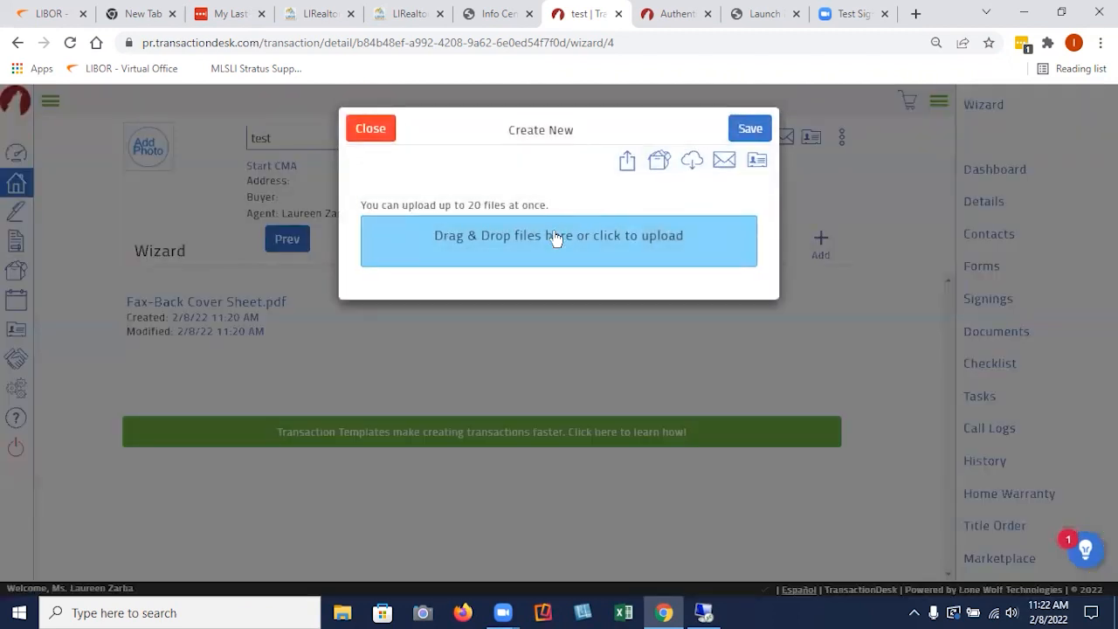
click(559, 240)
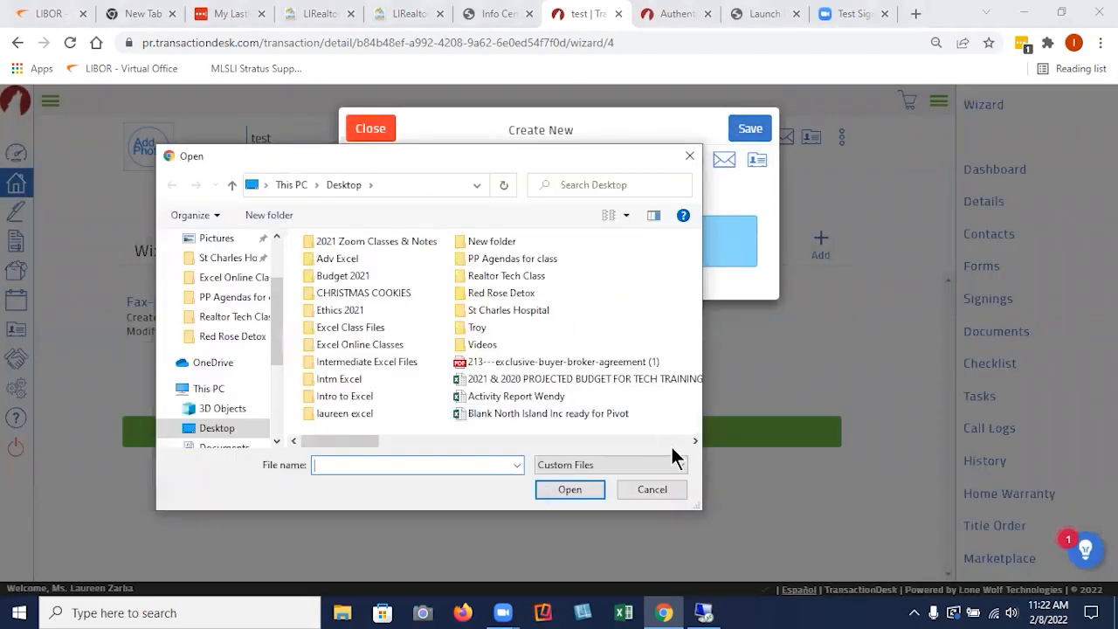
scroll(right, 3)
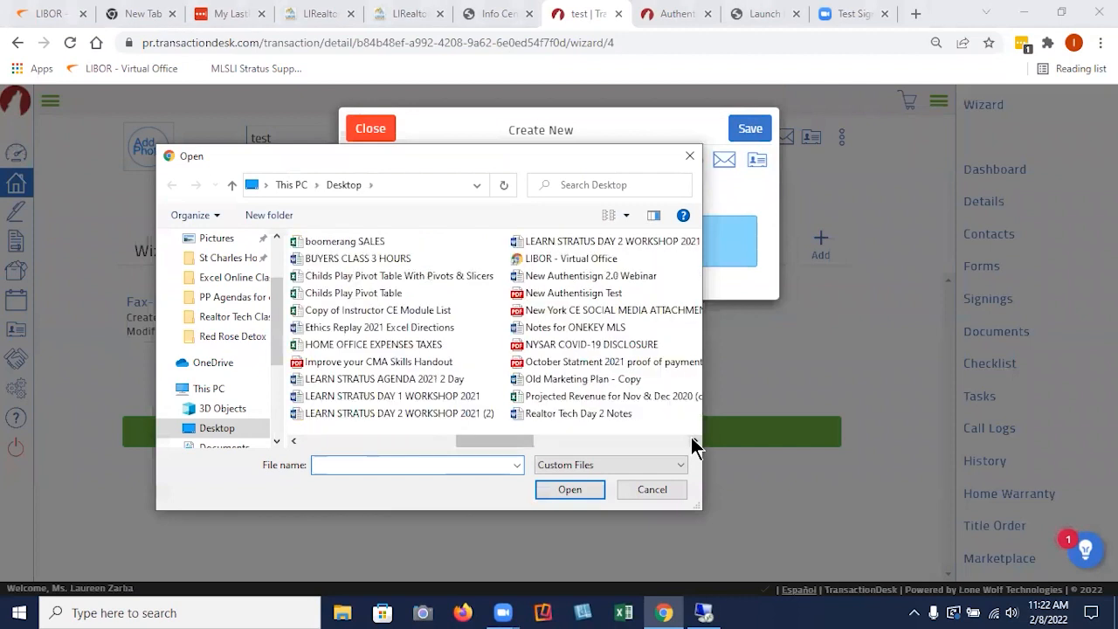
click(367, 344)
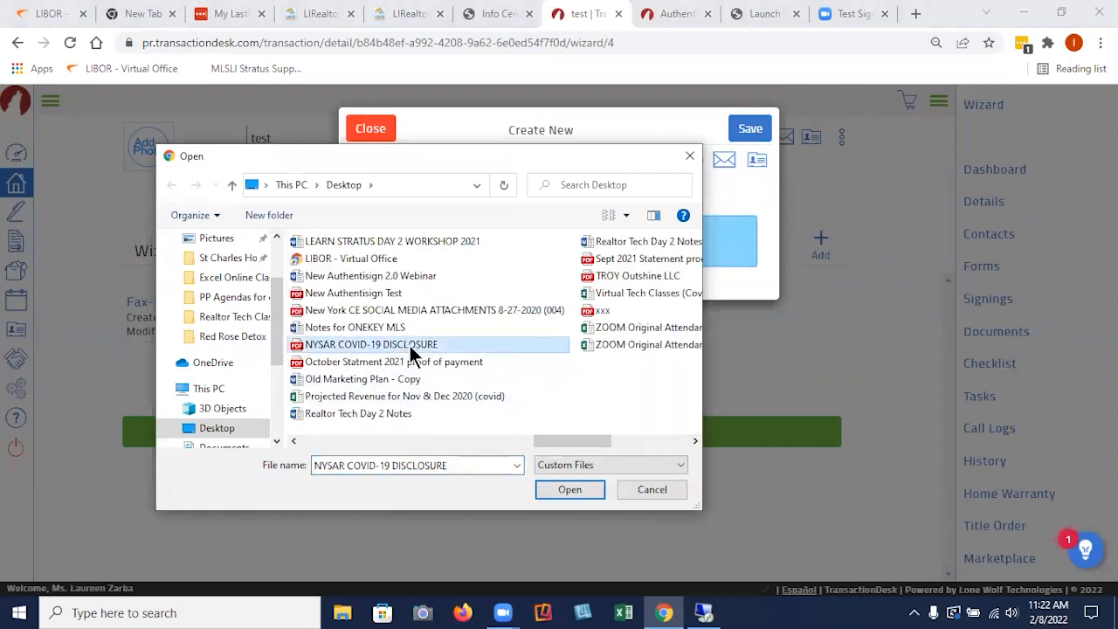
click(569, 489)
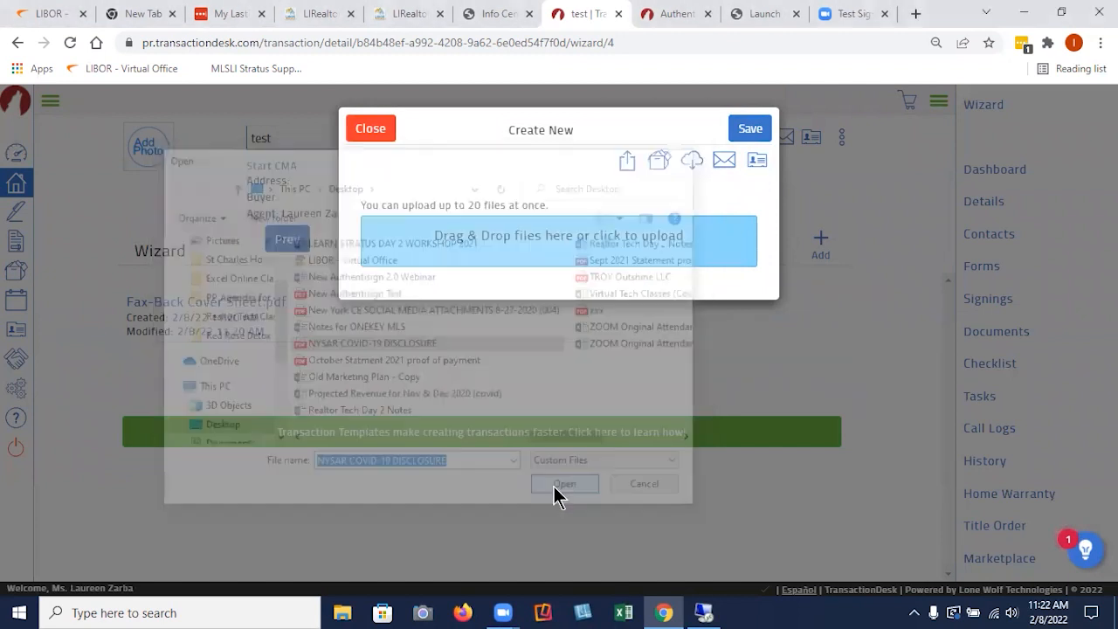
click(564, 484)
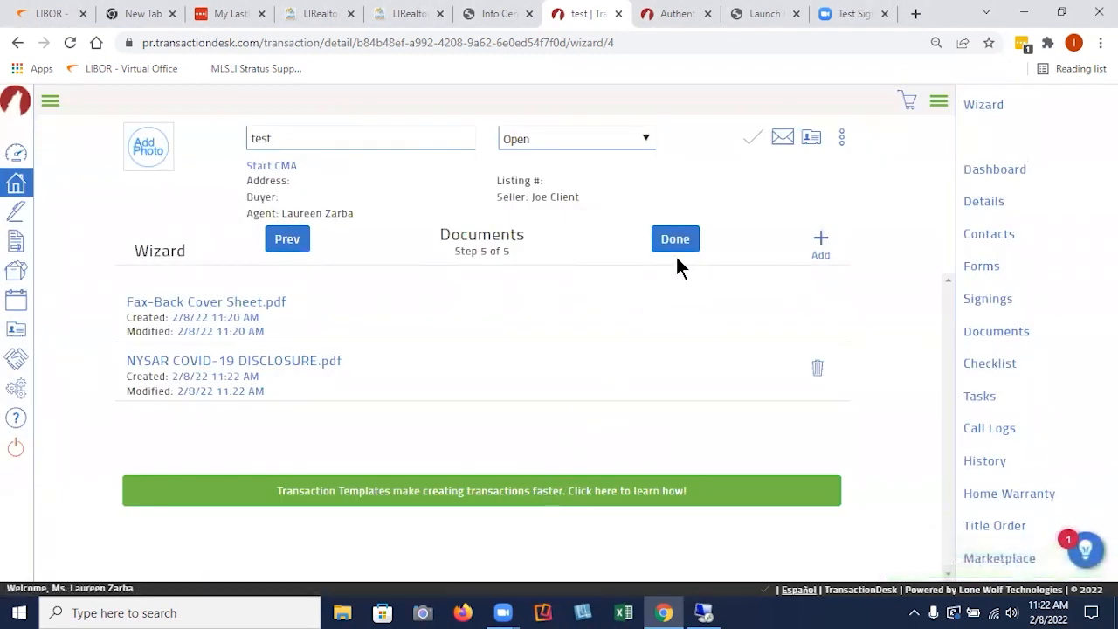
Finish the wizard and view the transaction's empty Signings page.
click(676, 238)
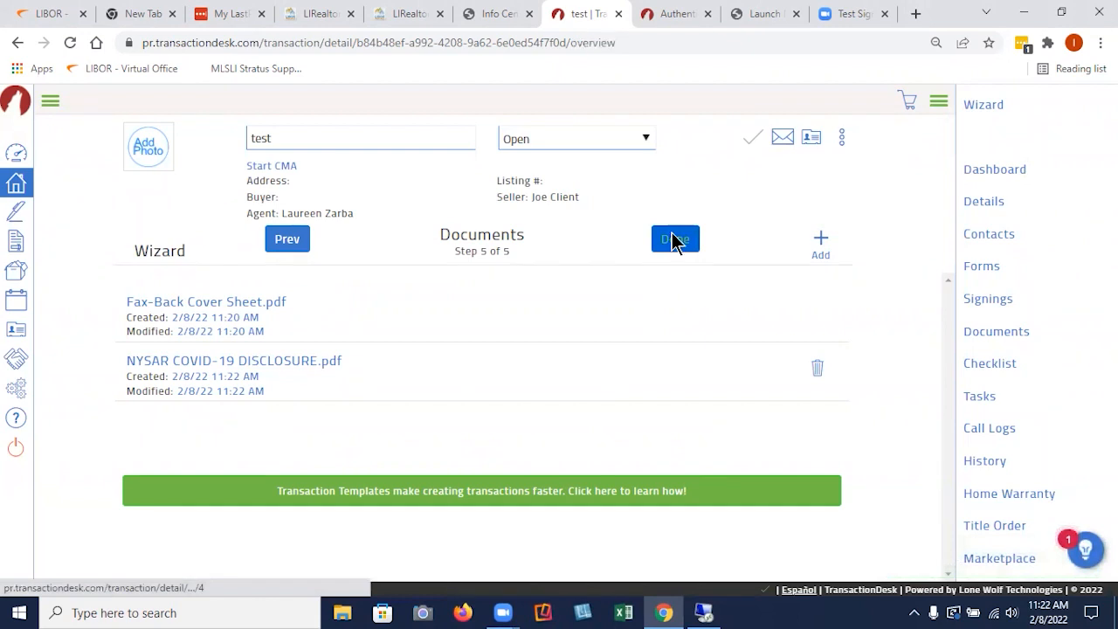
click(674, 239)
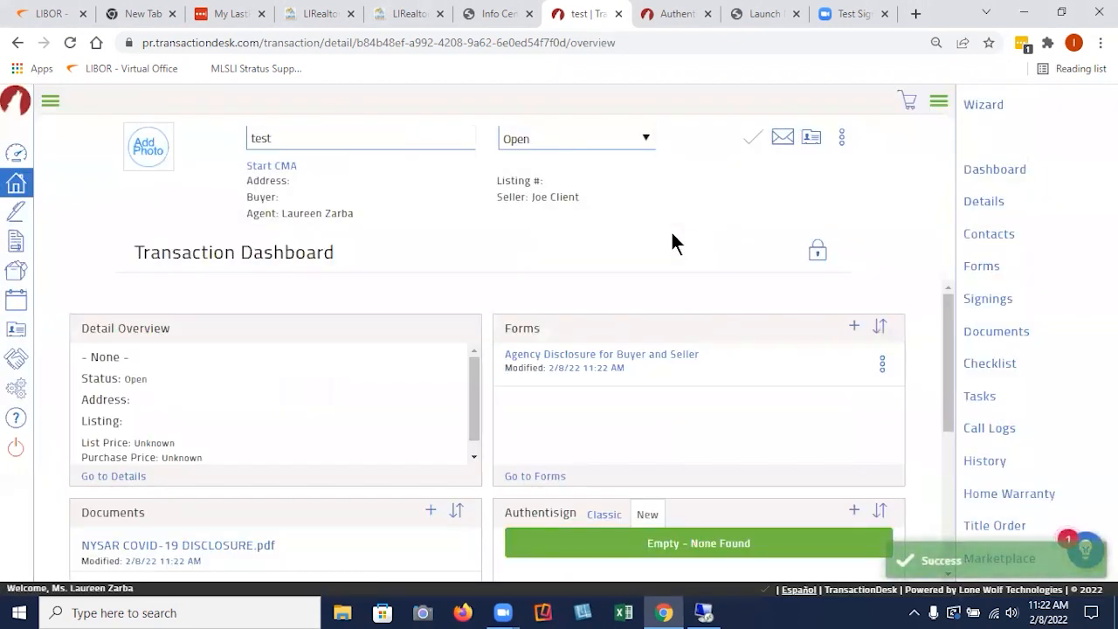
scroll(down, 3)
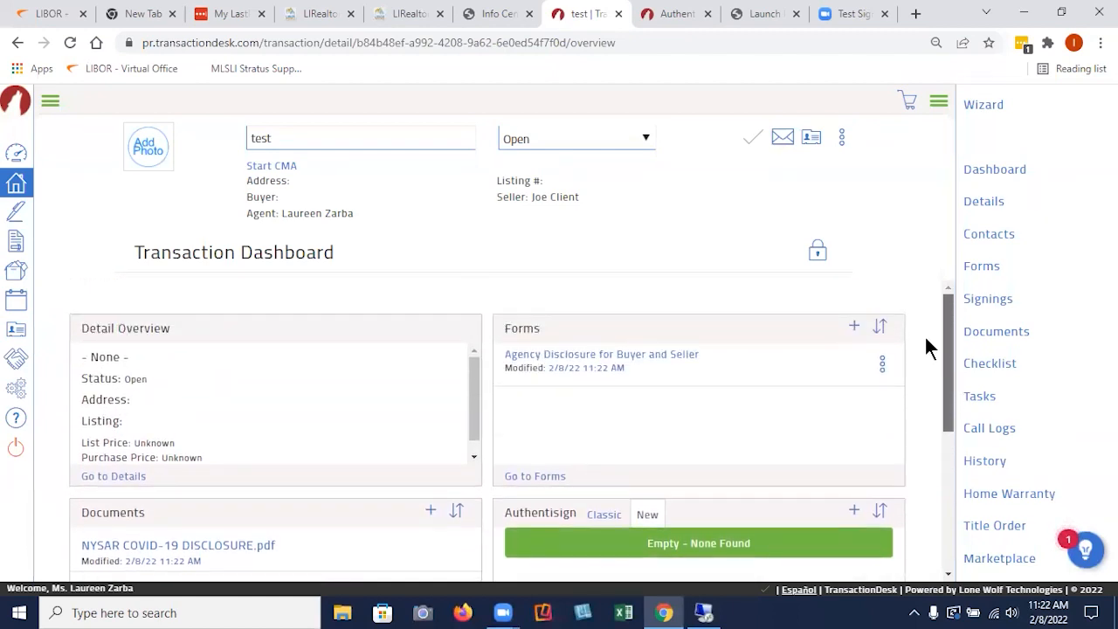
mouse_move(983, 119)
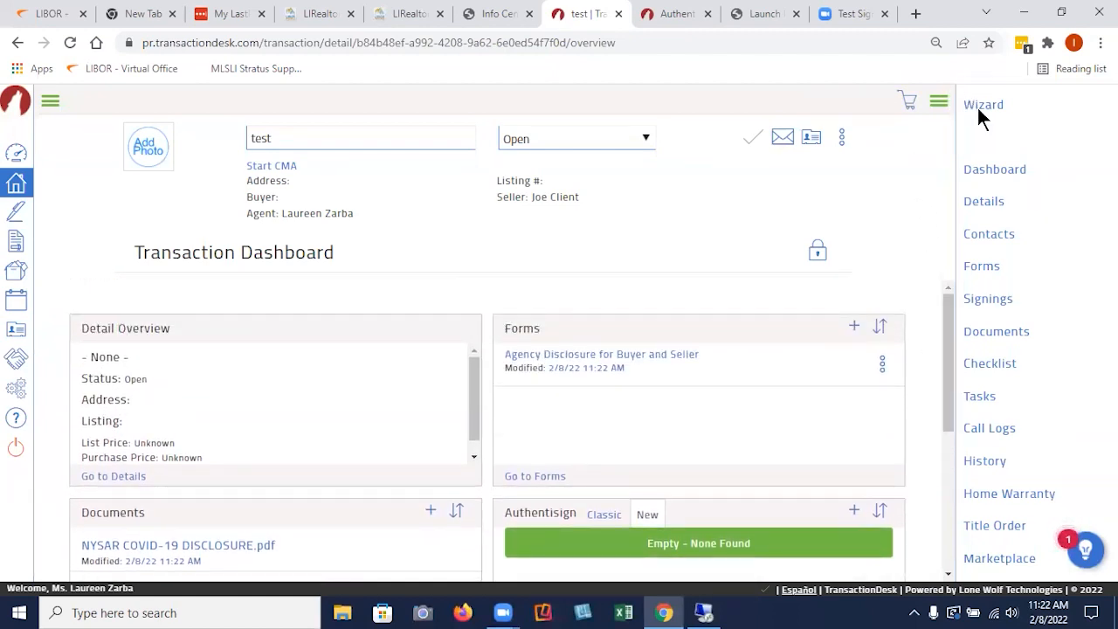
mouse_move(968, 105)
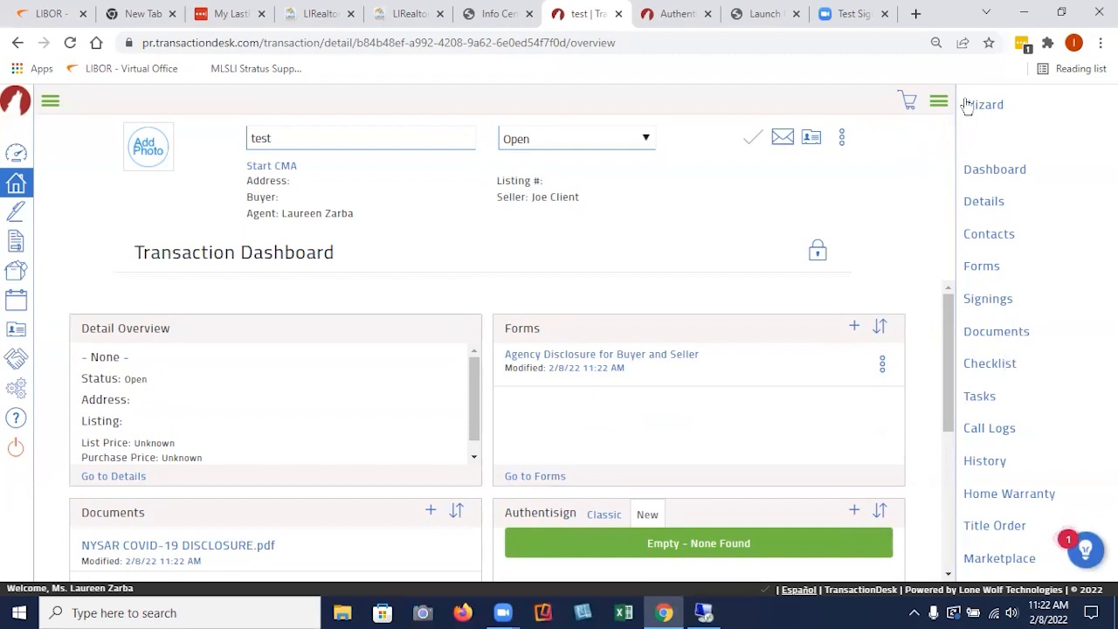
mouse_move(984, 307)
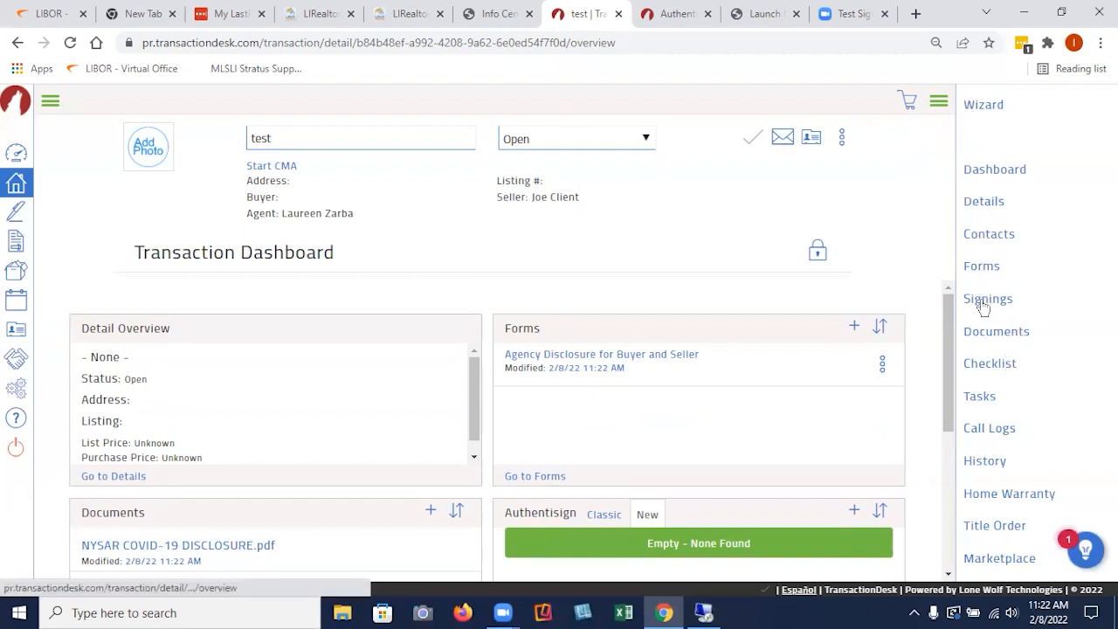
click(988, 298)
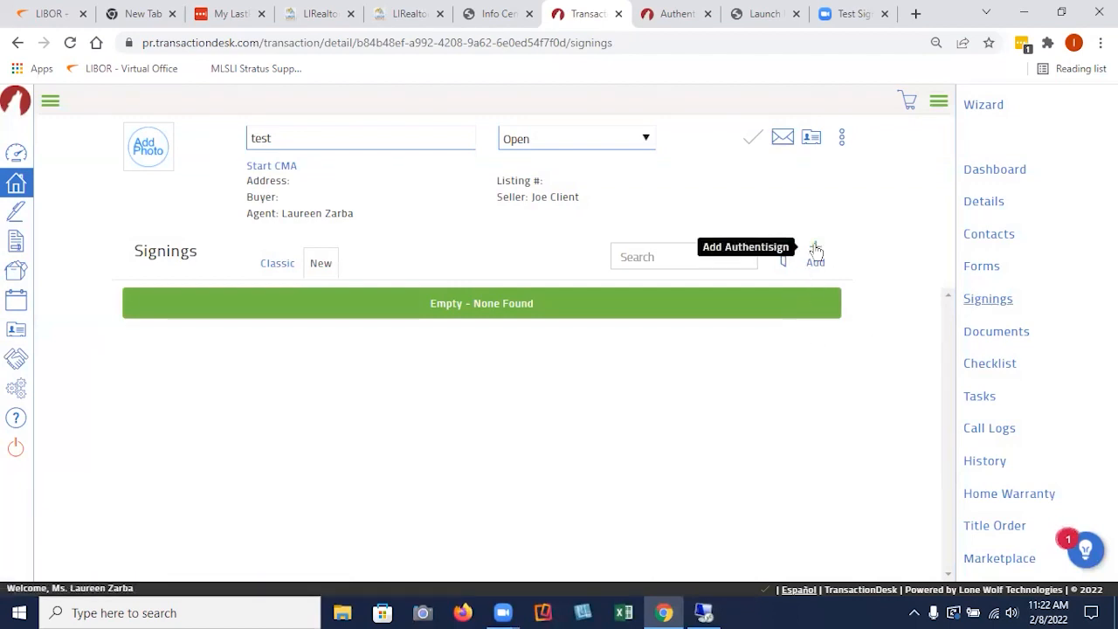
Start a new Authentisign signing and name it 'Test Signing'.
click(815, 249)
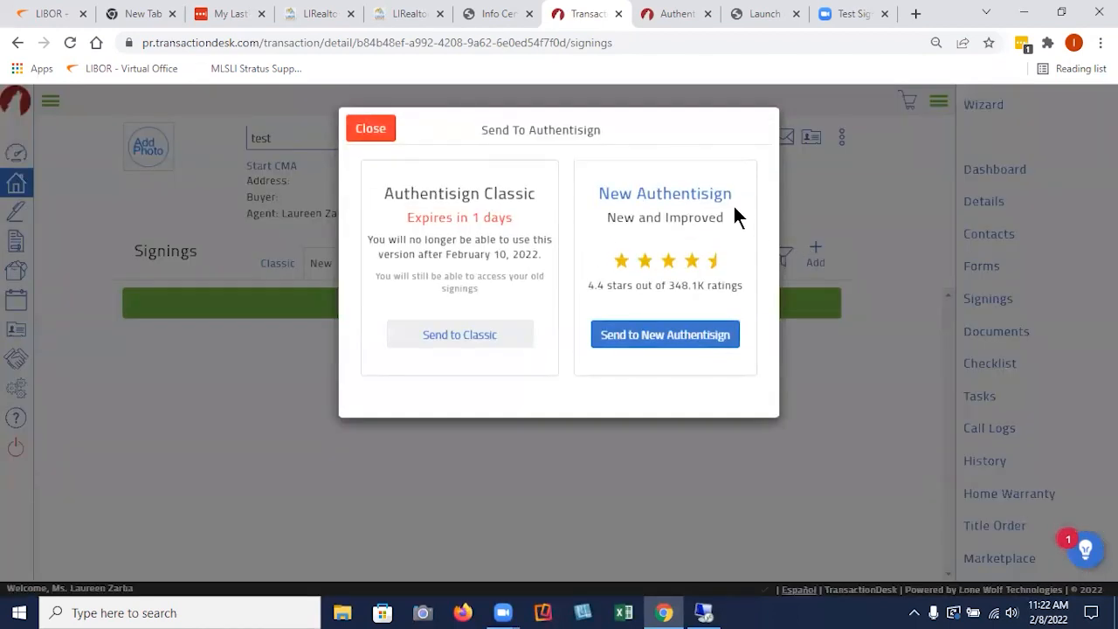
mouse_move(665, 341)
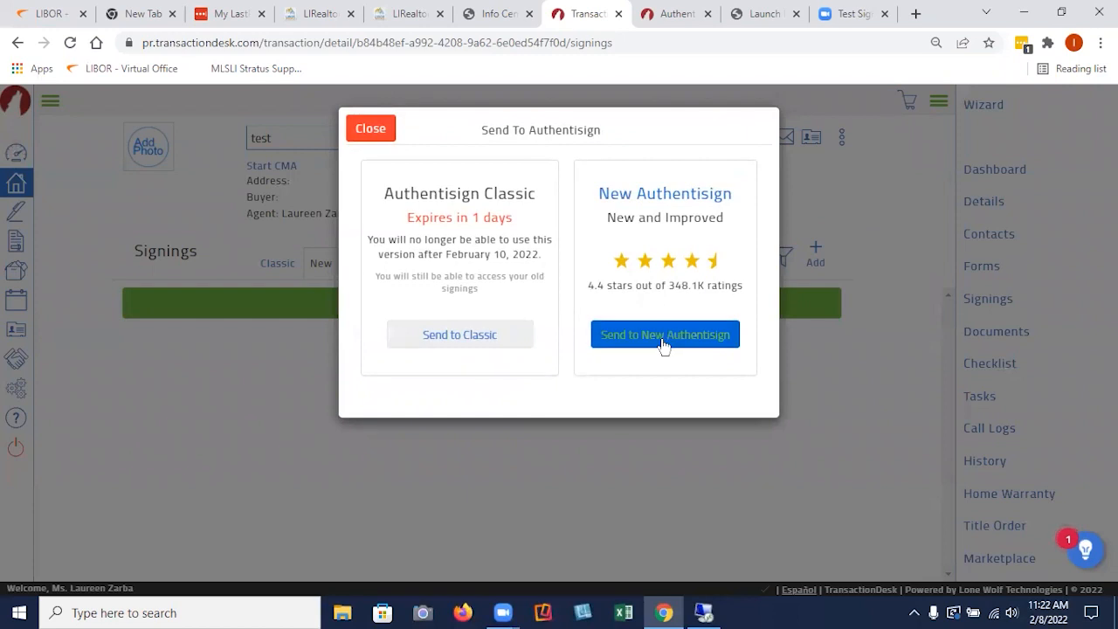
click(663, 334)
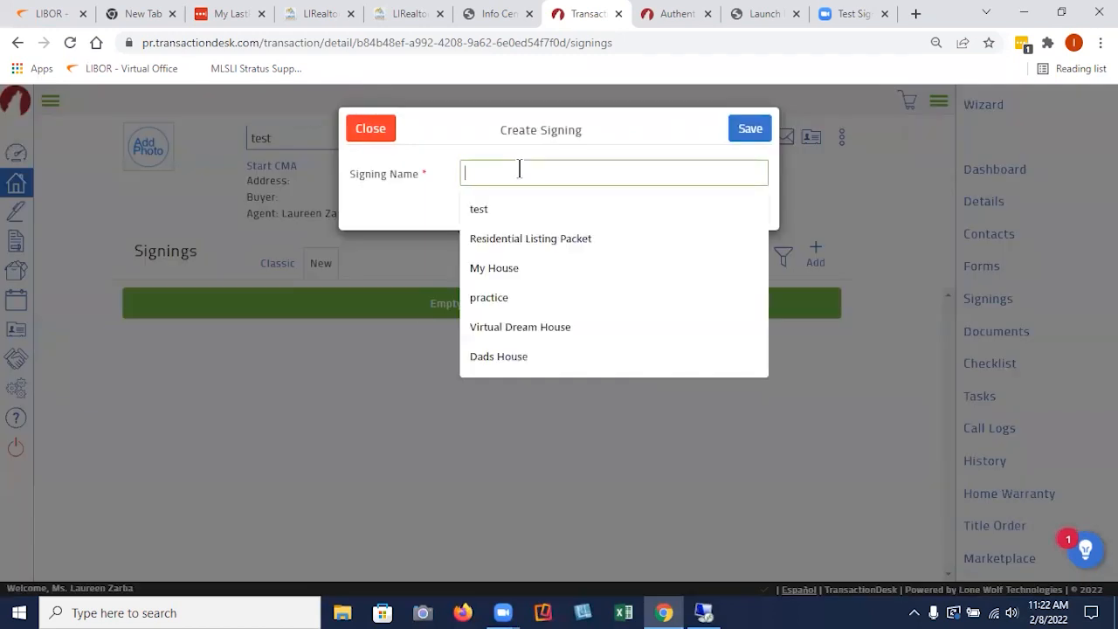
text(Test Signing)
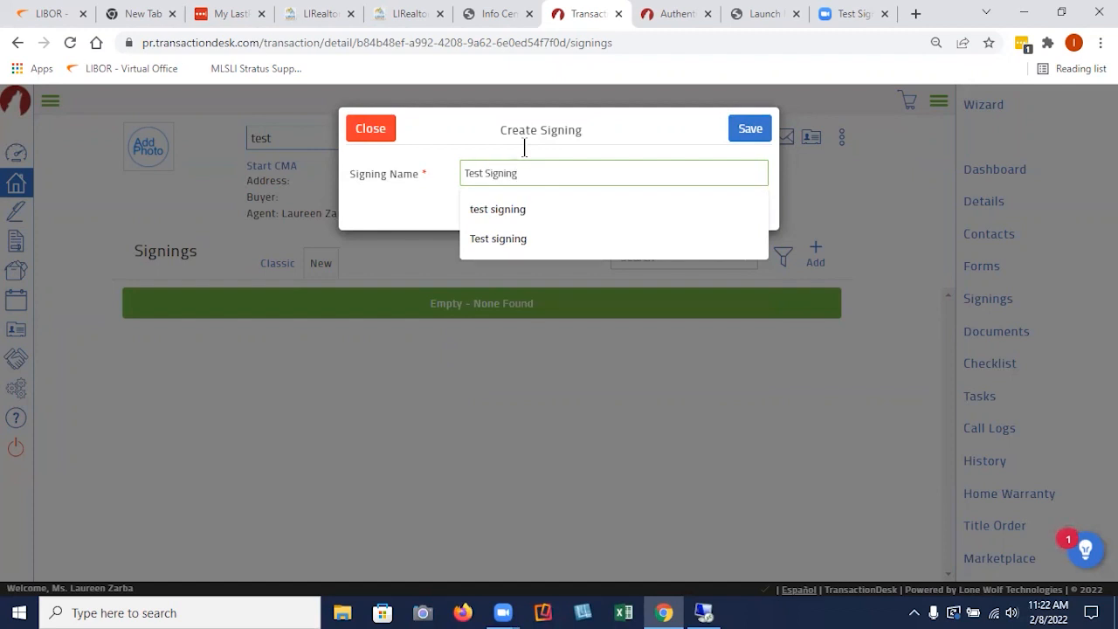
click(749, 128)
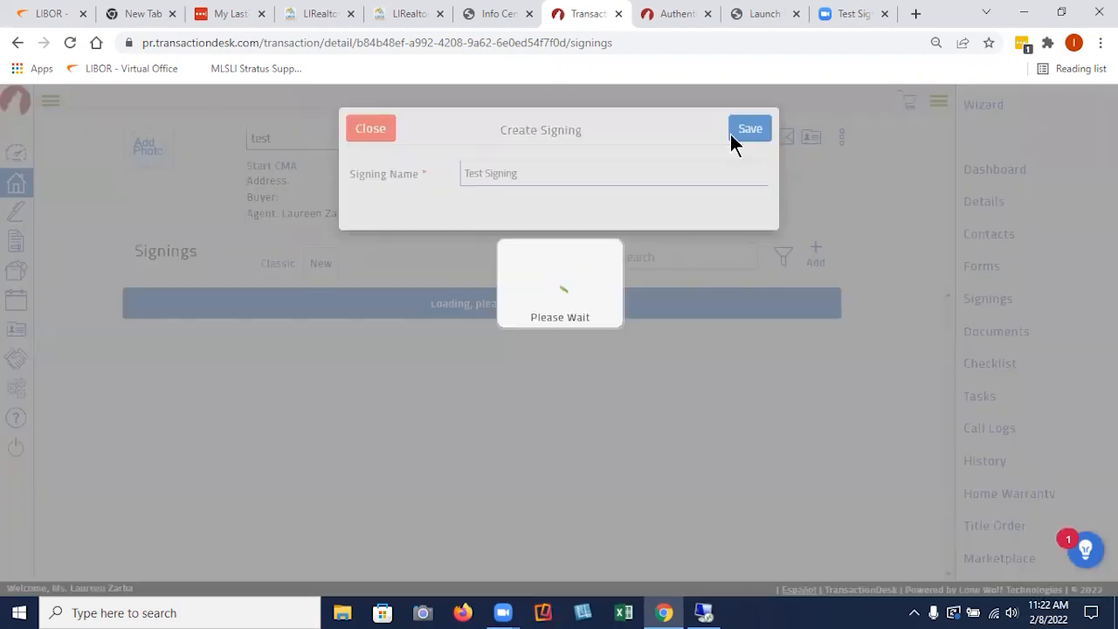
Save Test Signing and open its empty Authentisign design workspace.
click(750, 128)
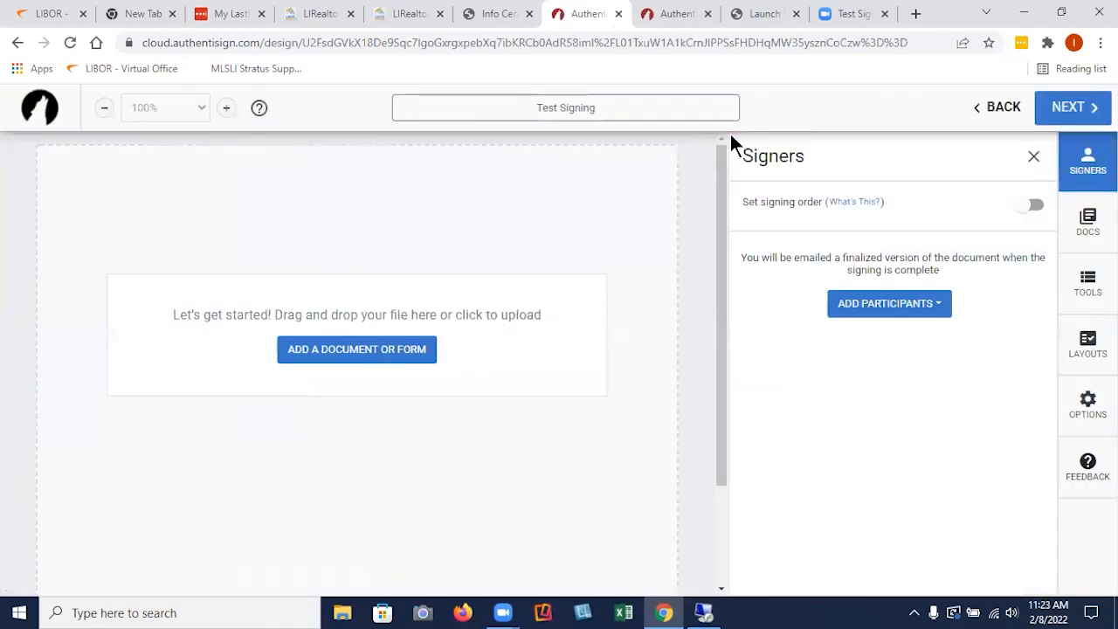
mouse_move(996, 519)
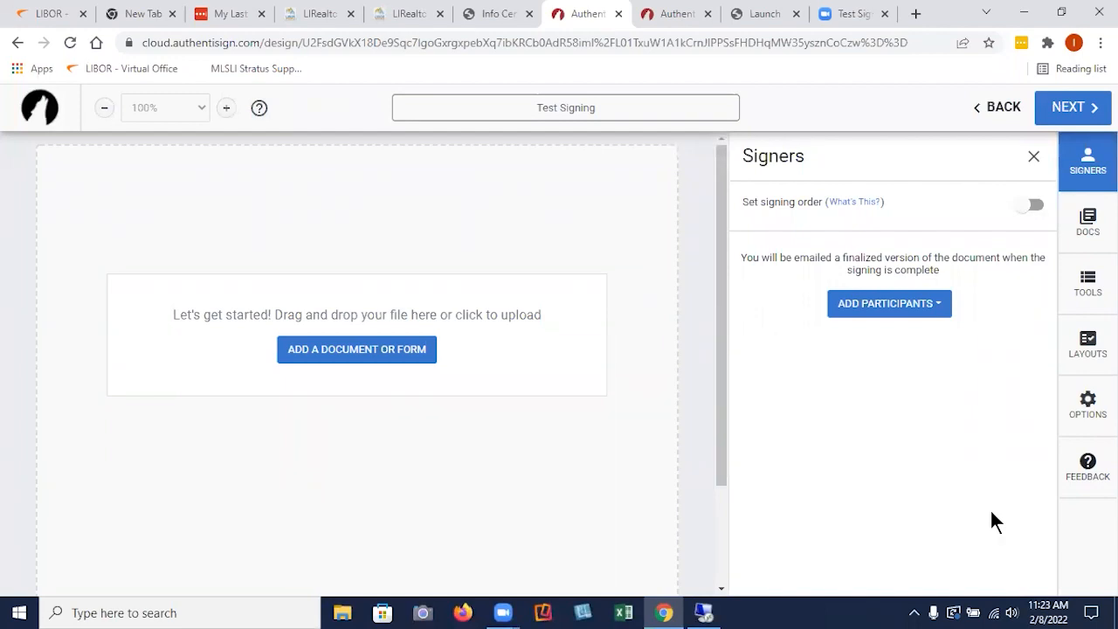
mouse_move(1087, 155)
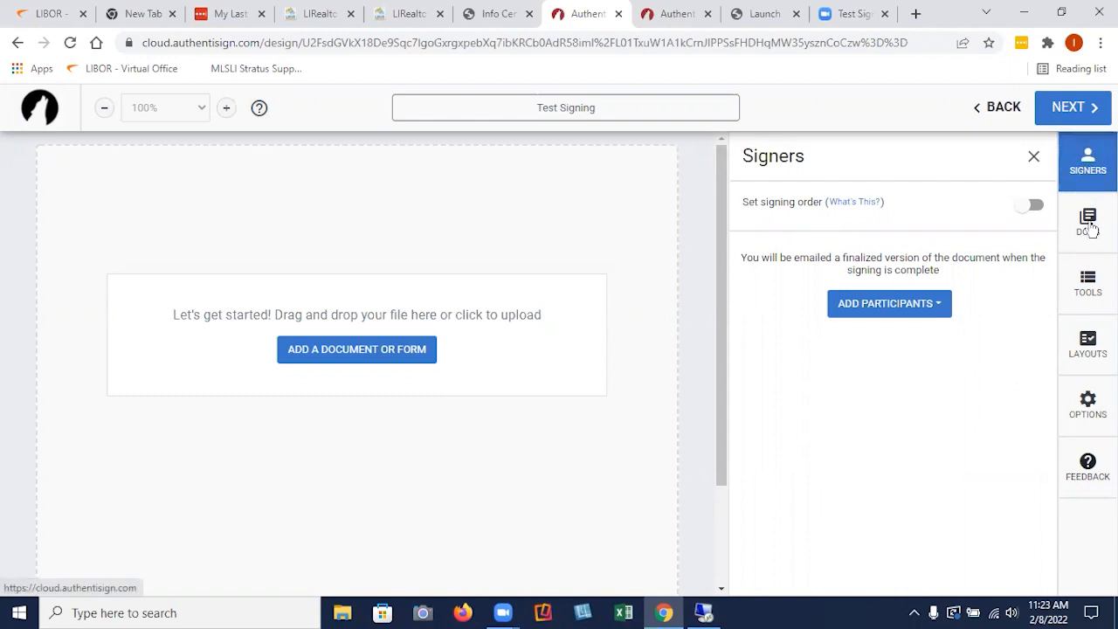
mouse_move(1085, 282)
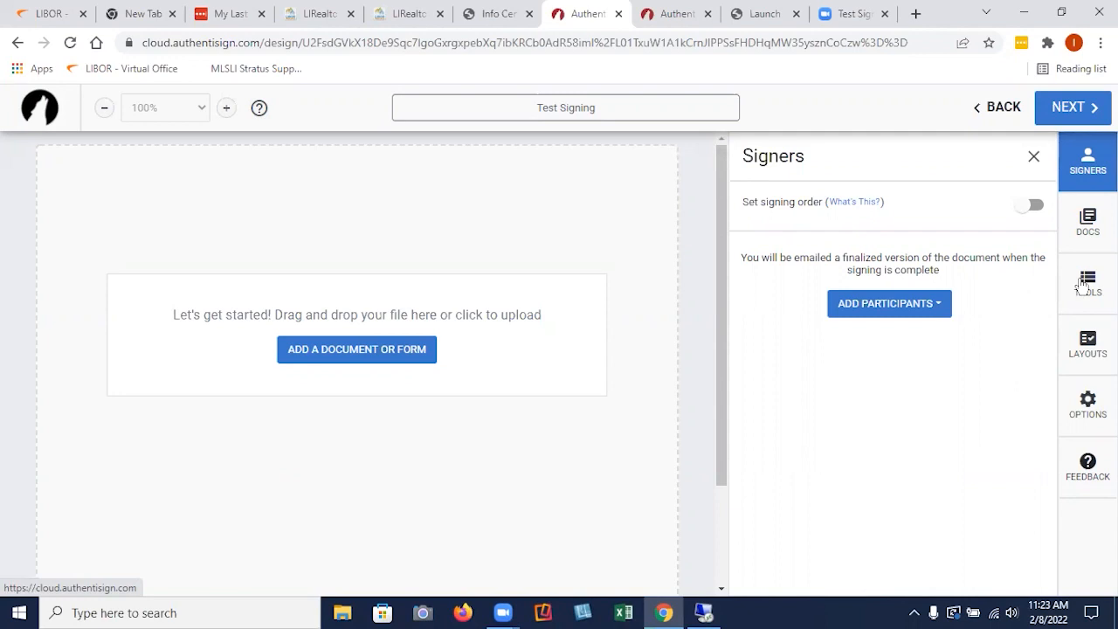
mouse_move(904, 278)
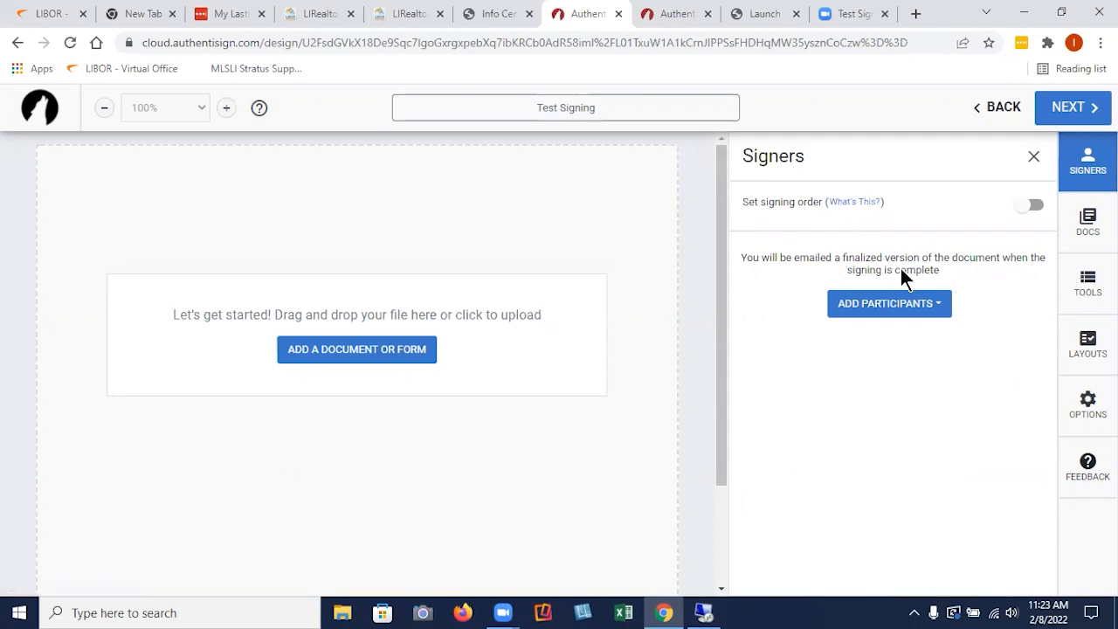
click(888, 304)
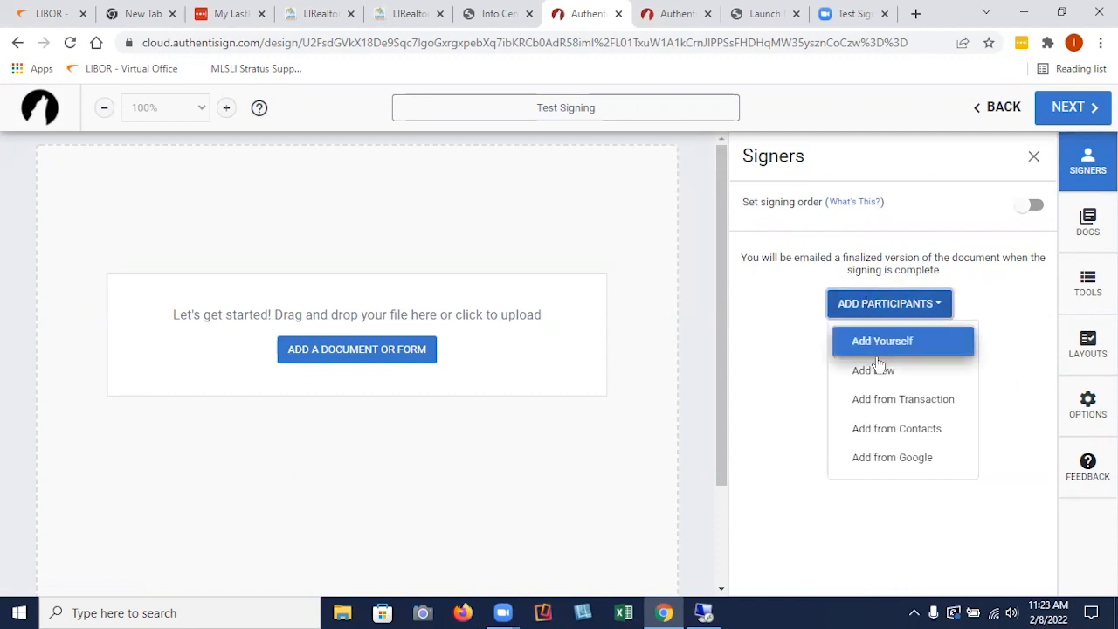
mouse_move(883, 386)
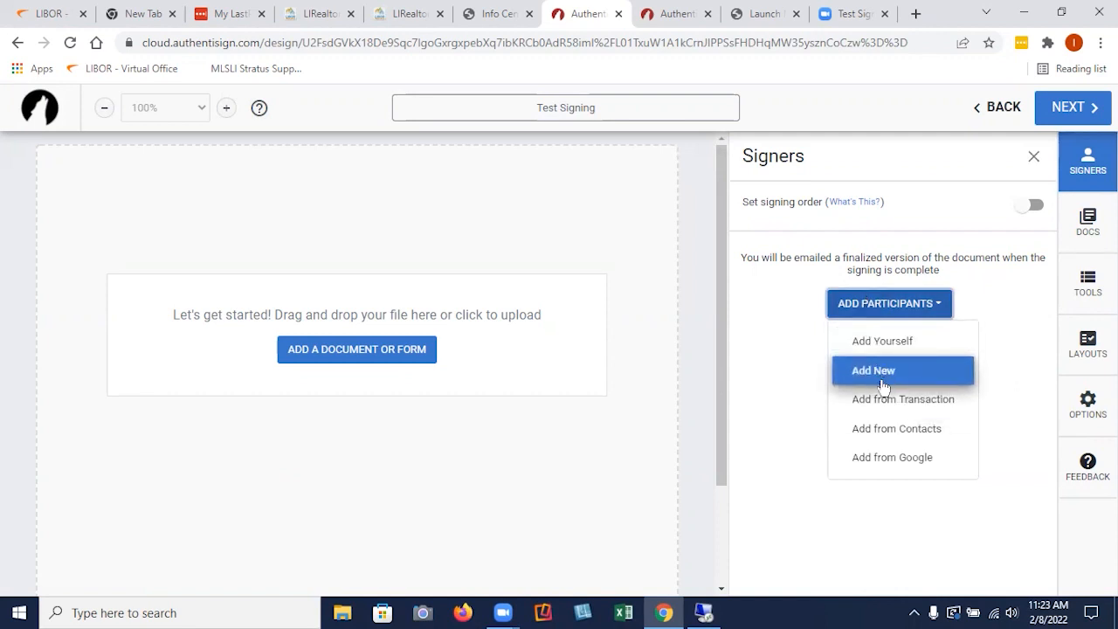
click(904, 399)
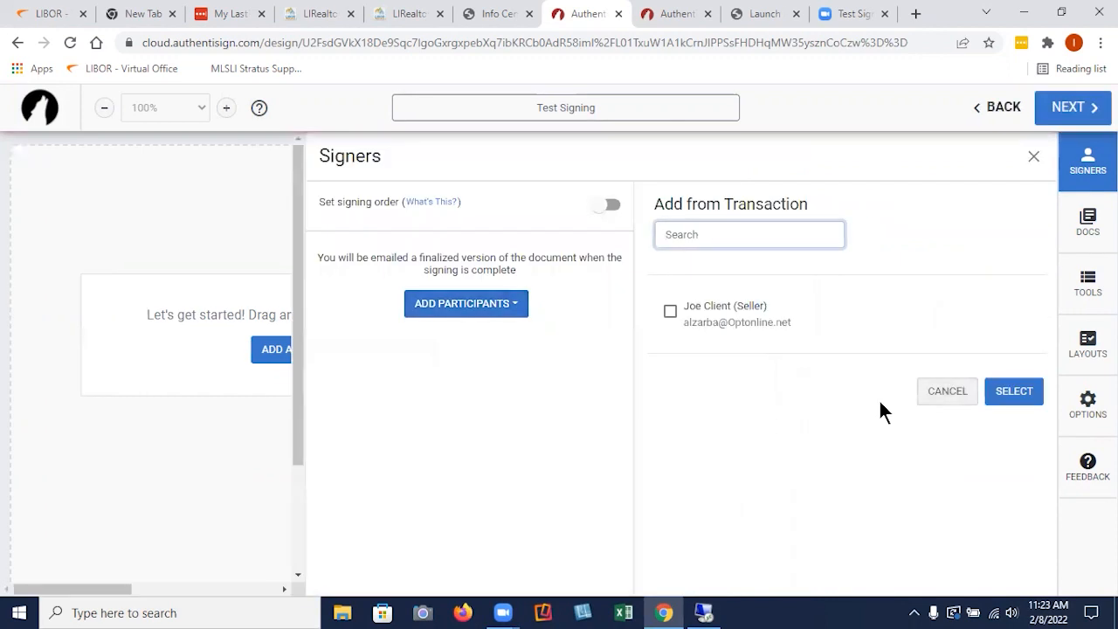
mouse_move(695, 323)
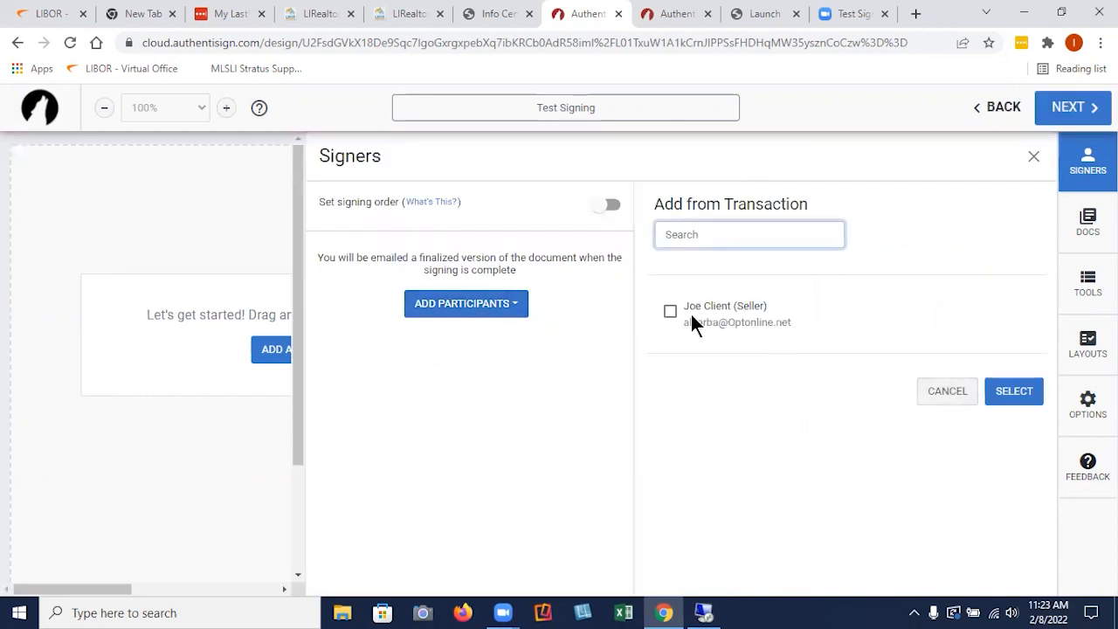
click(671, 311)
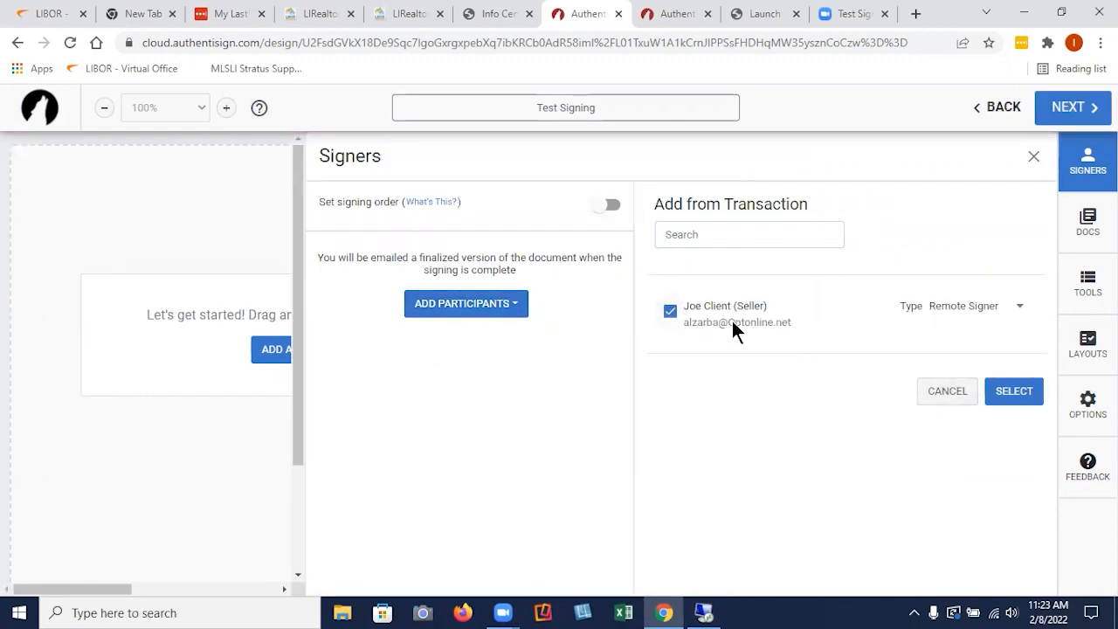
click(1013, 391)
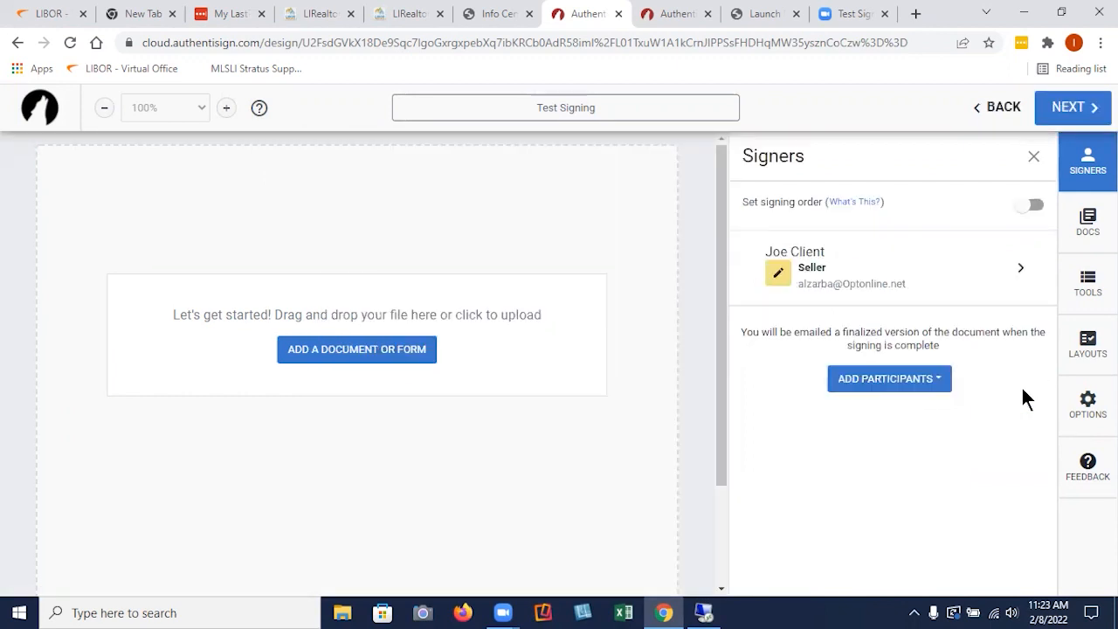
mouse_move(816, 285)
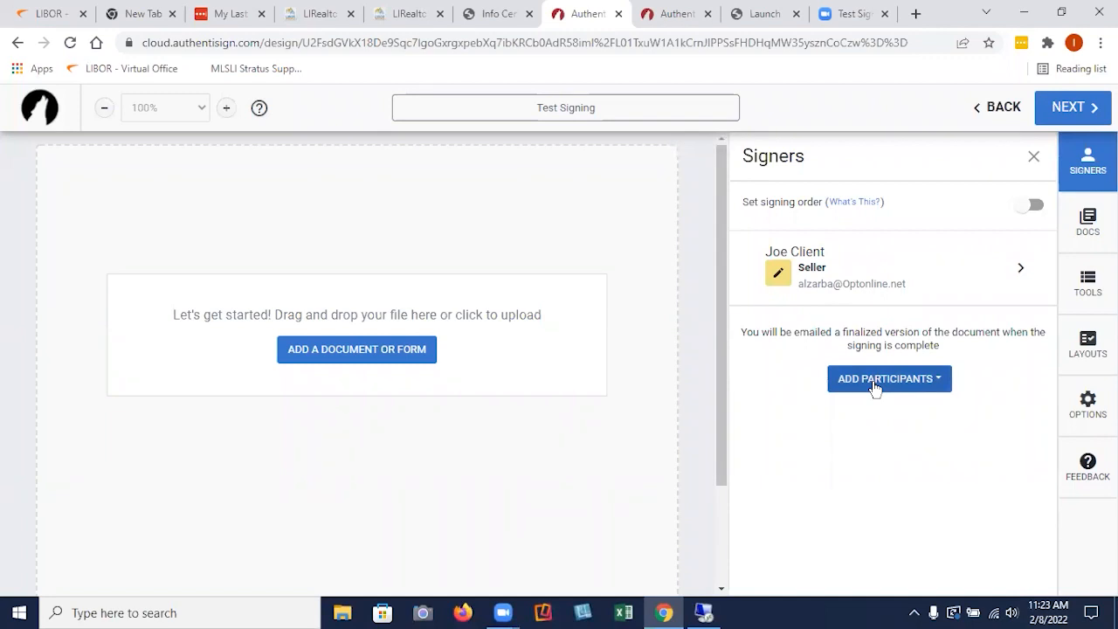
click(889, 378)
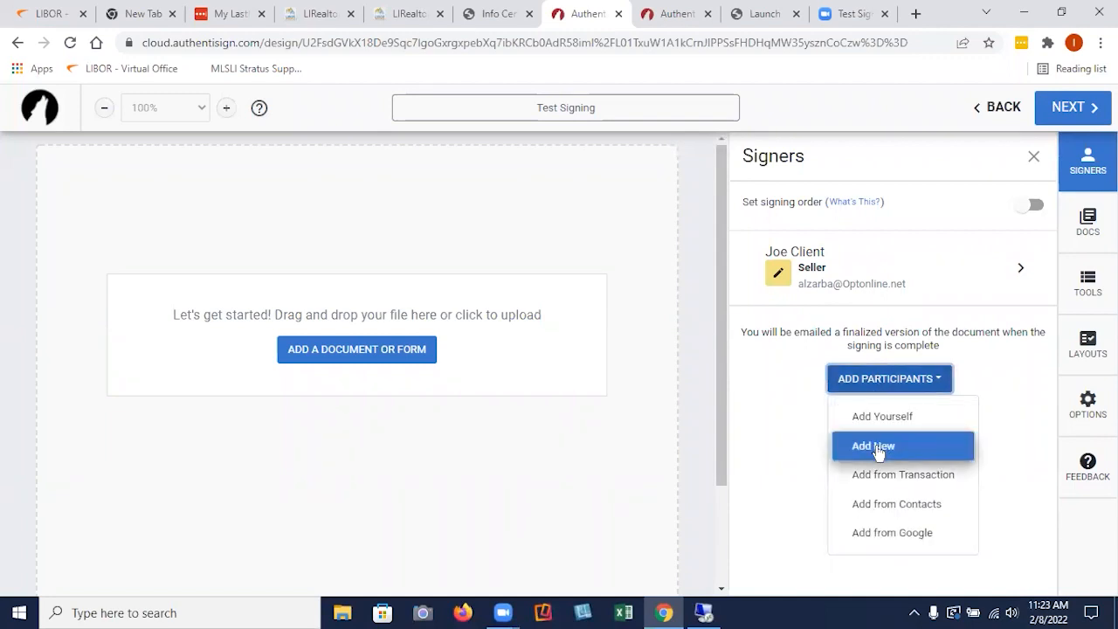
mouse_move(993, 382)
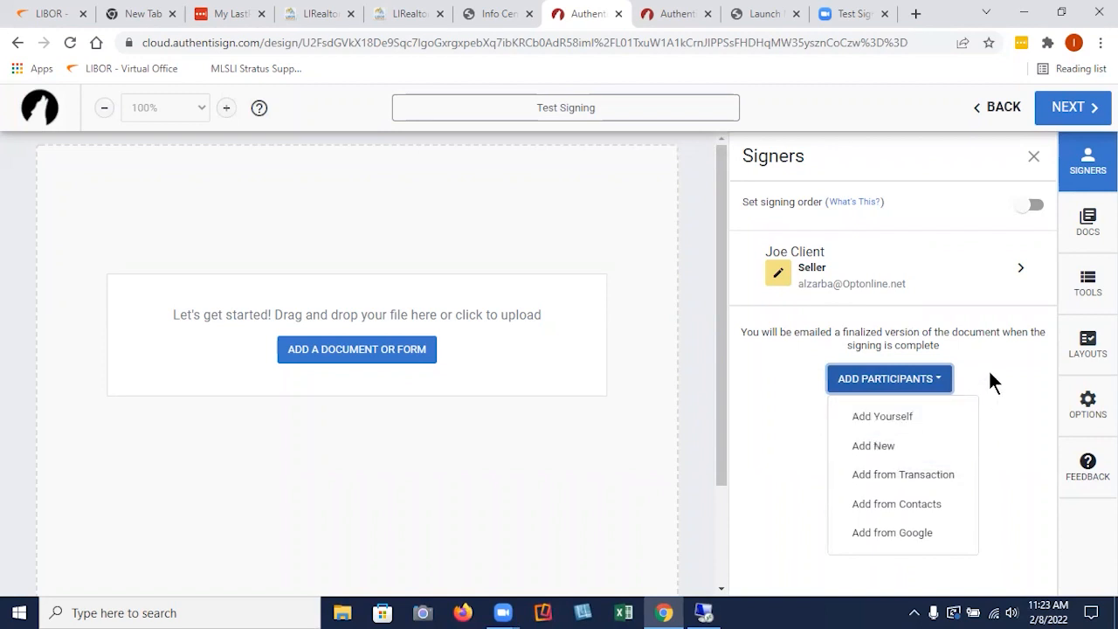
click(889, 378)
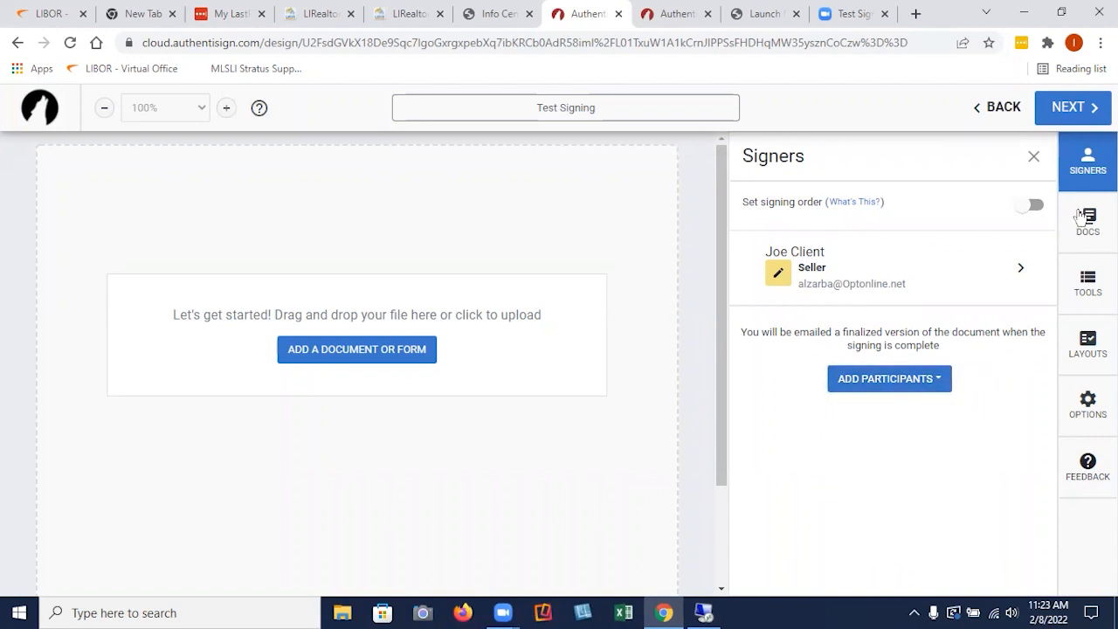
Under Docs, add both transaction disclosures: Agency Disclosure and NYSAR COVID-19 Disclosure.
click(1087, 221)
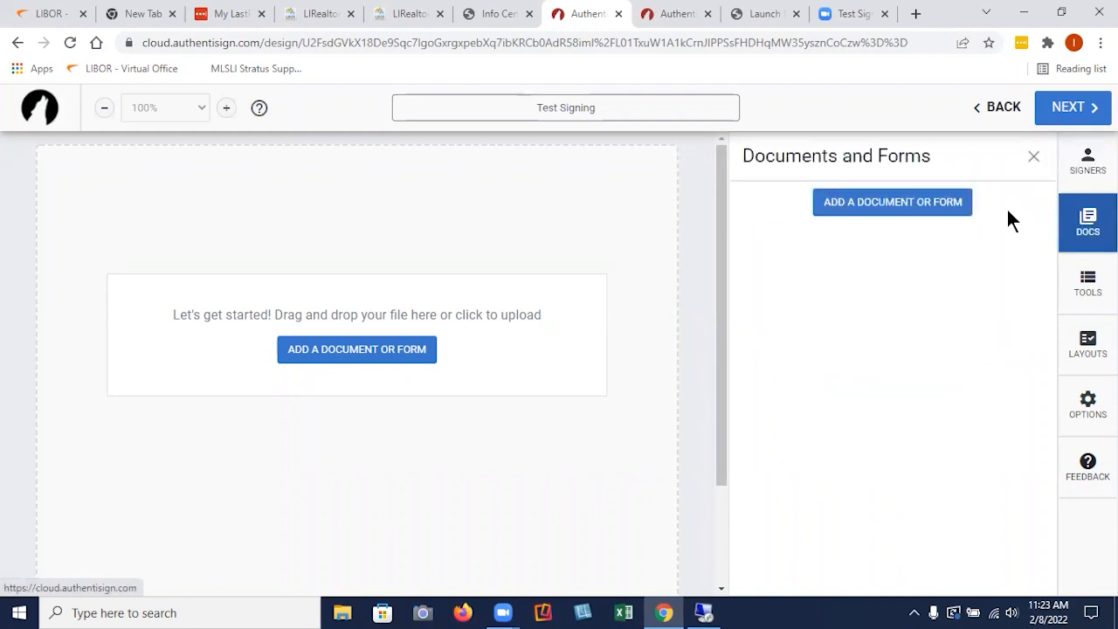
mouse_move(892, 205)
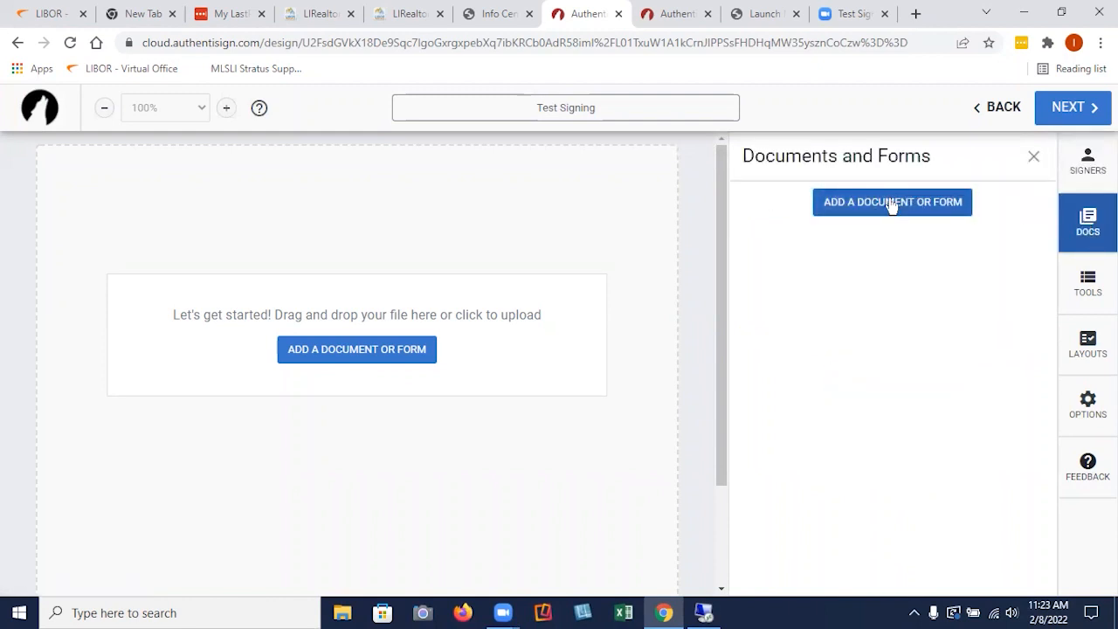
click(892, 202)
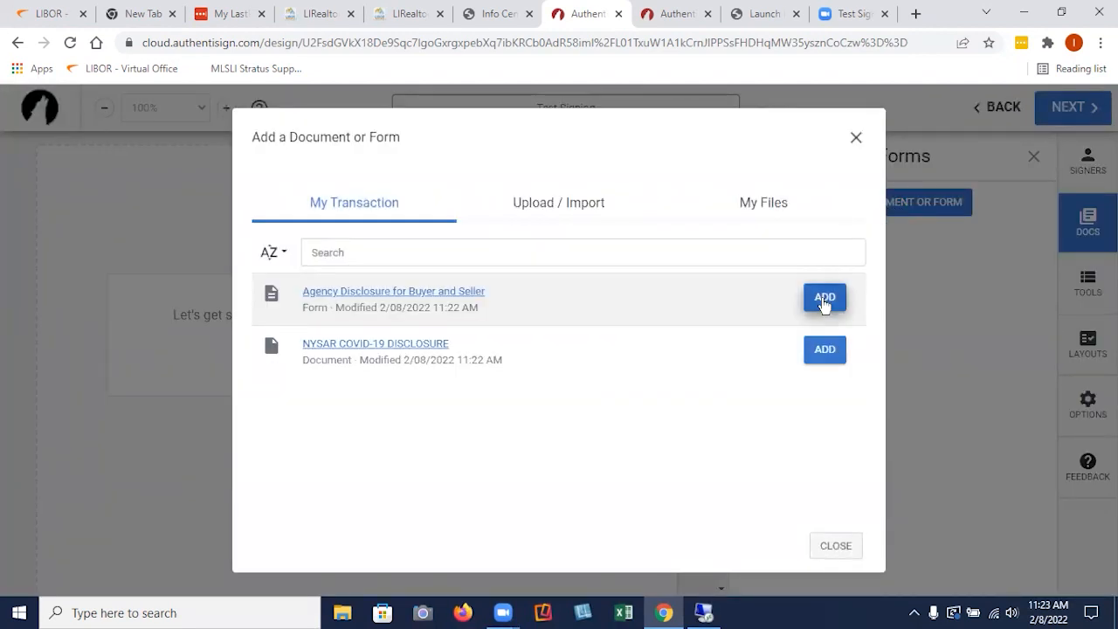
click(824, 297)
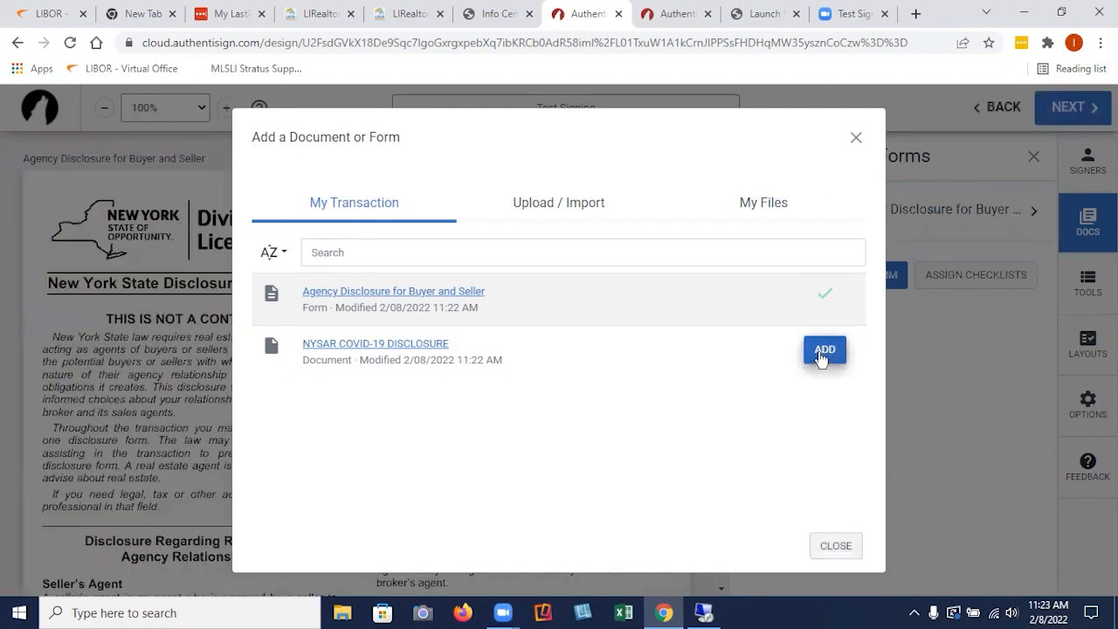
click(823, 350)
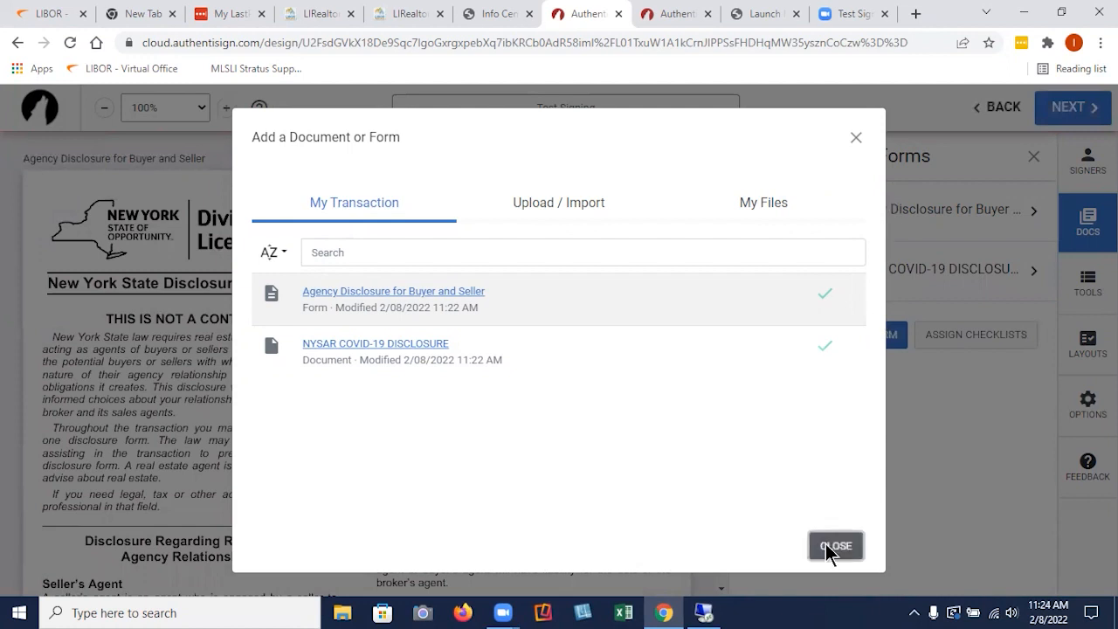
Close the document dialog, reorder and review both disclosures, then show Signing Tools.
click(836, 545)
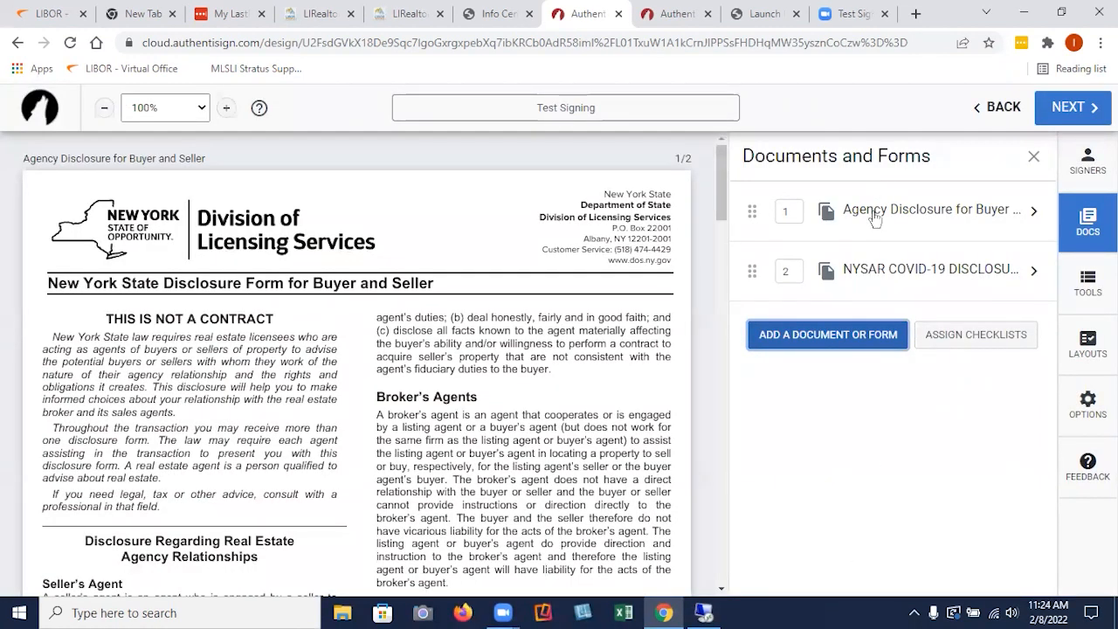
mouse_move(767, 282)
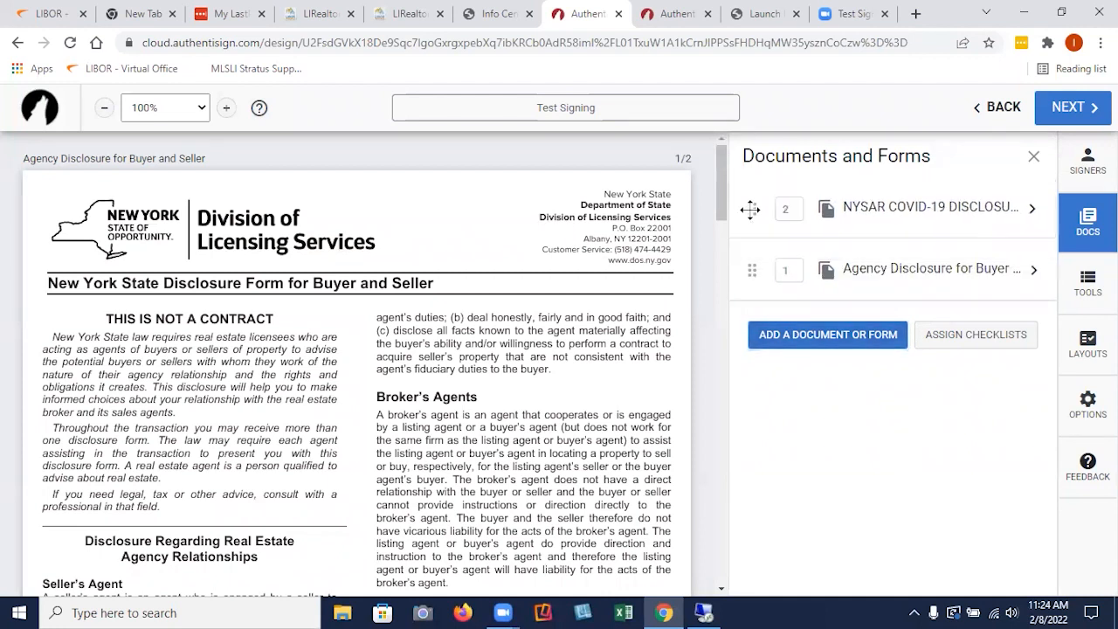
drag(750, 208, 750, 269)
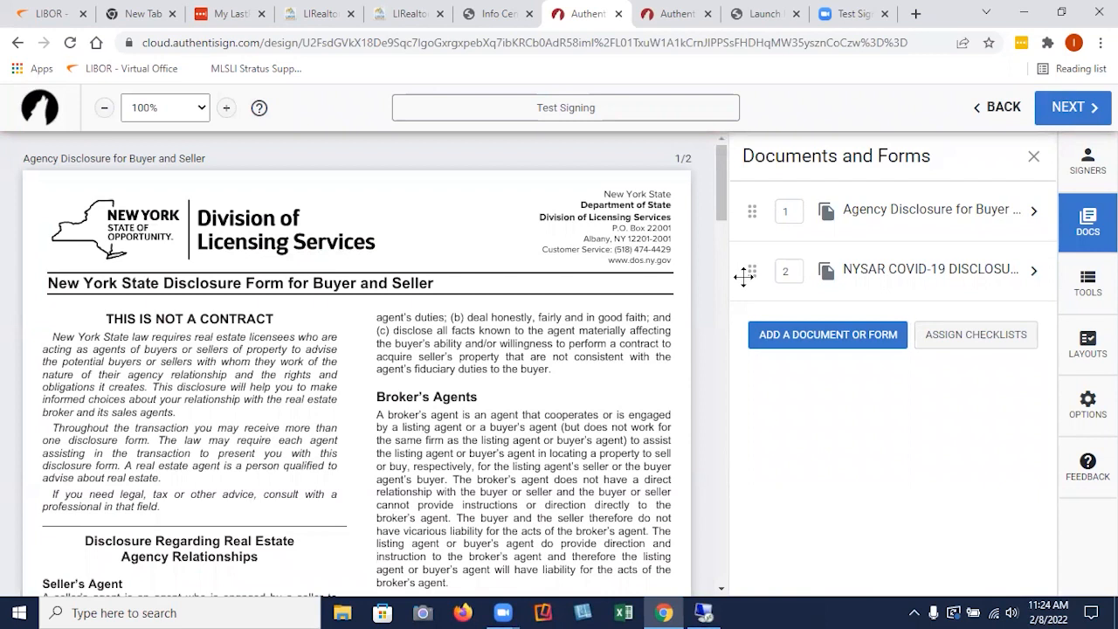
mouse_move(790, 298)
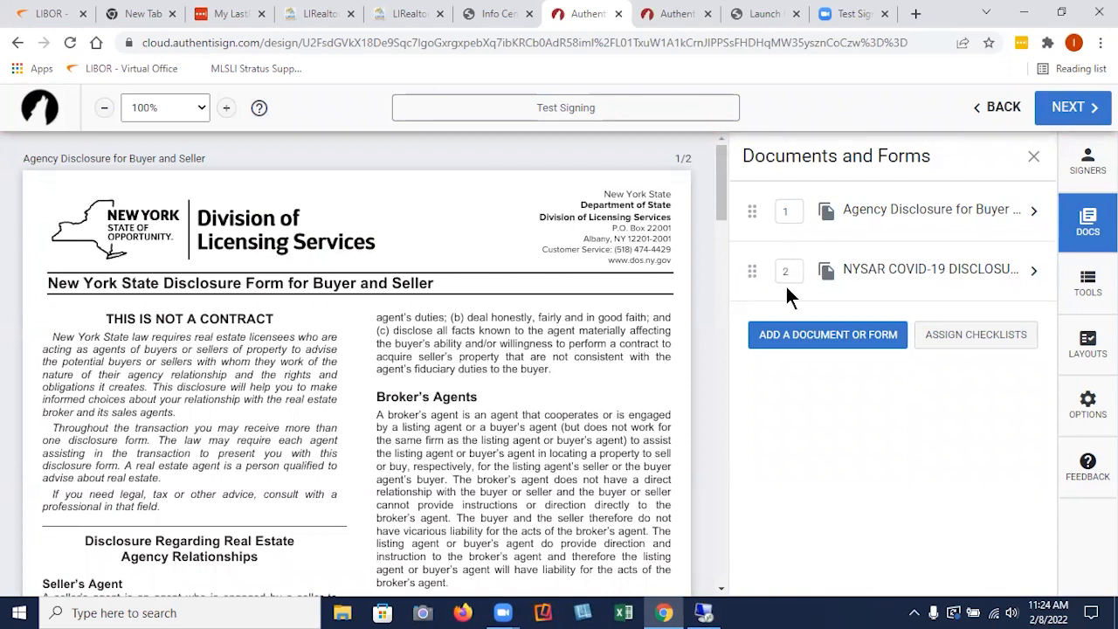
scroll(down, 3)
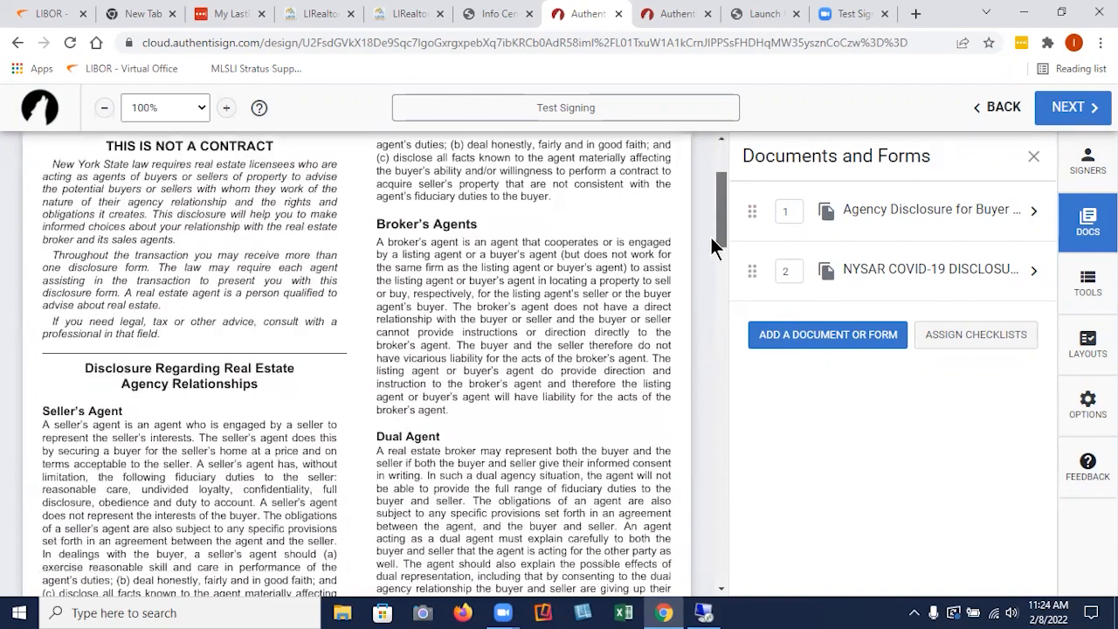
scroll(down, 3)
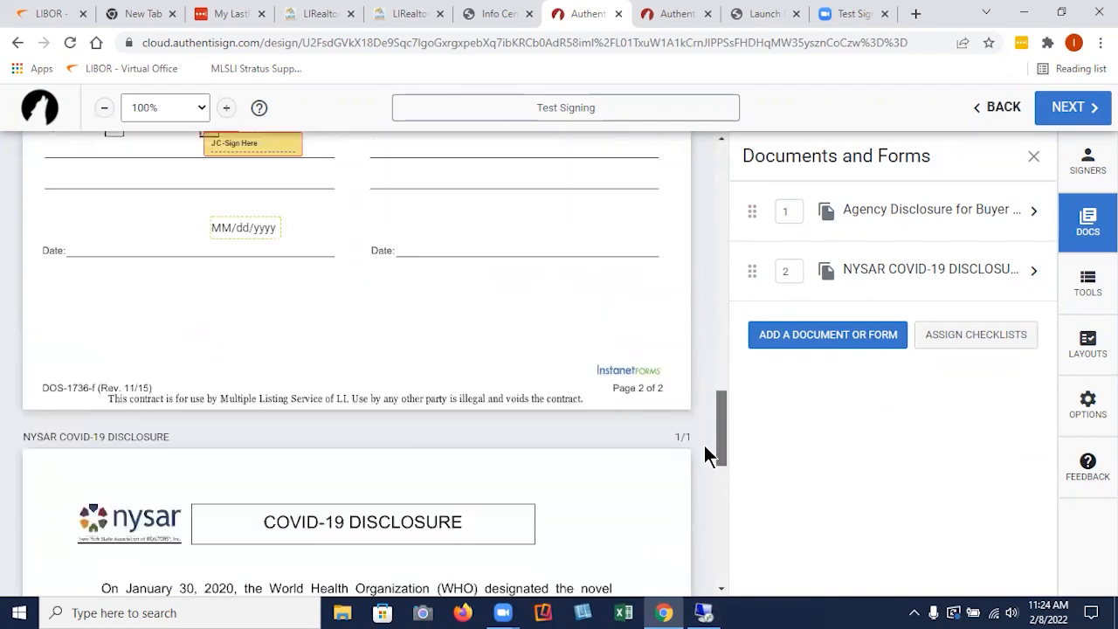
scroll(down, 3)
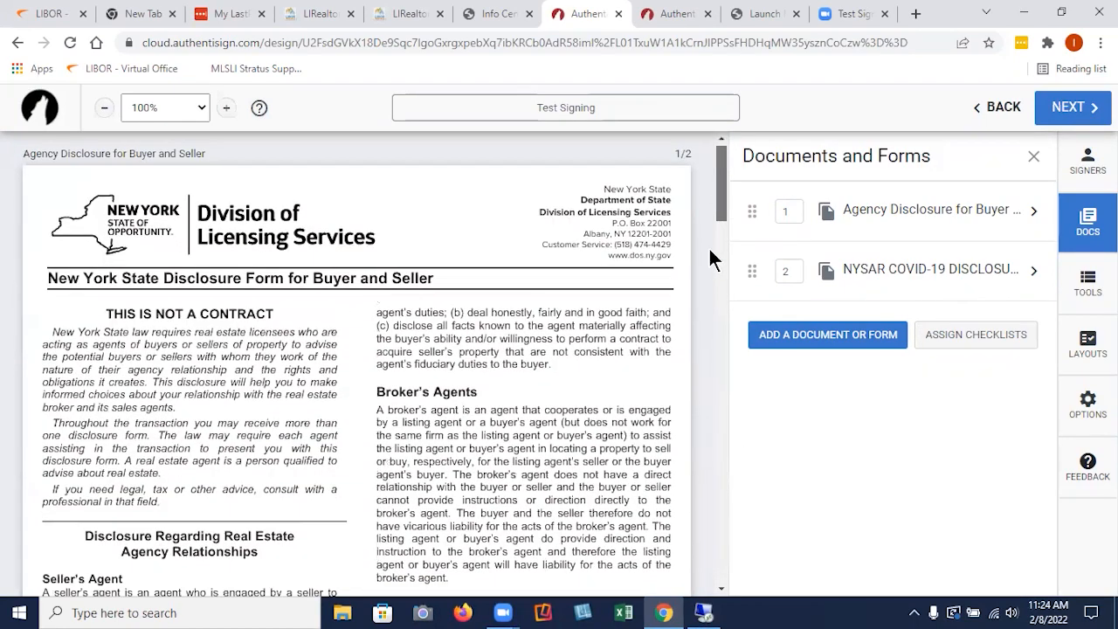
scroll(down, 3)
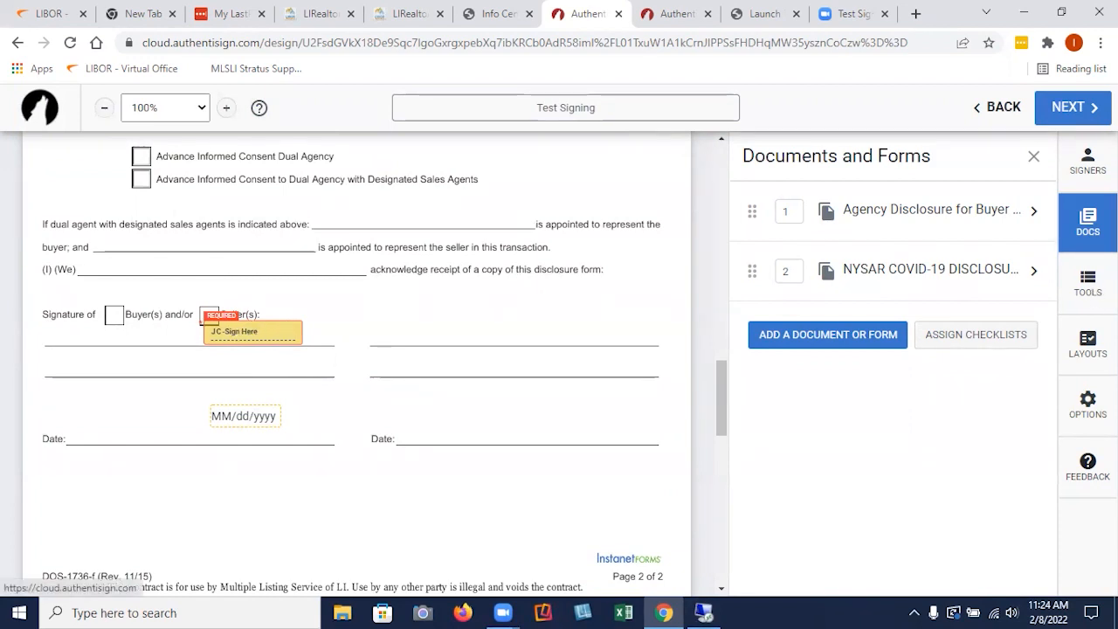
click(1088, 282)
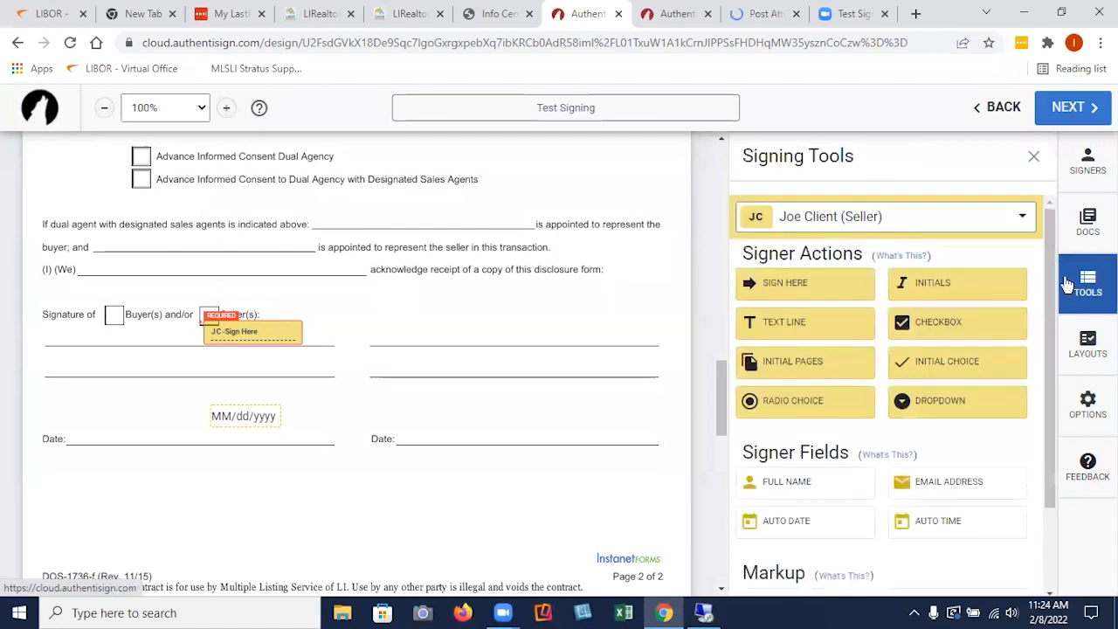
mouse_move(815, 316)
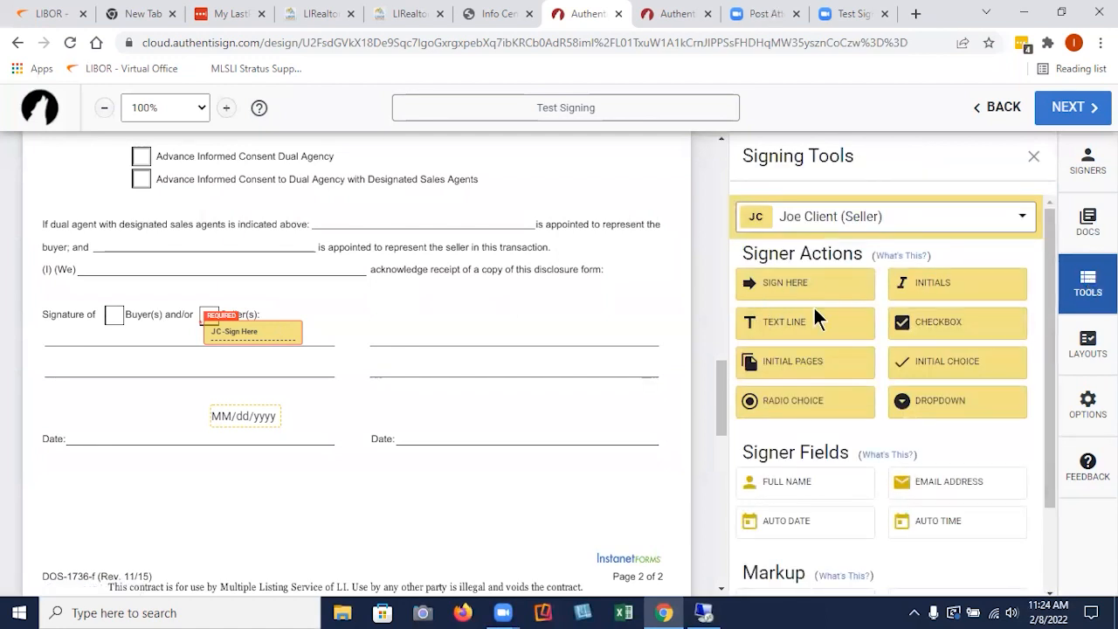
mouse_move(703, 326)
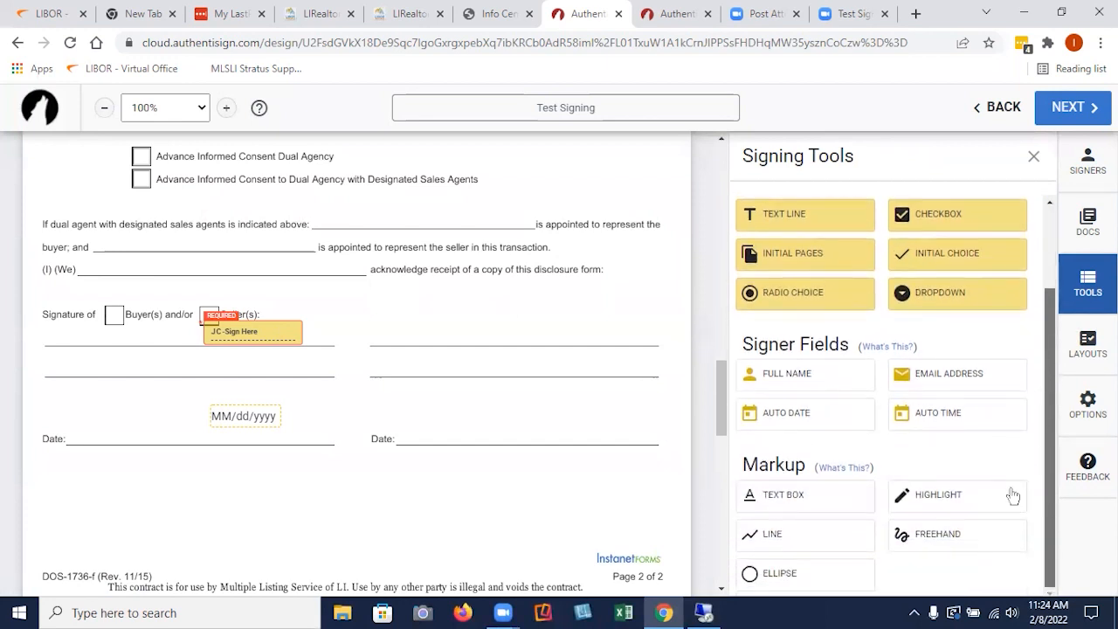
mouse_move(760, 504)
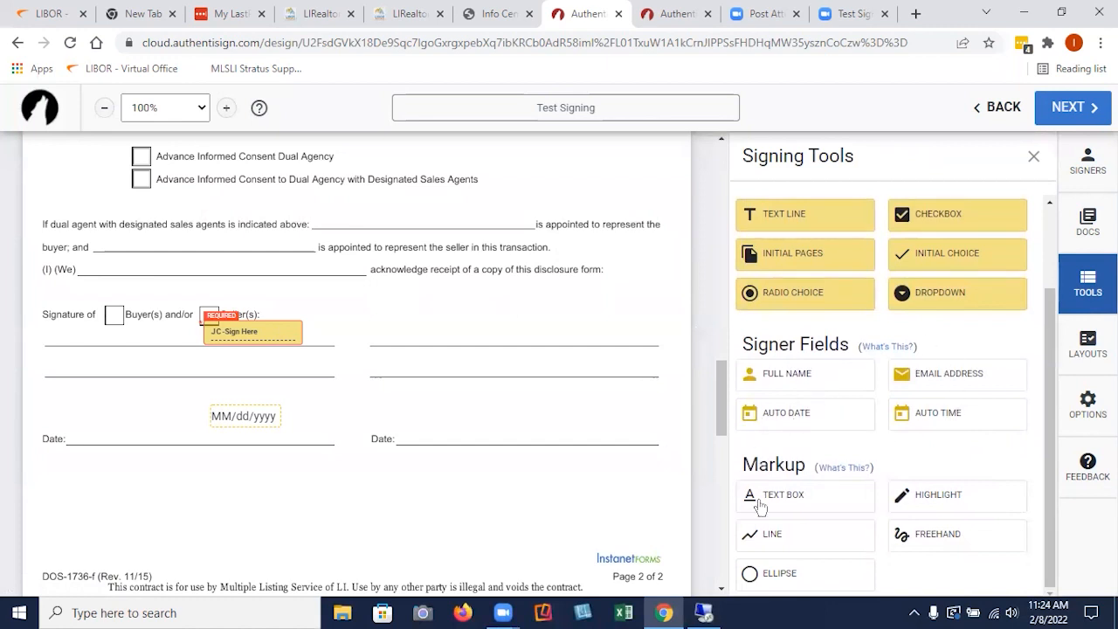
mouse_move(944, 342)
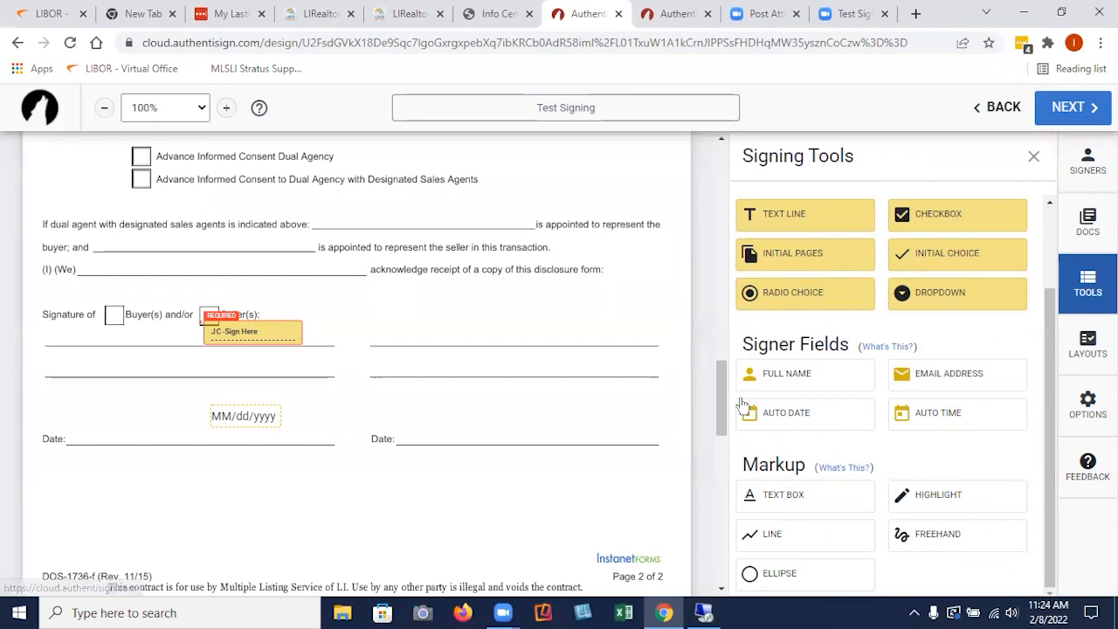
Place the signer's full-name field on the Print name line and delete the adjacent email field.
scroll(down, 3)
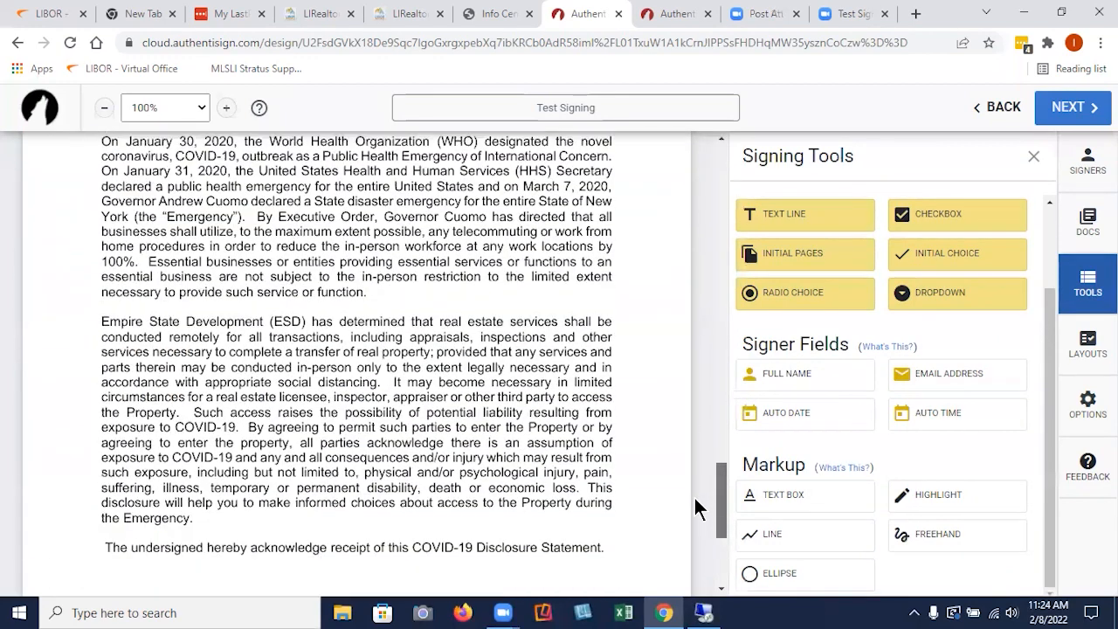
scroll(down, 3)
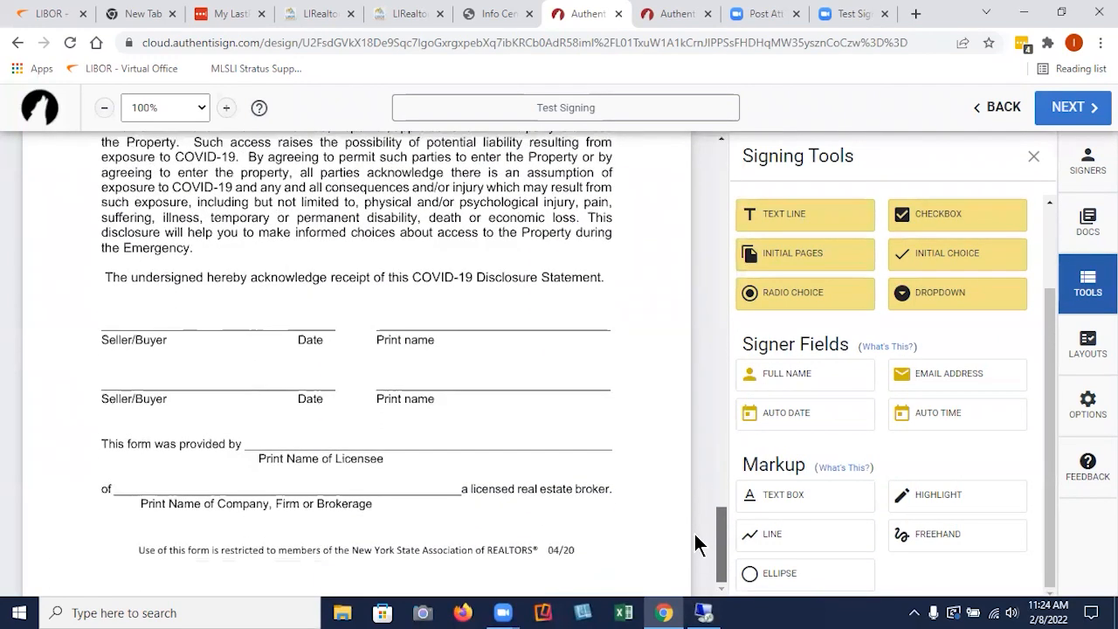
mouse_move(705, 523)
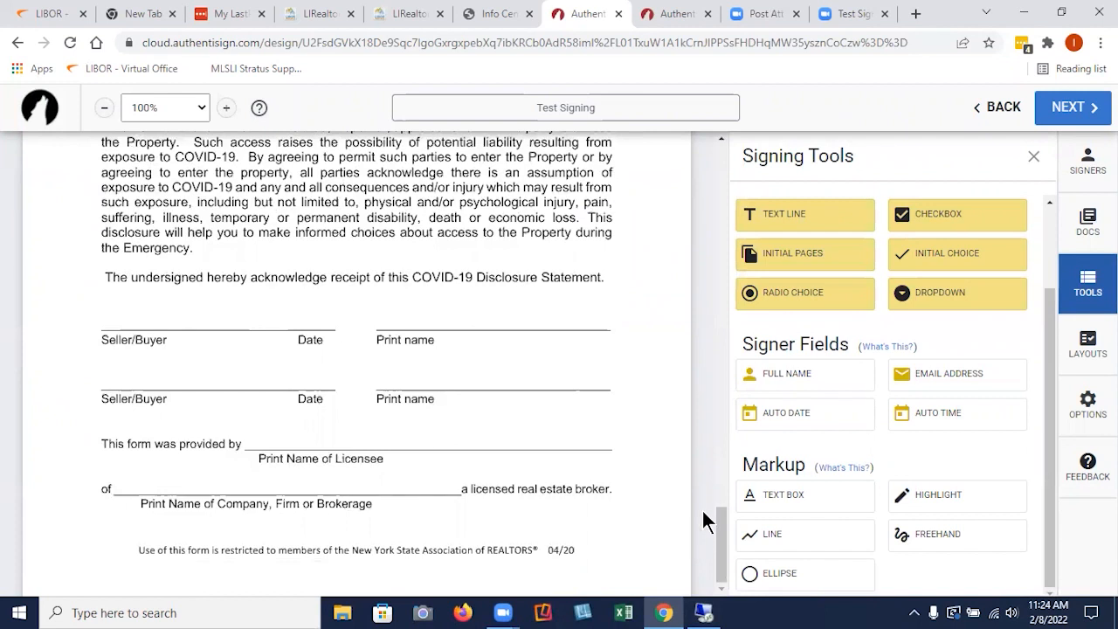
mouse_move(789, 215)
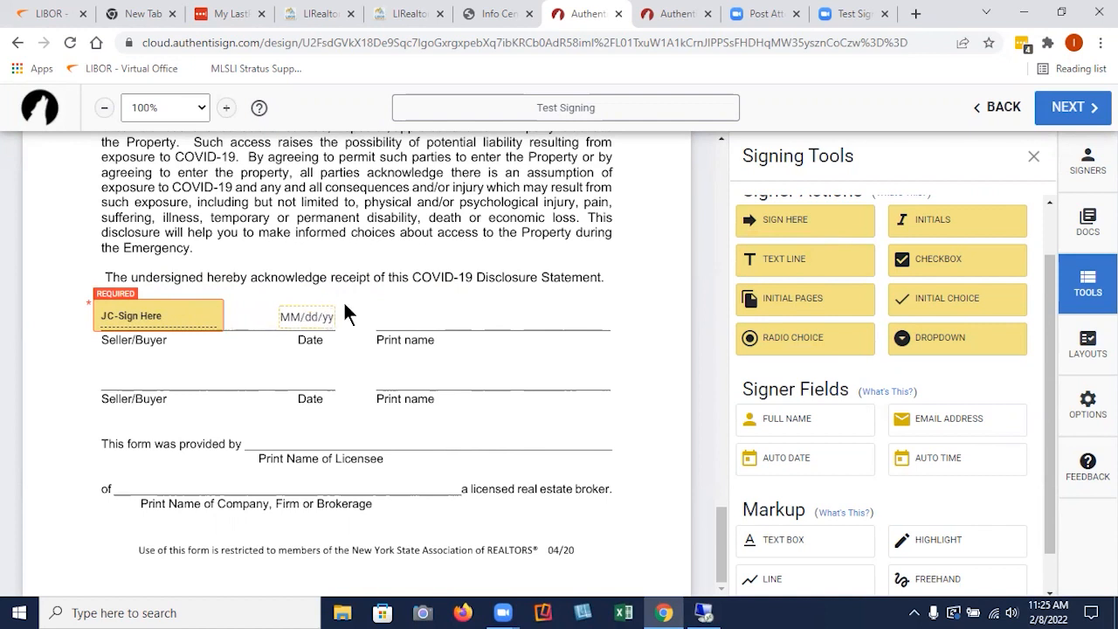
mouse_move(686, 393)
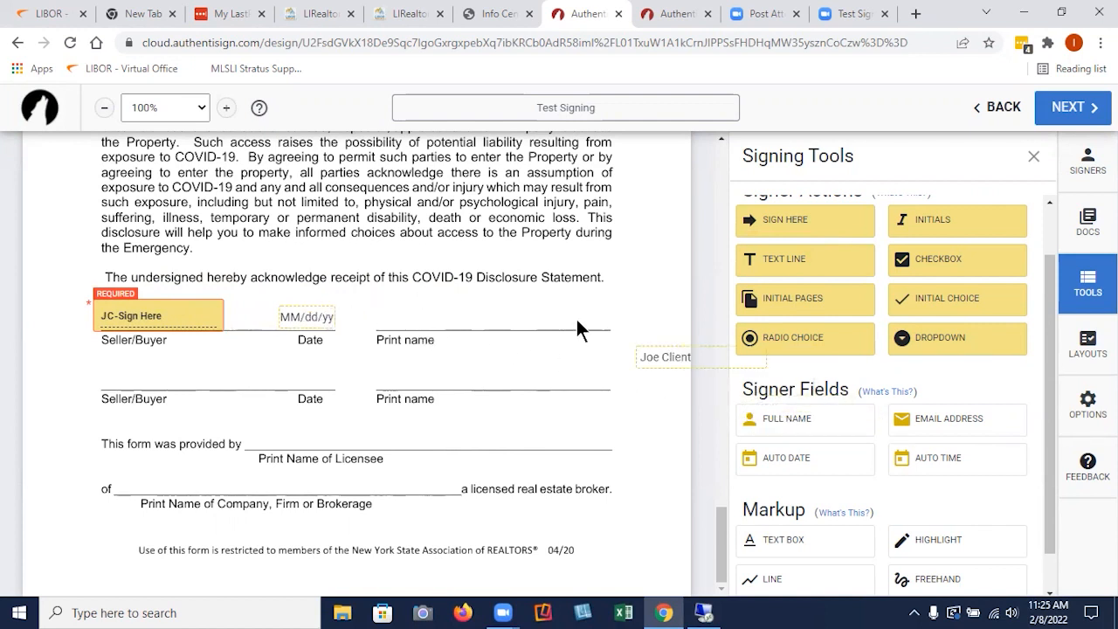
drag(664, 356, 436, 316)
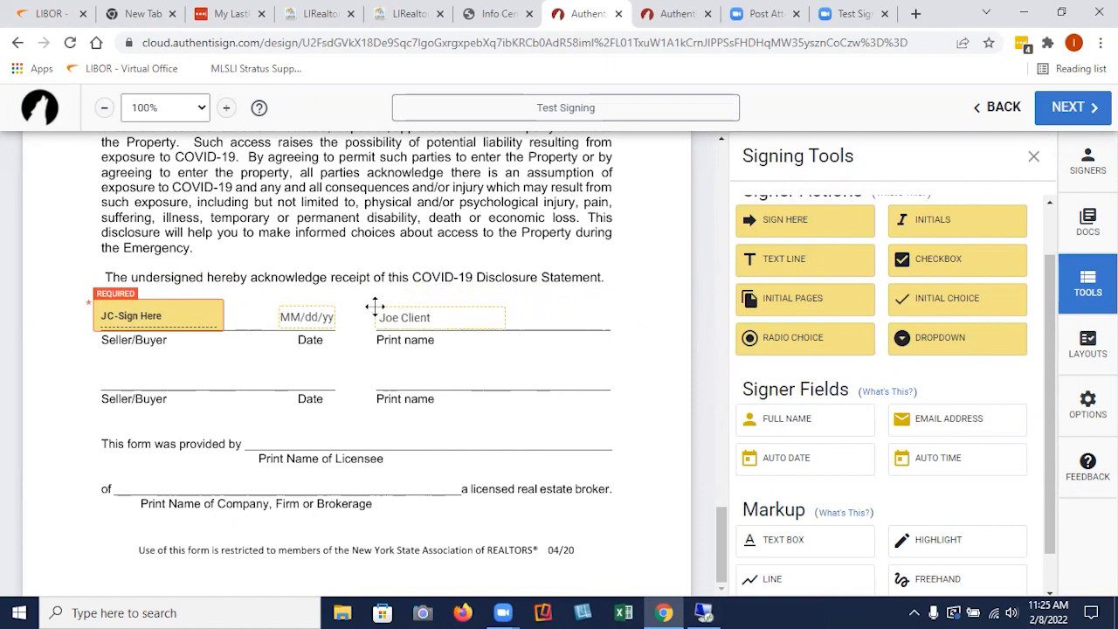
mouse_move(937, 423)
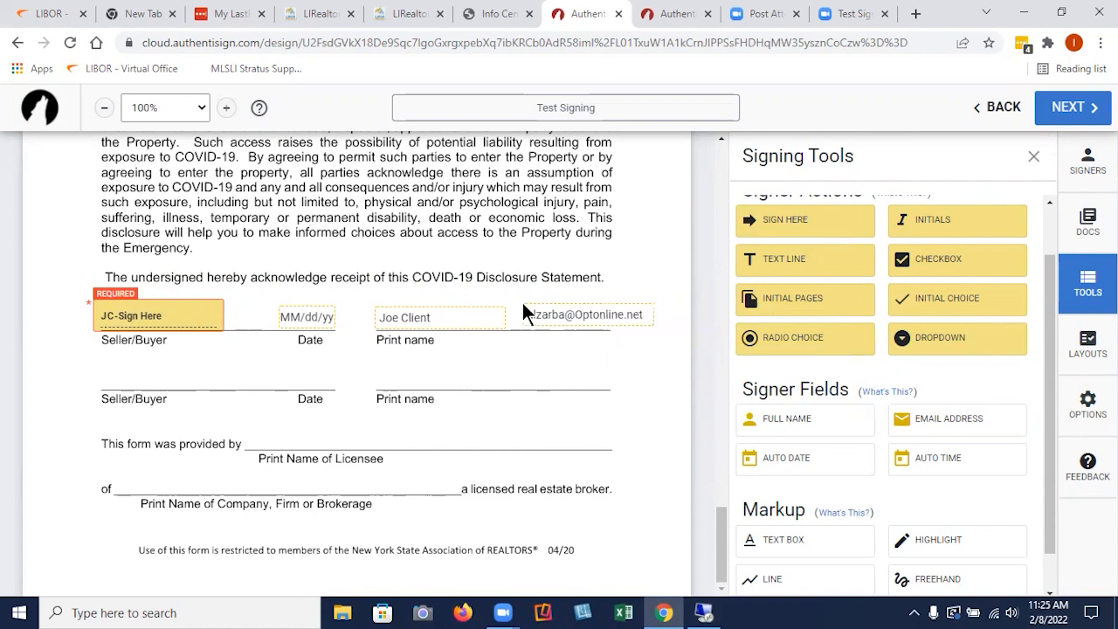
click(585, 315)
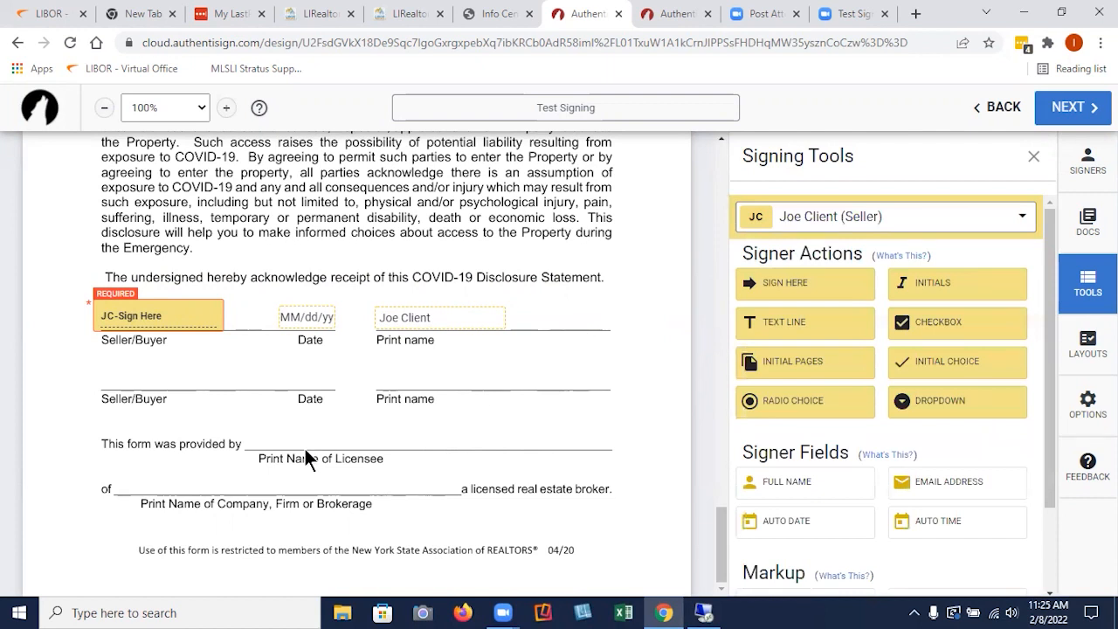
mouse_move(1049, 414)
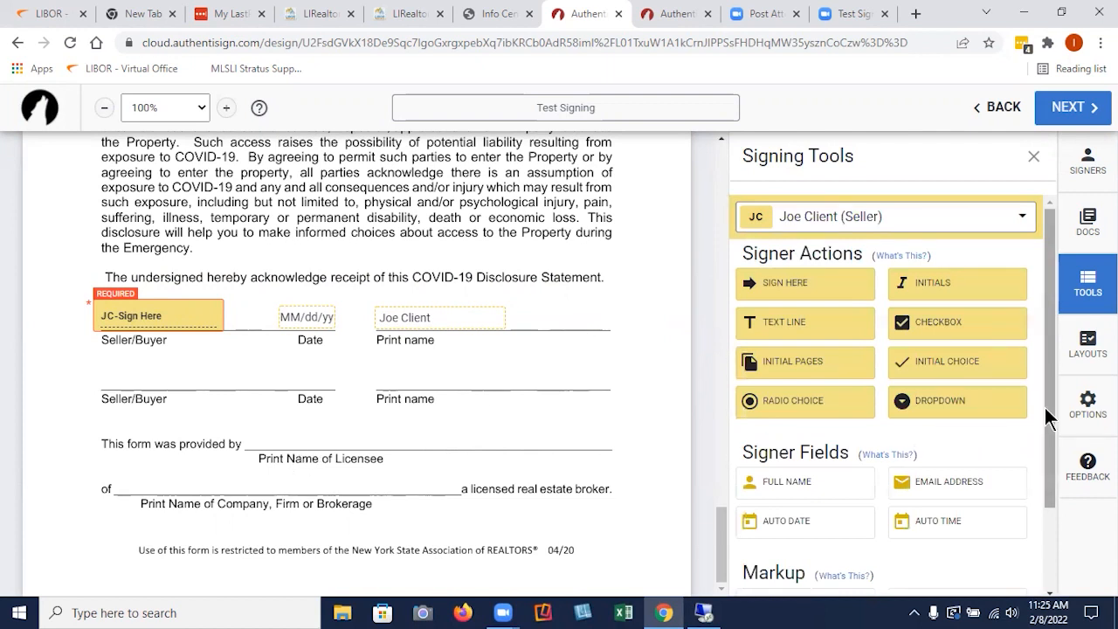
scroll(down, 3)
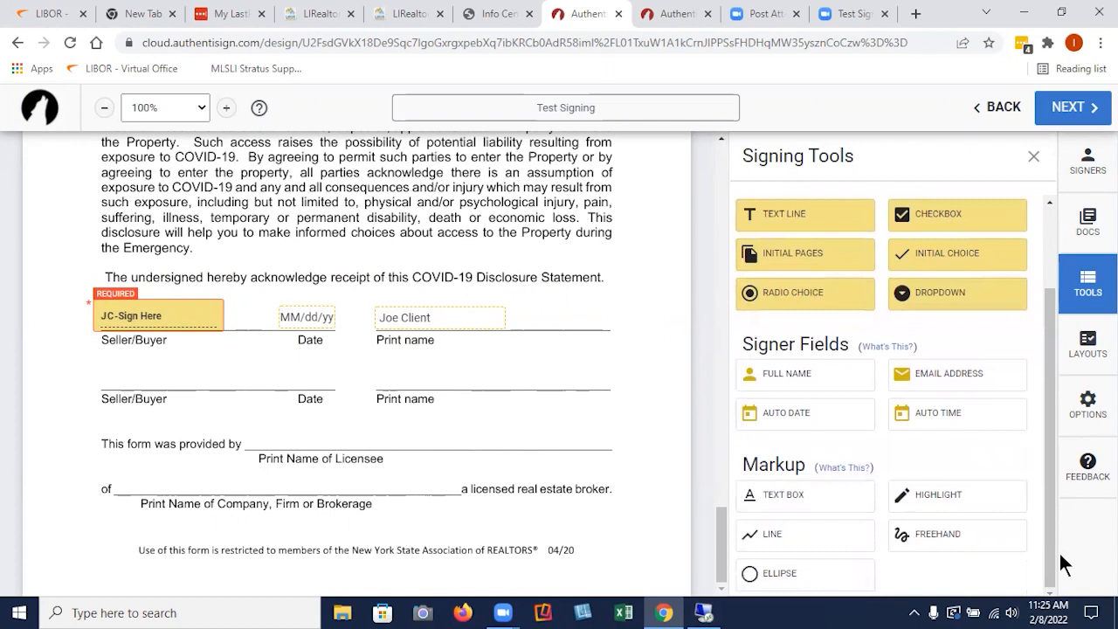
mouse_move(782, 495)
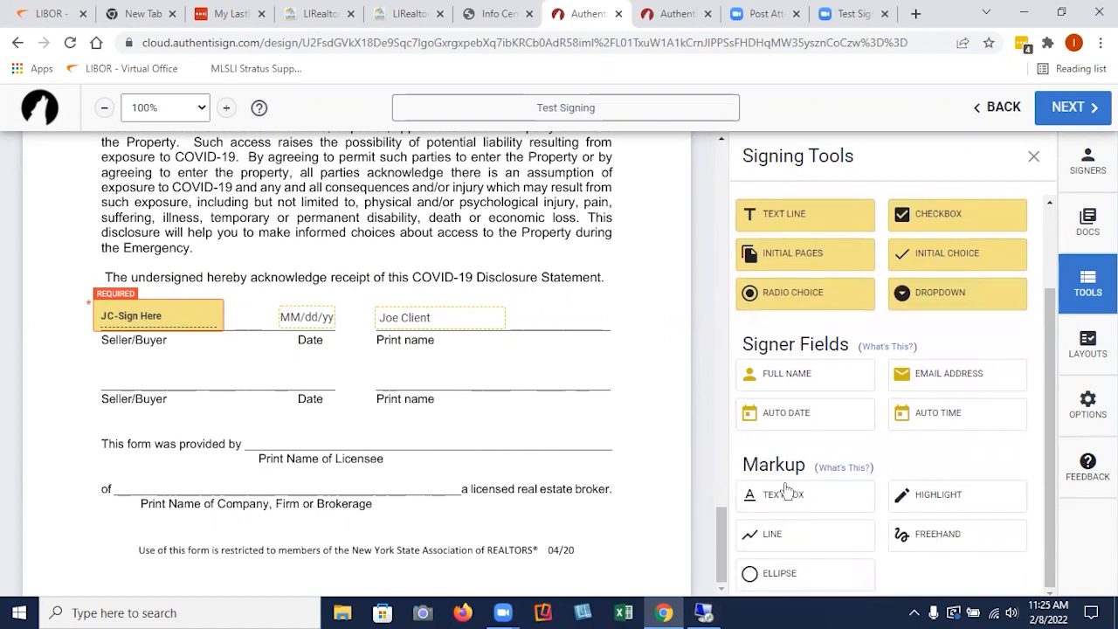
mouse_move(781, 502)
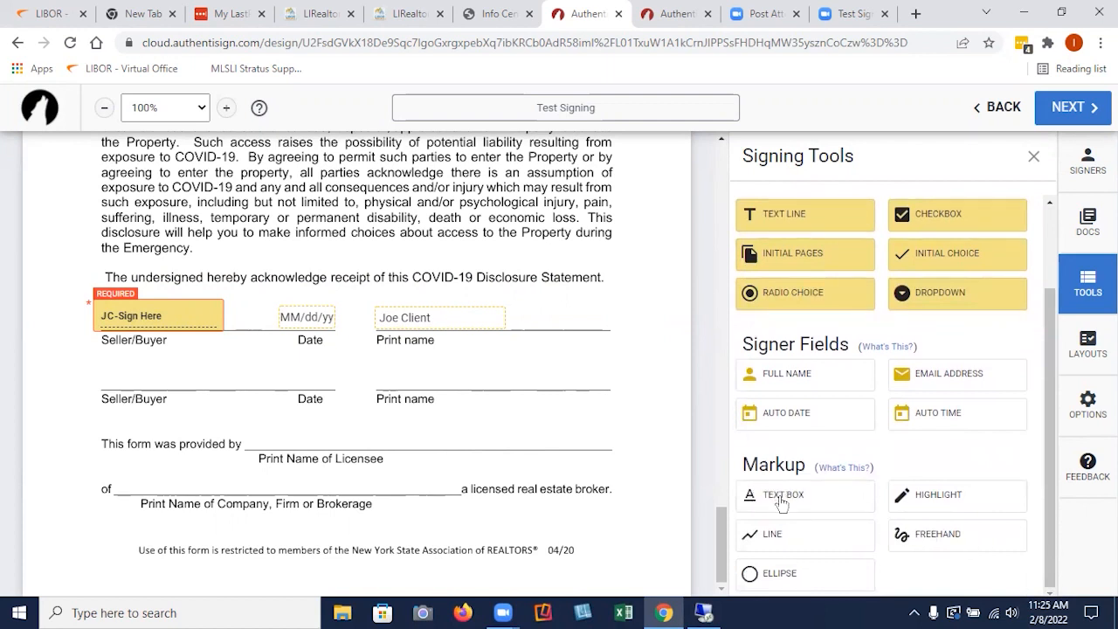
click(782, 495)
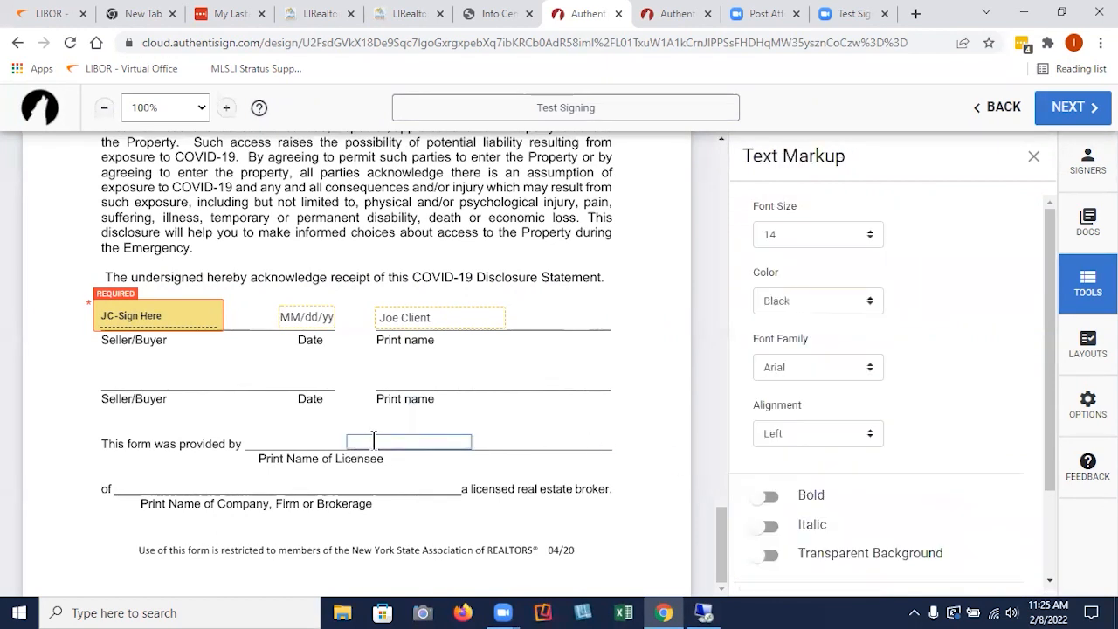
text(L)
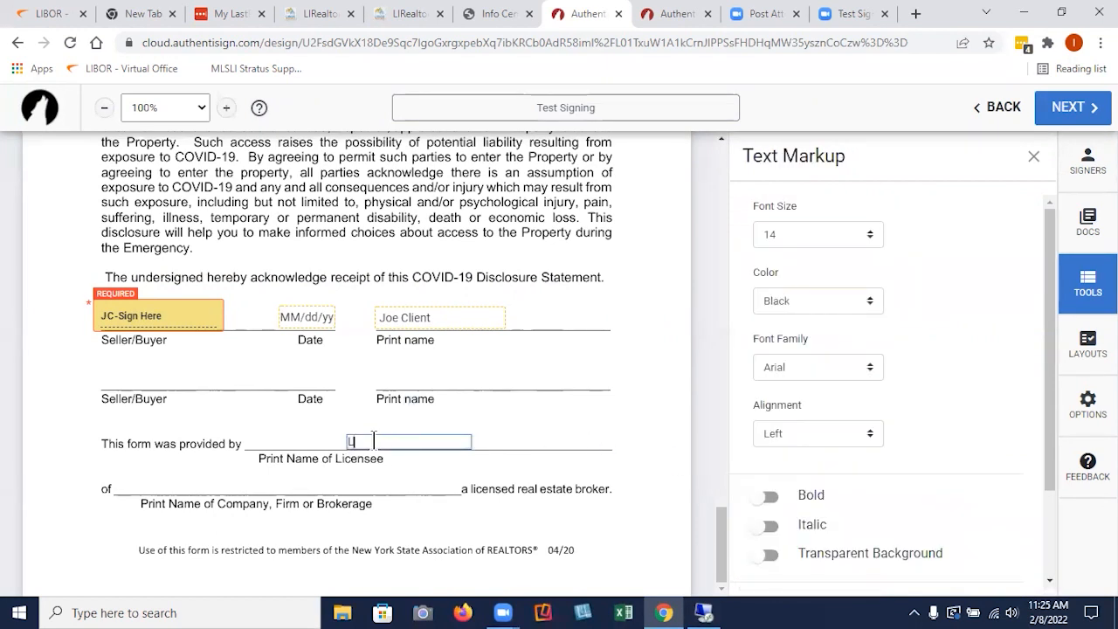
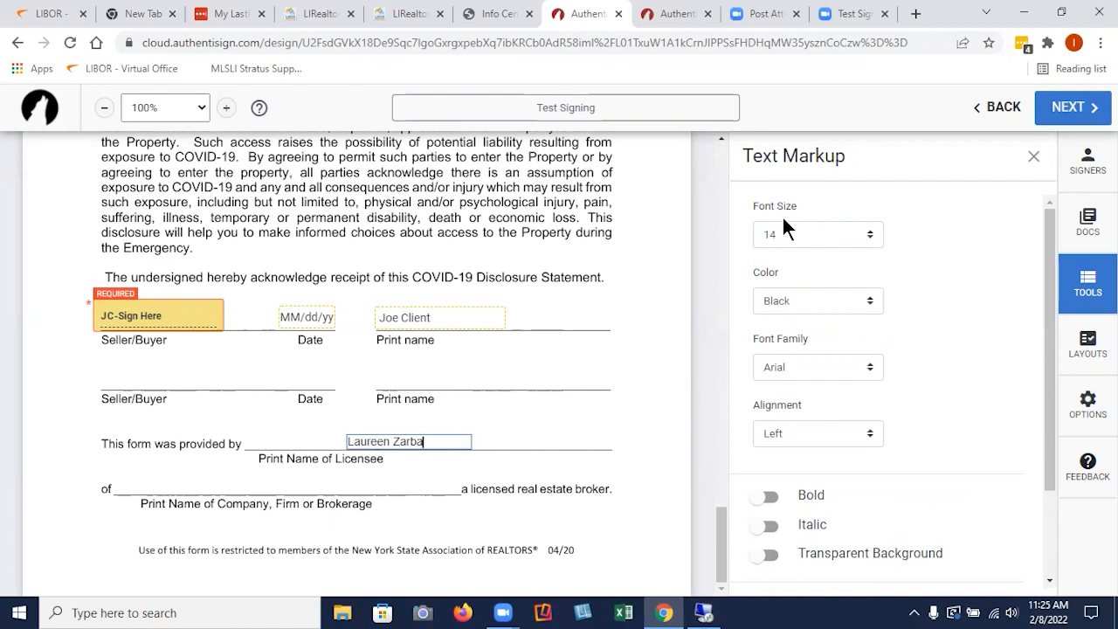
mouse_move(771, 157)
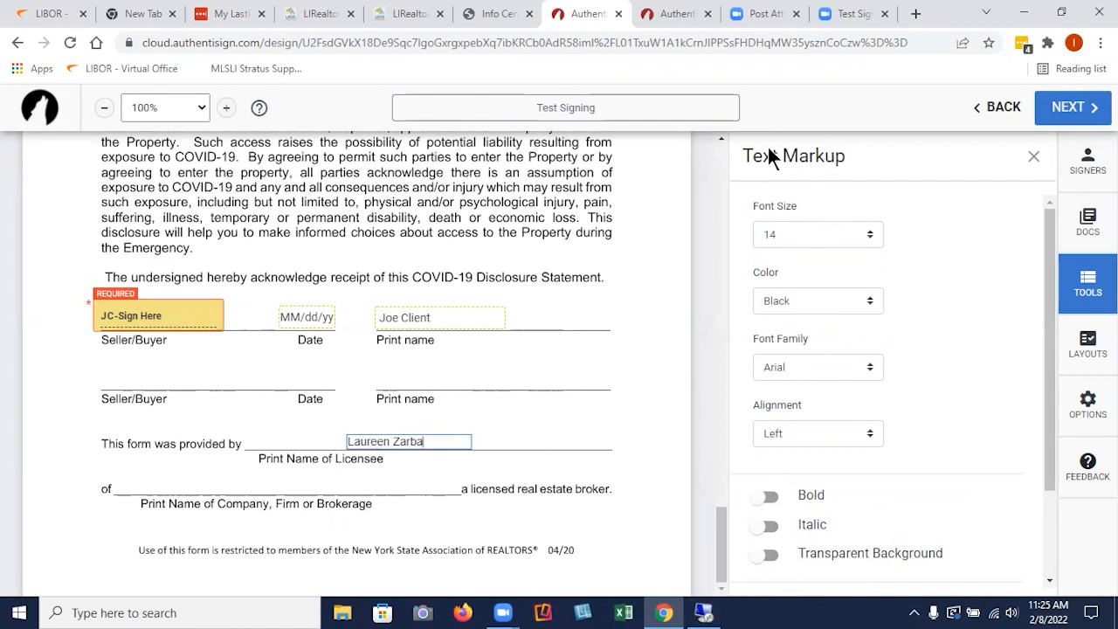
mouse_move(797, 178)
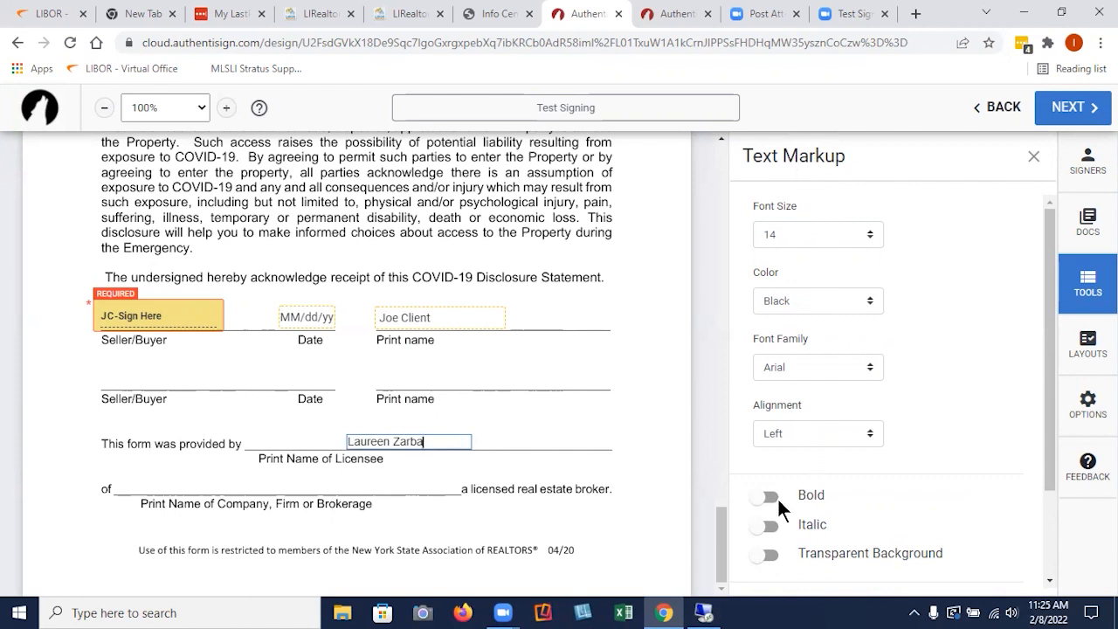
click(765, 496)
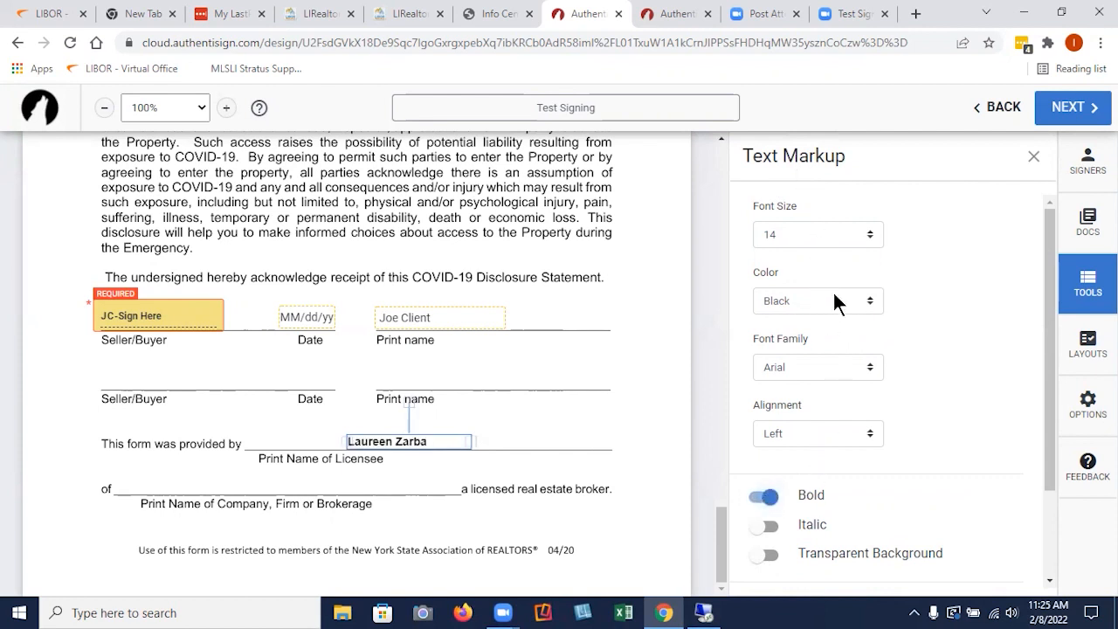
mouse_move(270, 524)
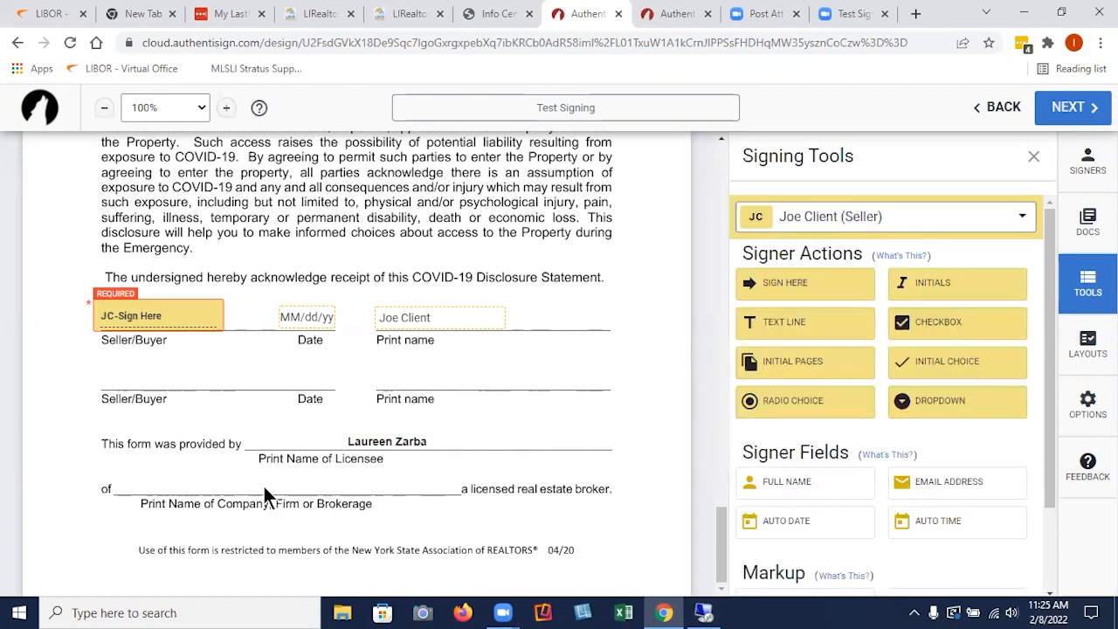
scroll(down, 3)
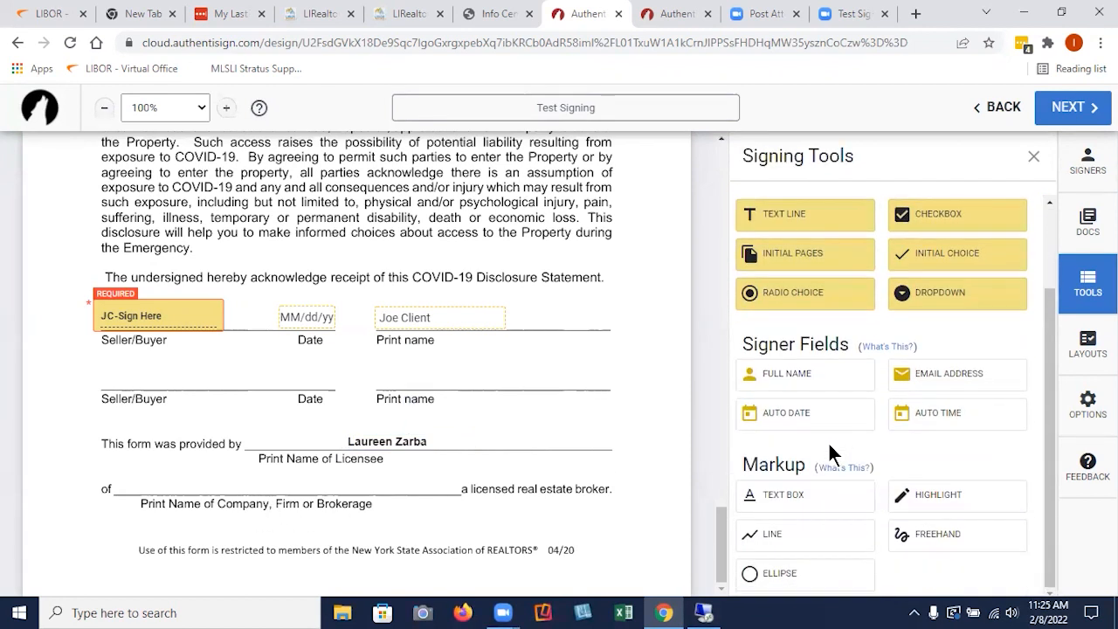
Type 'LIBOR' in a bold text box on the Company, Firm or Brokerage line.
click(804, 495)
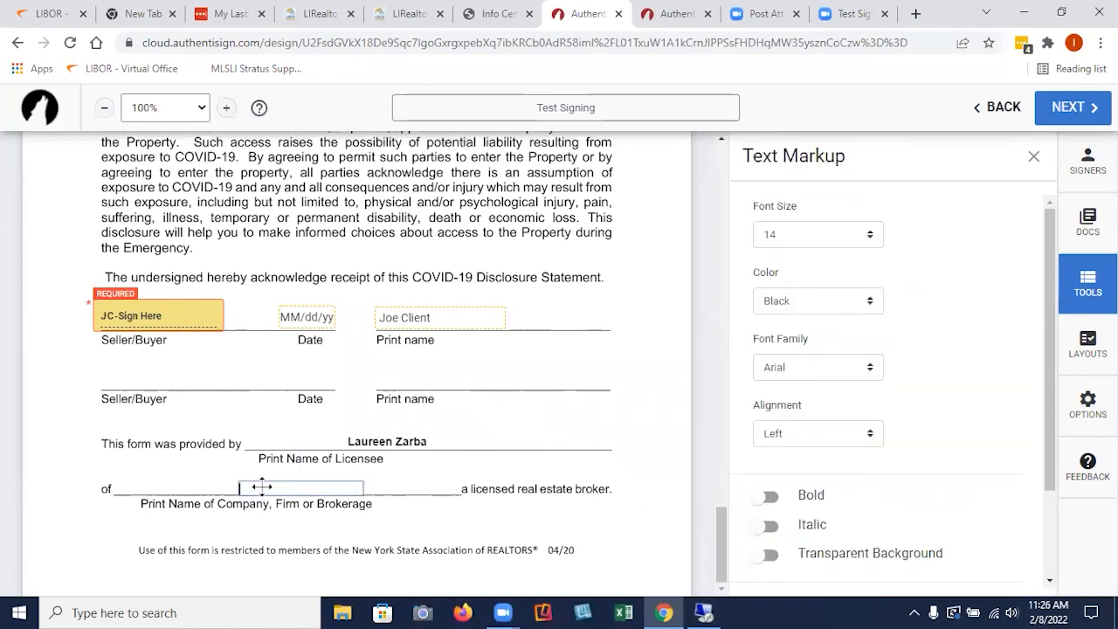
text(LIB)
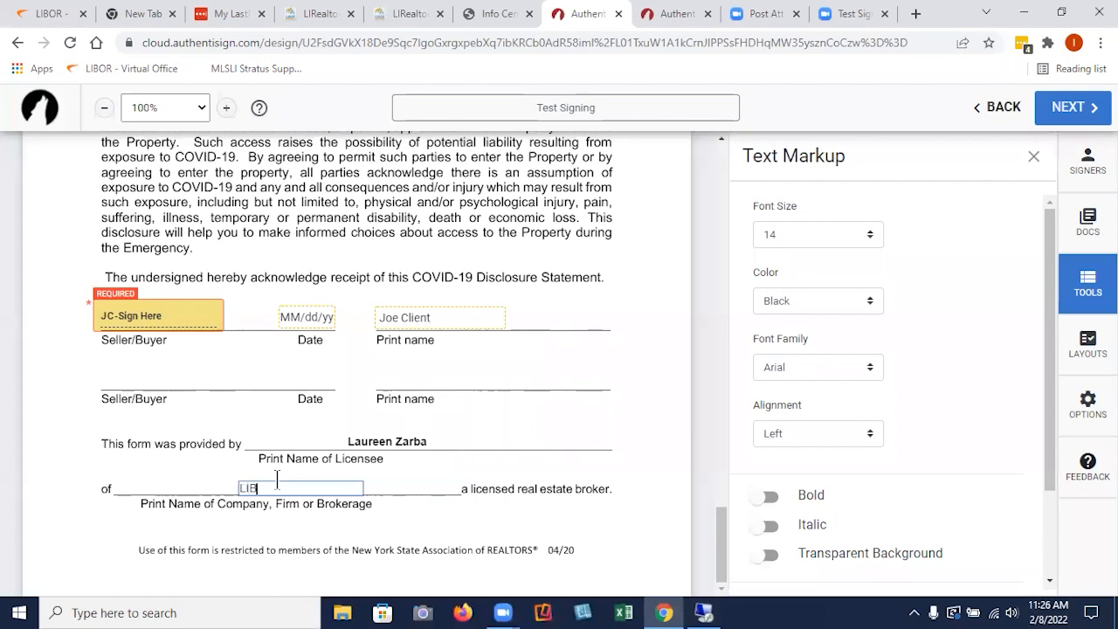
text(OR)
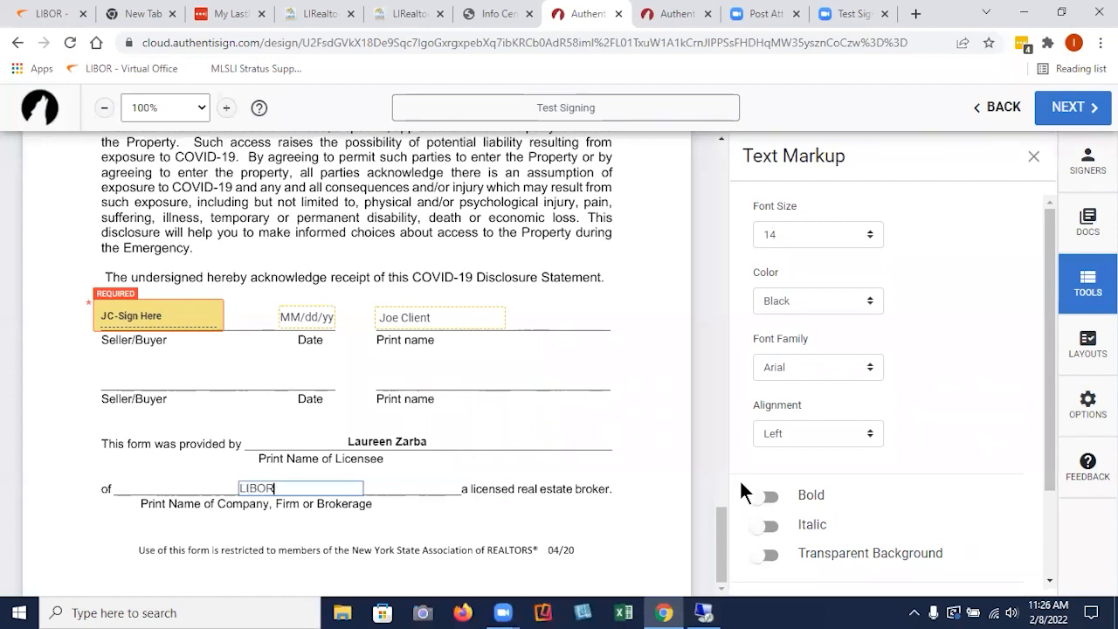
click(764, 495)
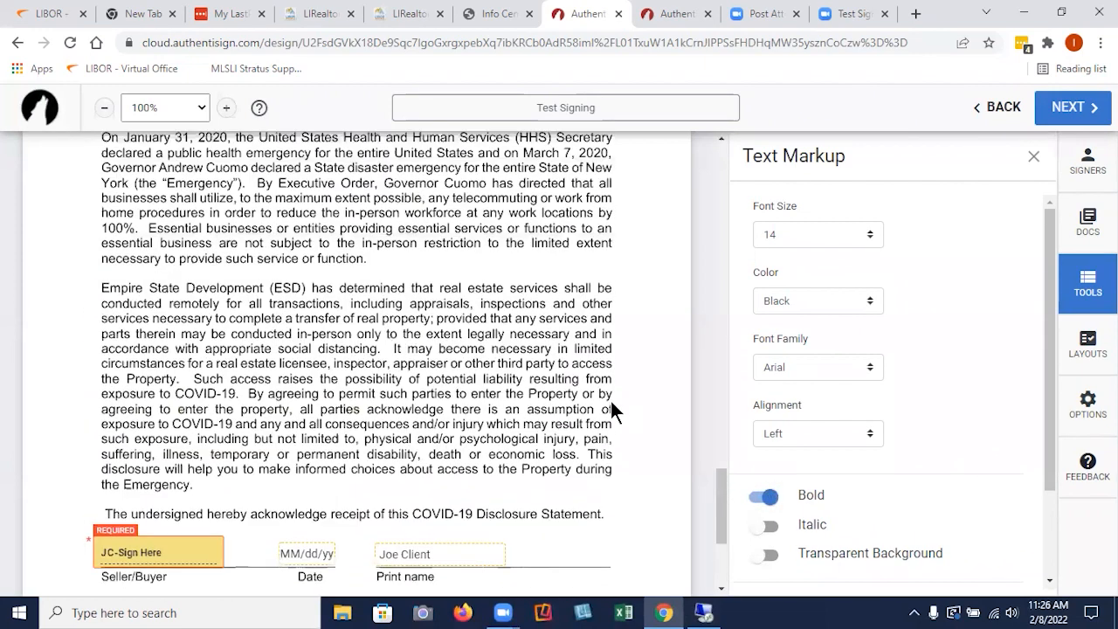
scroll(down, 3)
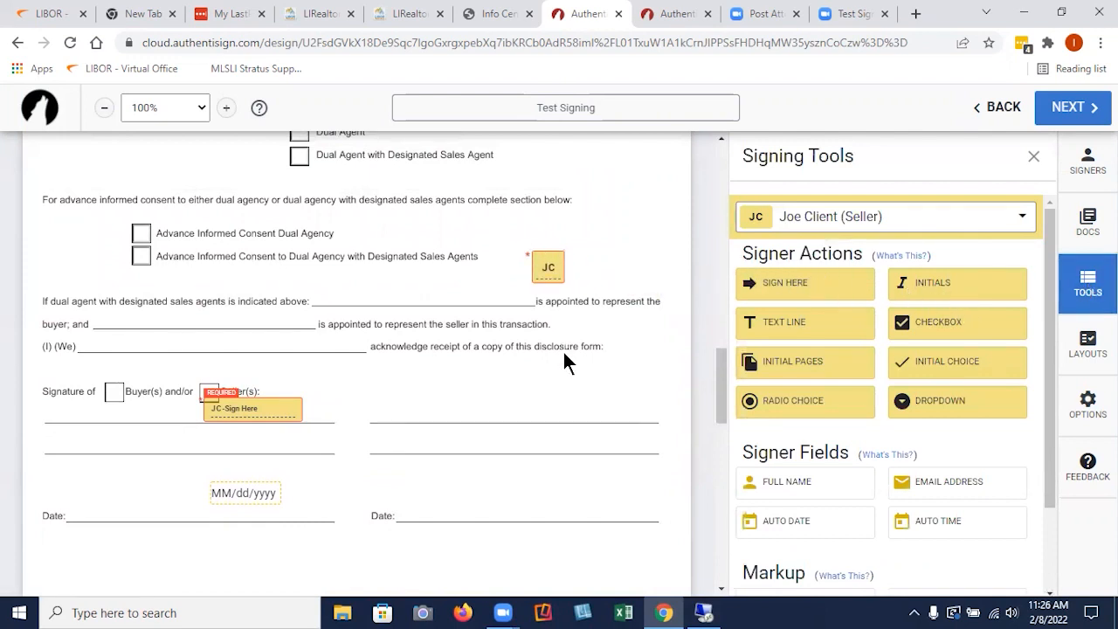
Check the JC initials block settings, then choose Next to reach the save prompt.
click(548, 266)
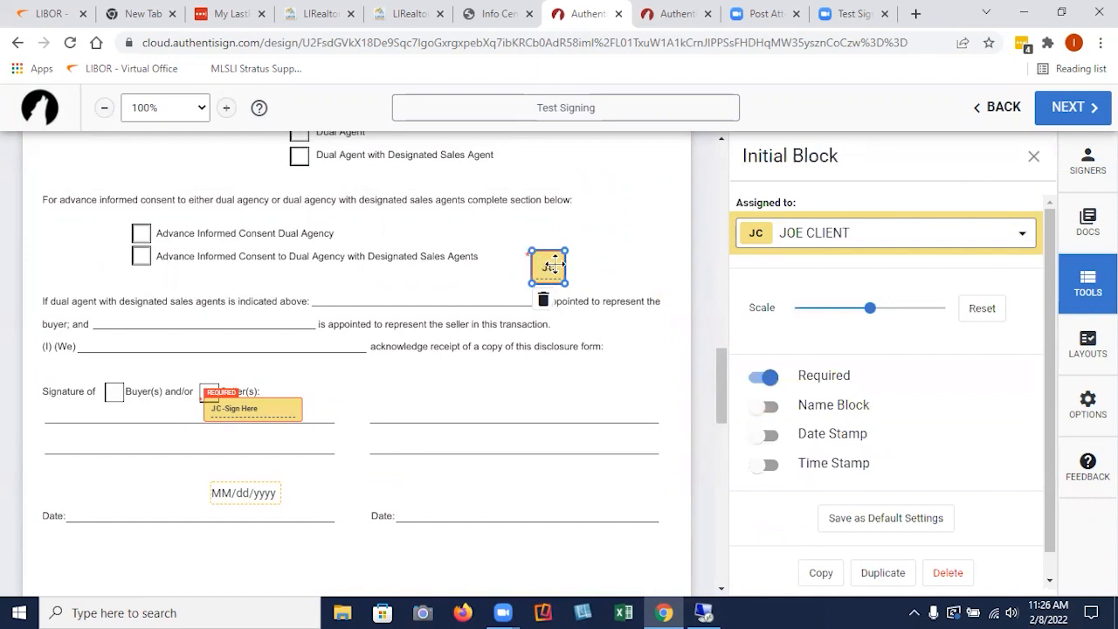
click(1033, 156)
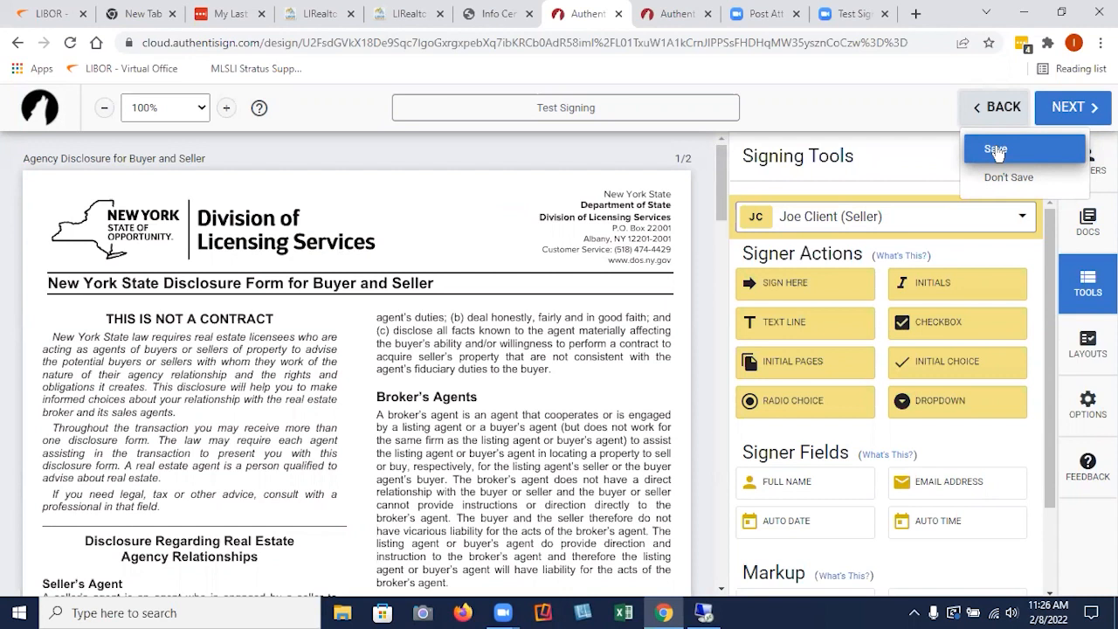
mouse_move(1080, 106)
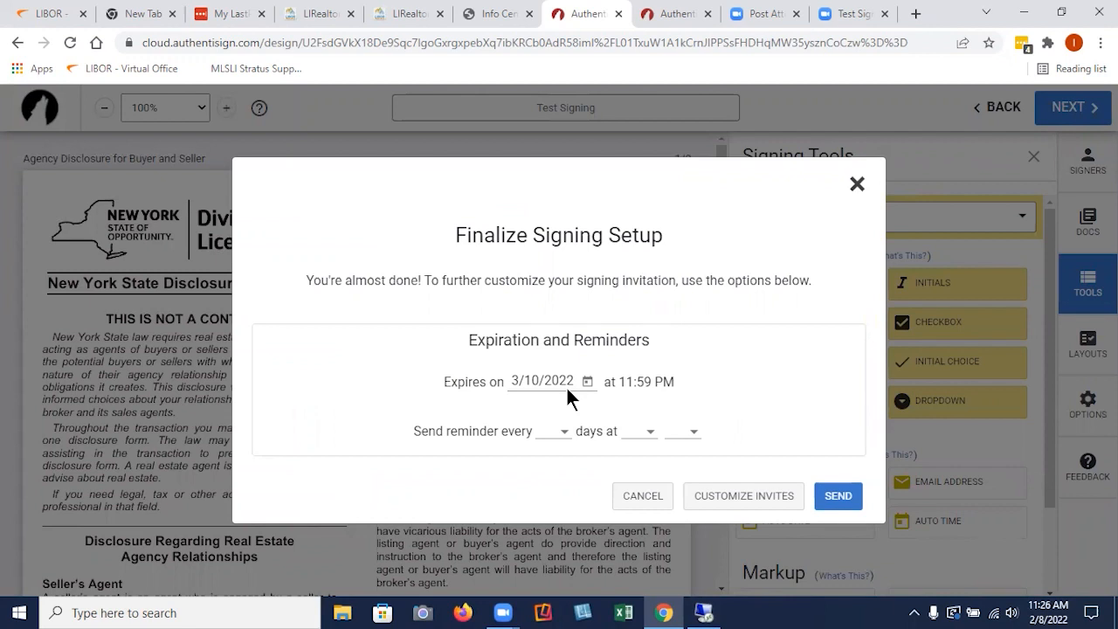
mouse_move(548, 441)
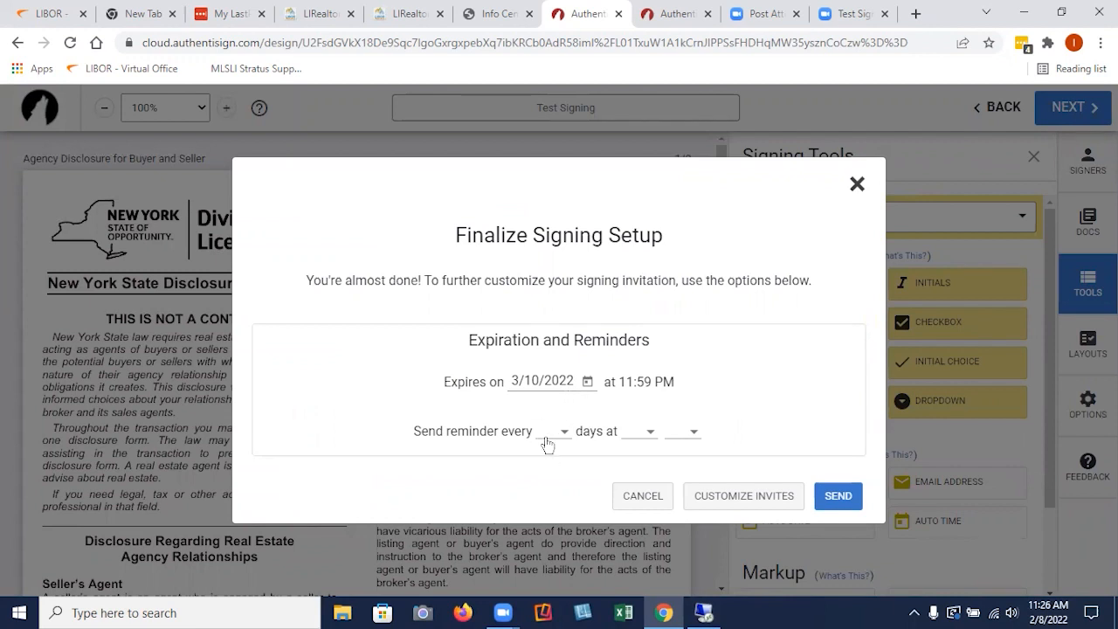
mouse_move(750, 512)
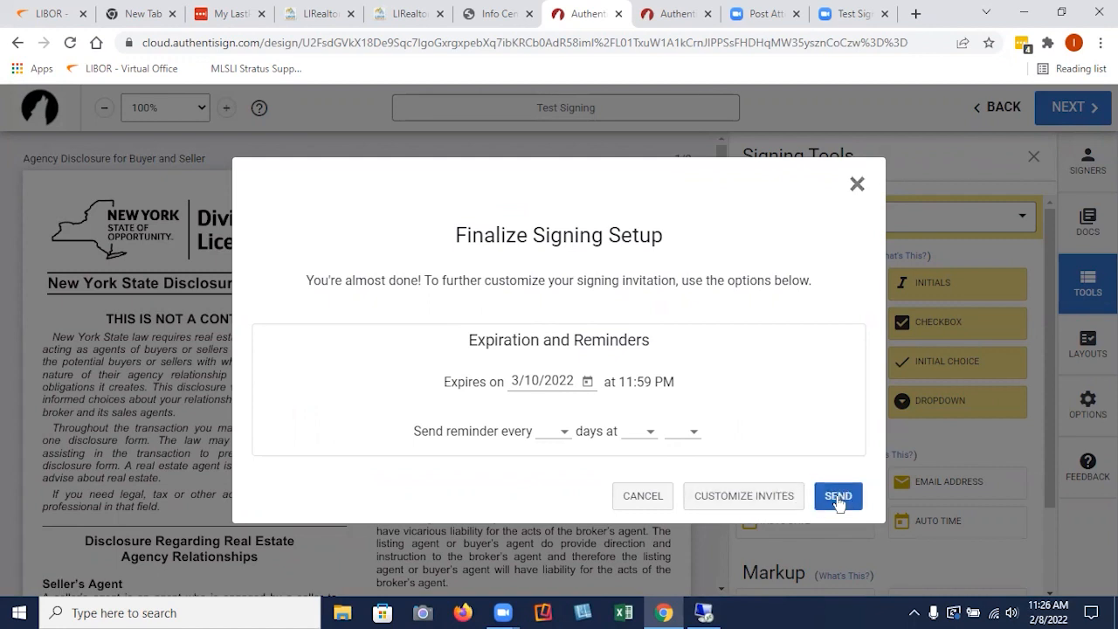
Send the Test Signing invitation with default expiration and reminder settings.
click(839, 495)
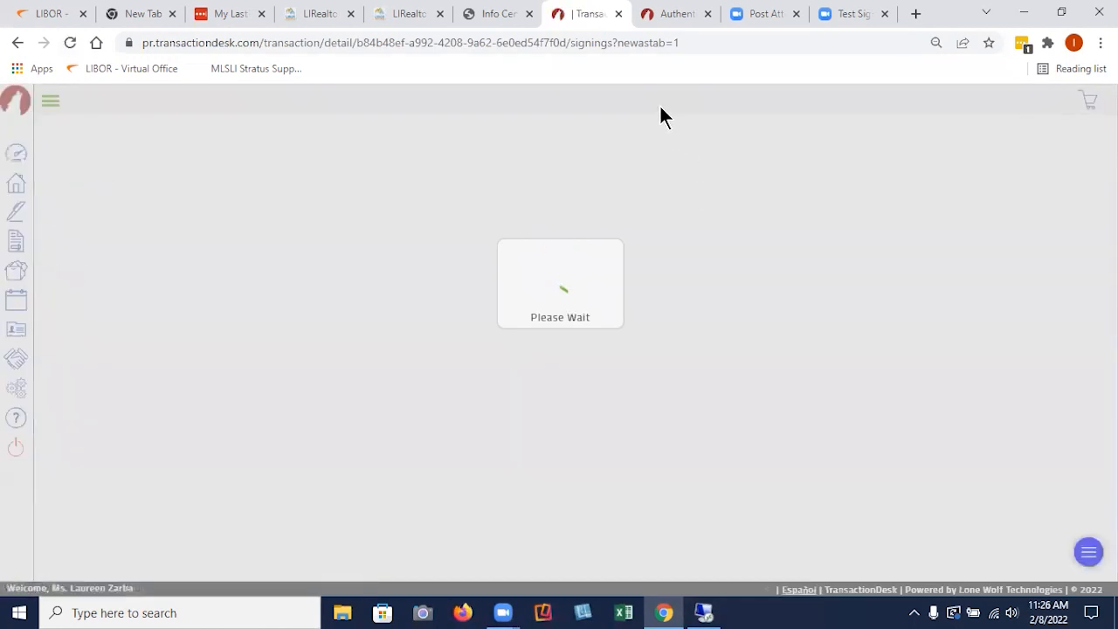